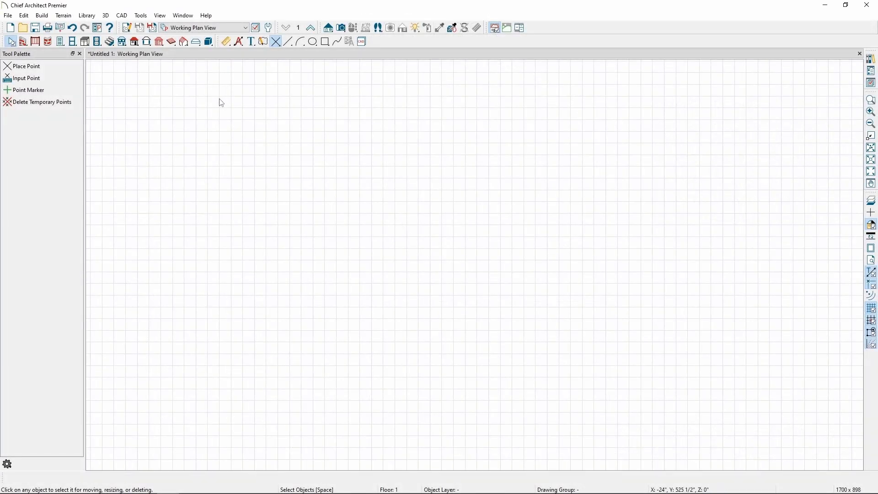
{"action": "mouse_move", "coordinate": [121, 15]}
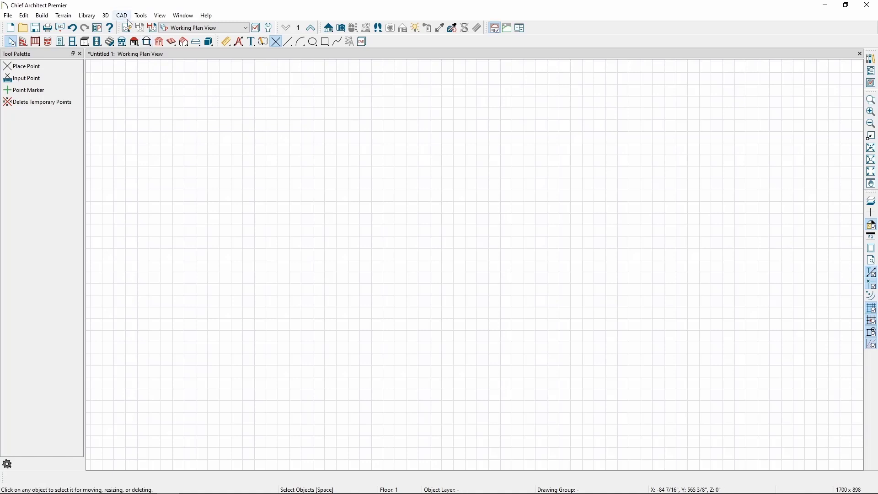
Place scattered temporary points in the plan's upper left with CAD > Points > Place Point
{"action": "left_click", "coordinate": [121, 15]}
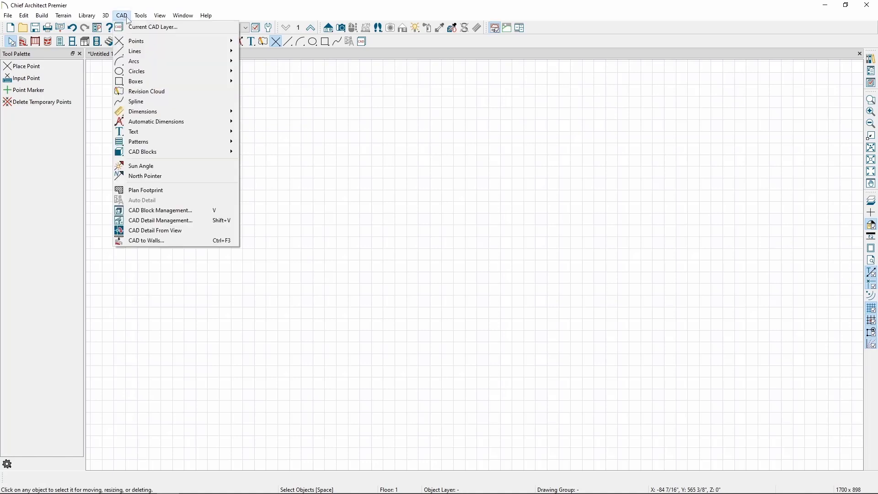
{"action": "mouse_move", "coordinate": [135, 40]}
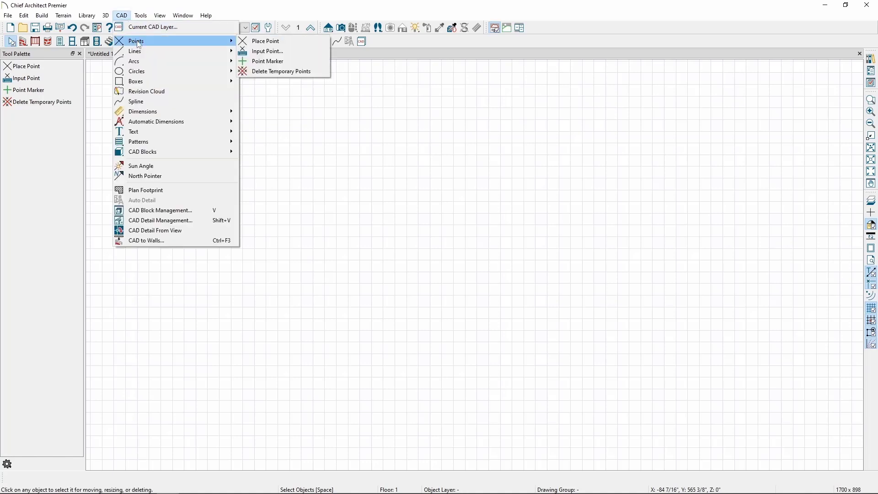
{"action": "left_click", "coordinate": [266, 40]}
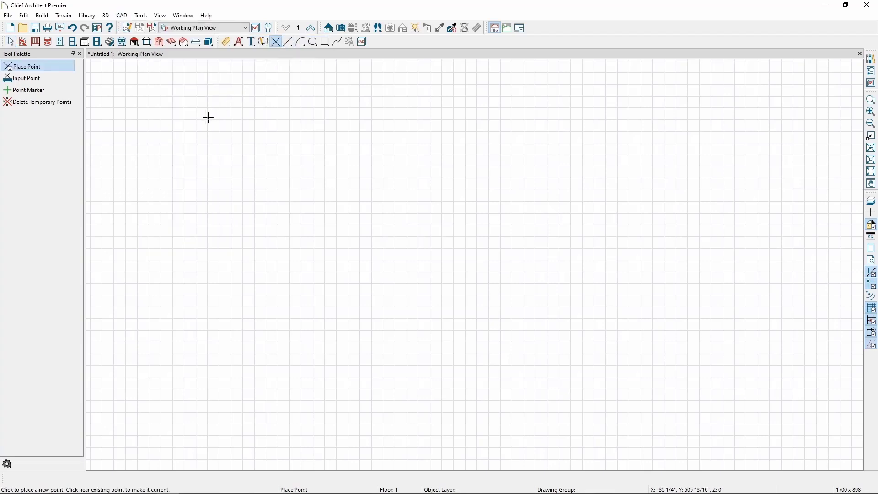
{"action": "left_click", "coordinate": [208, 117]}
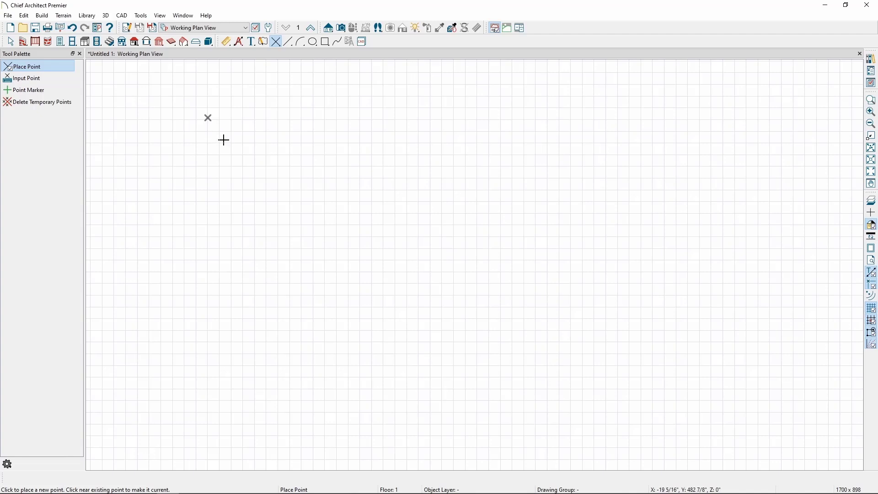
{"action": "mouse_move", "coordinate": [227, 140]}
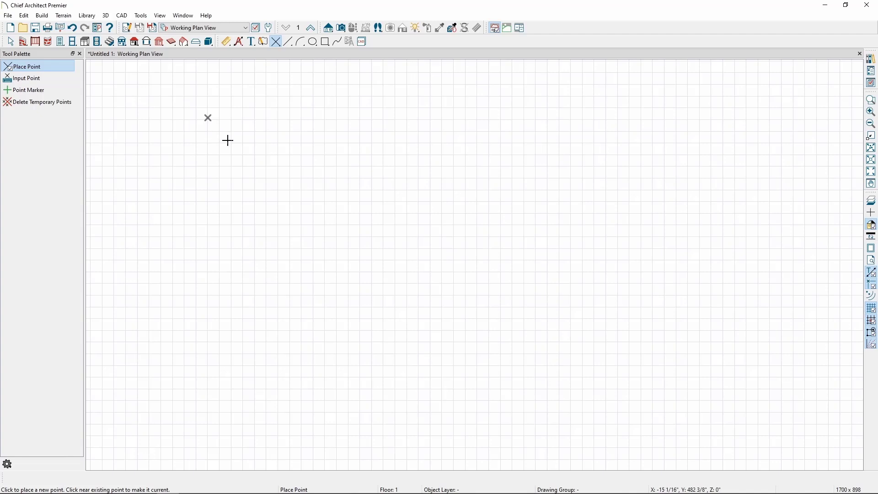
{"action": "left_click", "coordinate": [235, 136]}
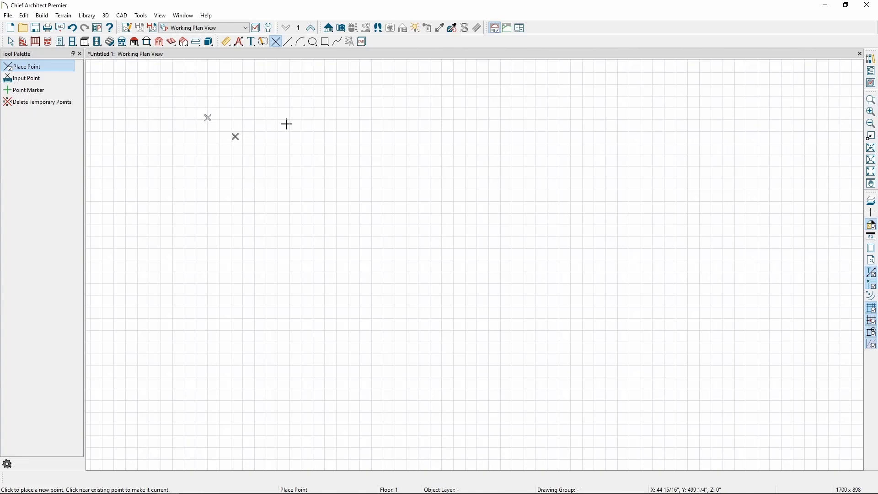
{"action": "left_click", "coordinate": [332, 96]}
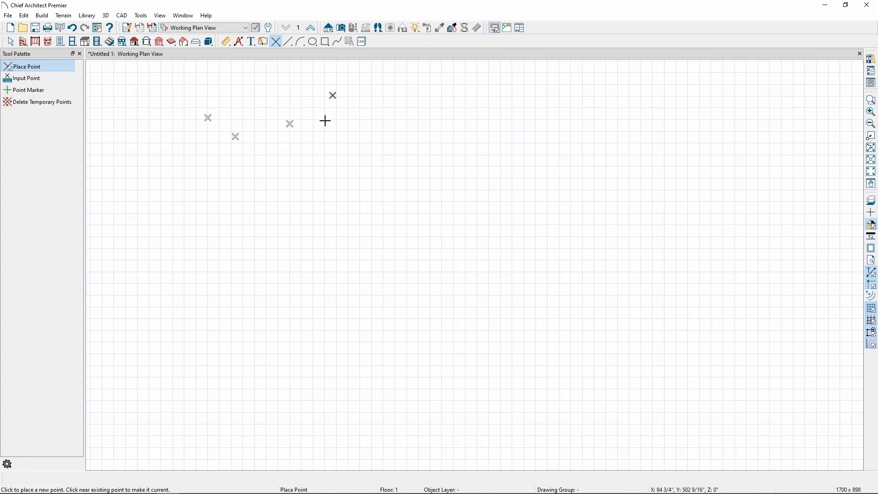
{"action": "mouse_move", "coordinate": [324, 130]}
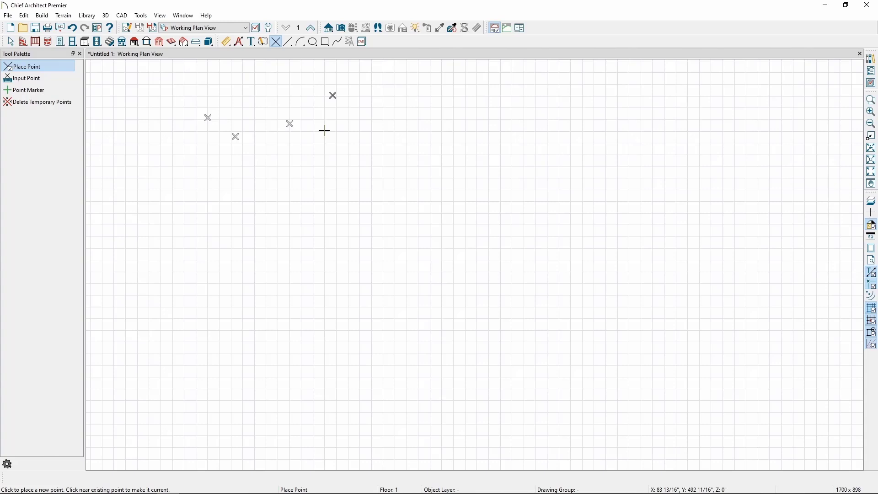
{"action": "mouse_move", "coordinate": [322, 132]}
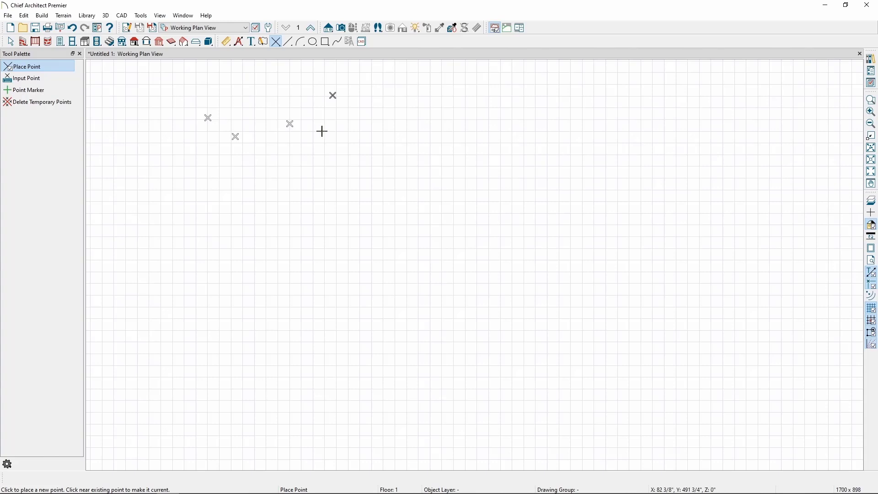
Exit Place Point and delete all temporary points from the plan
{"action": "left_click", "coordinate": [10, 42]}
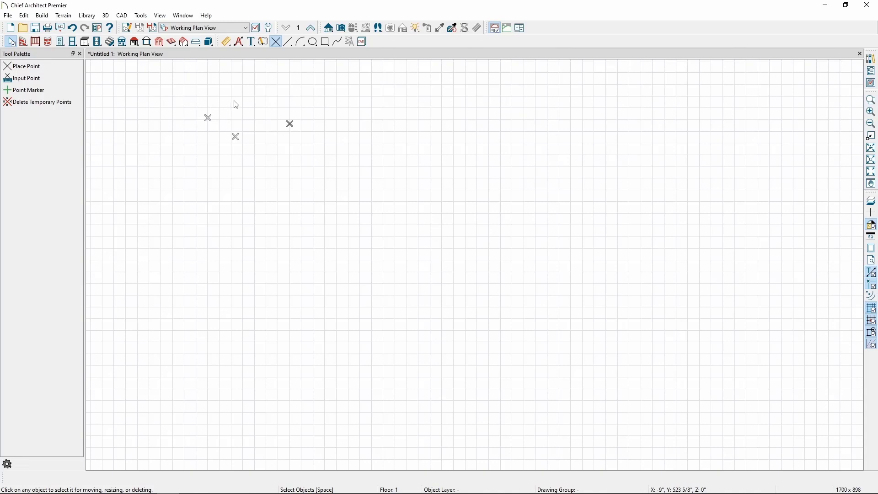
{"action": "mouse_move", "coordinate": [236, 104]}
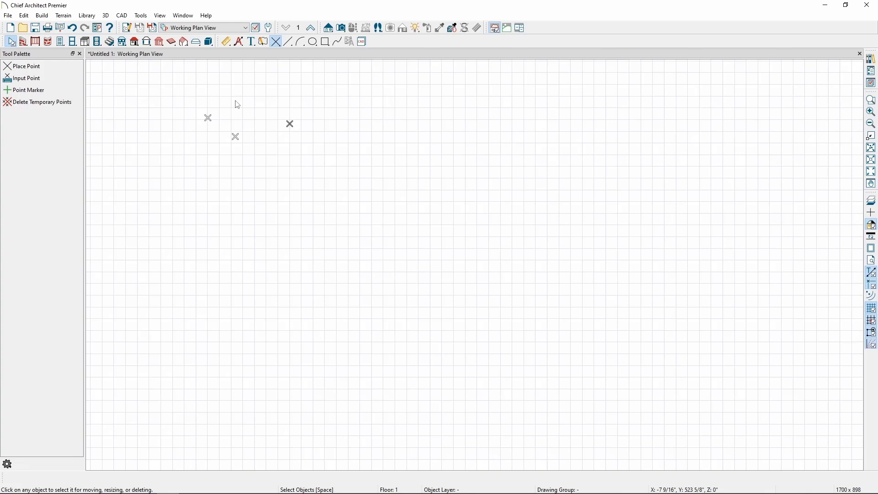
{"action": "left_click", "coordinate": [40, 102]}
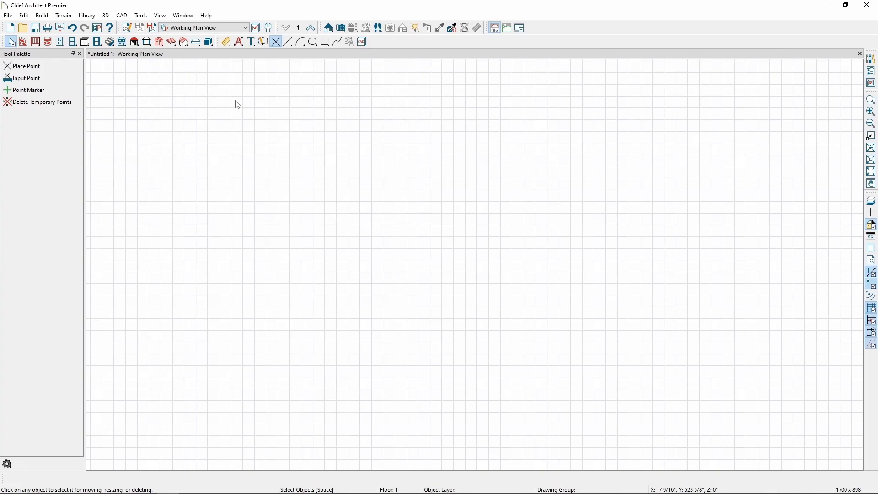
{"action": "mouse_move", "coordinate": [132, 70]}
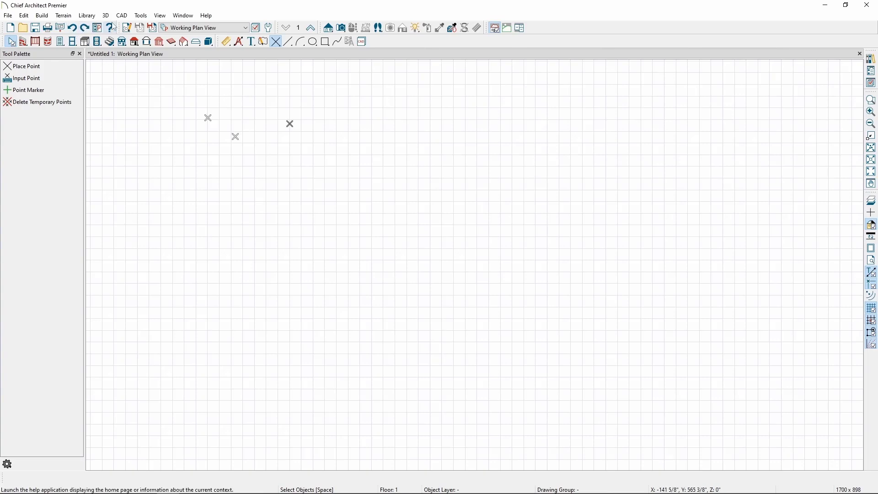
{"action": "left_click", "coordinate": [120, 15]}
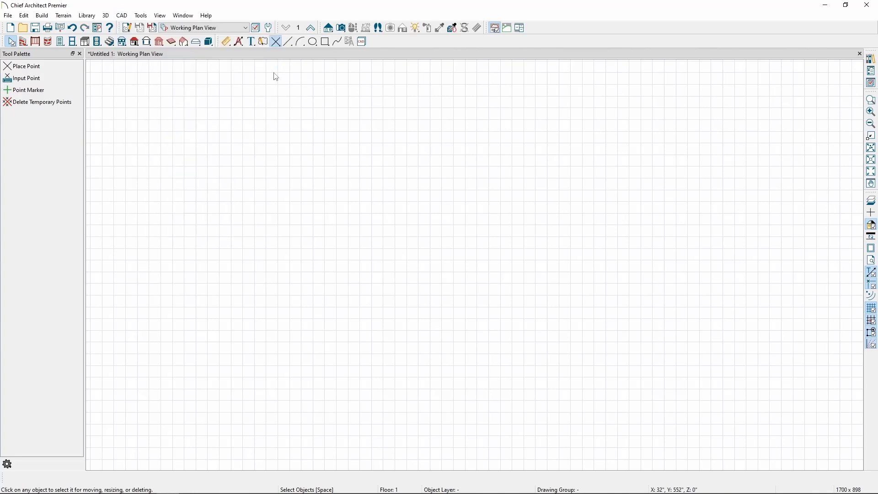
Start Place Point from the Tool Palette, then open the CAD menu for point commands
{"action": "left_click", "coordinate": [27, 66]}
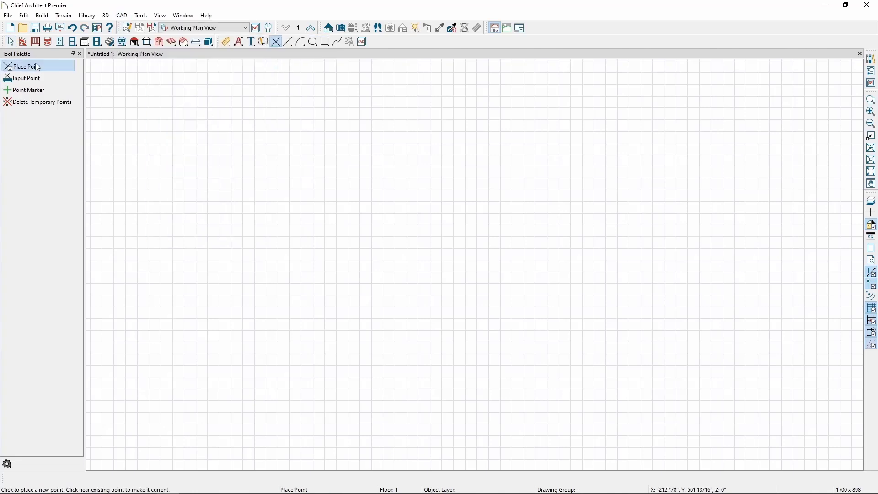
{"action": "mouse_move", "coordinate": [180, 107]}
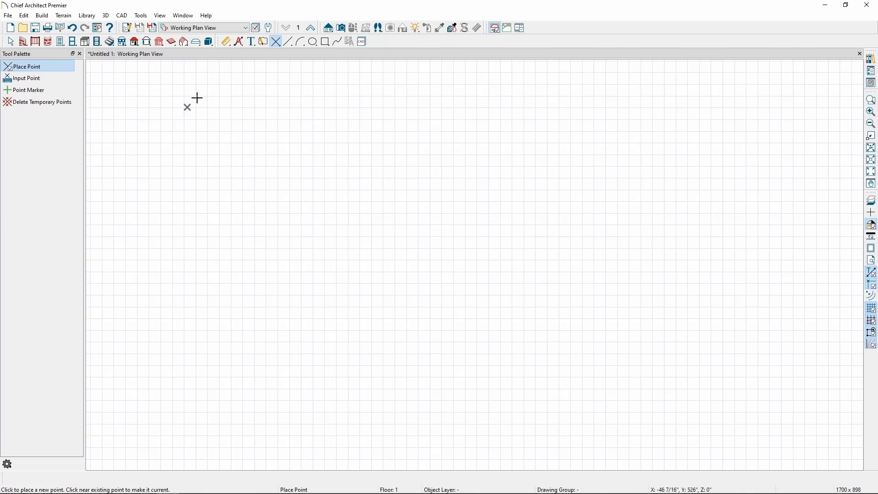
{"action": "left_click", "coordinate": [121, 15]}
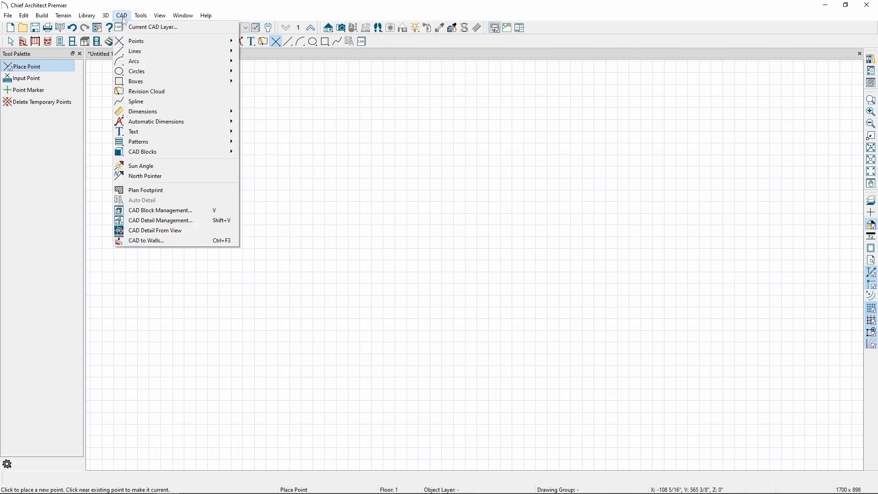
{"action": "mouse_move", "coordinate": [135, 41]}
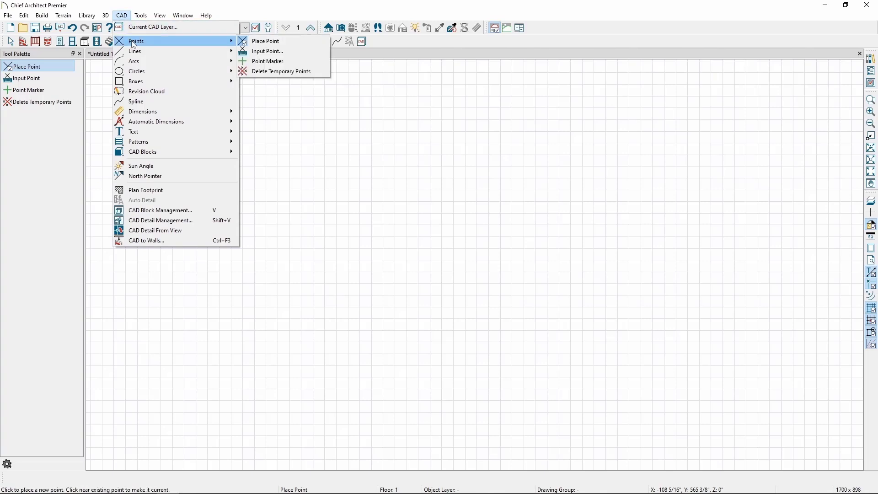
{"action": "mouse_move", "coordinate": [268, 51]}
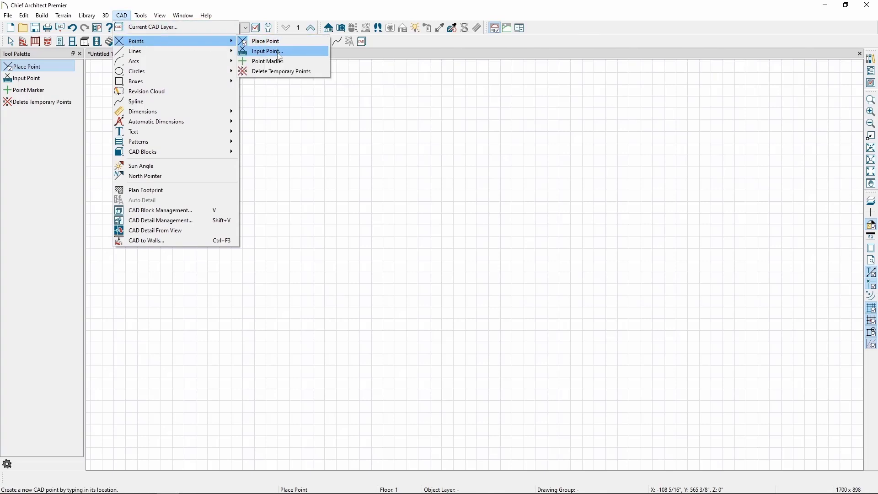
Enter square-corner temporary points in New CAD Point using relative offsets 25 and -25
{"action": "left_click", "coordinate": [268, 51]}
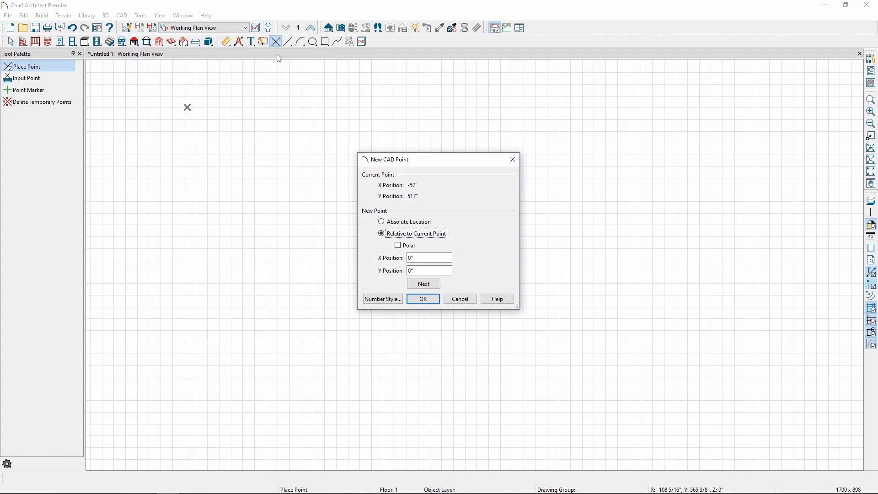
{"action": "mouse_move", "coordinate": [344, 126]}
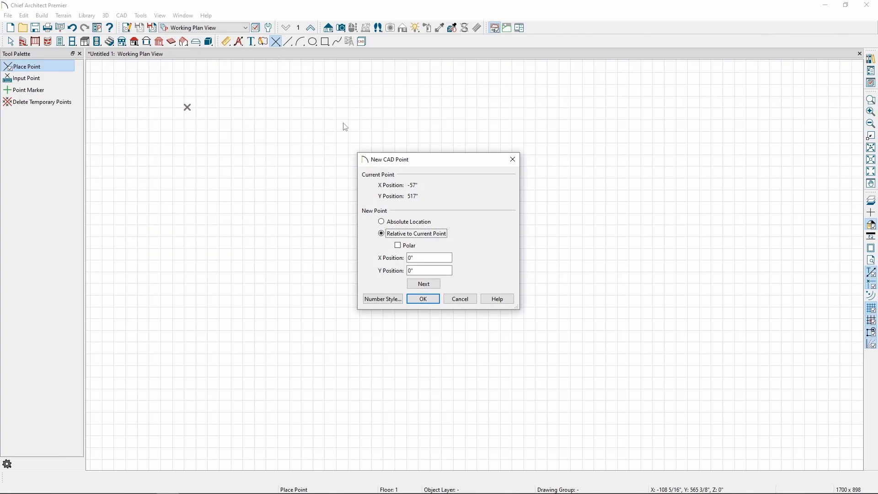
{"action": "mouse_move", "coordinate": [444, 170]}
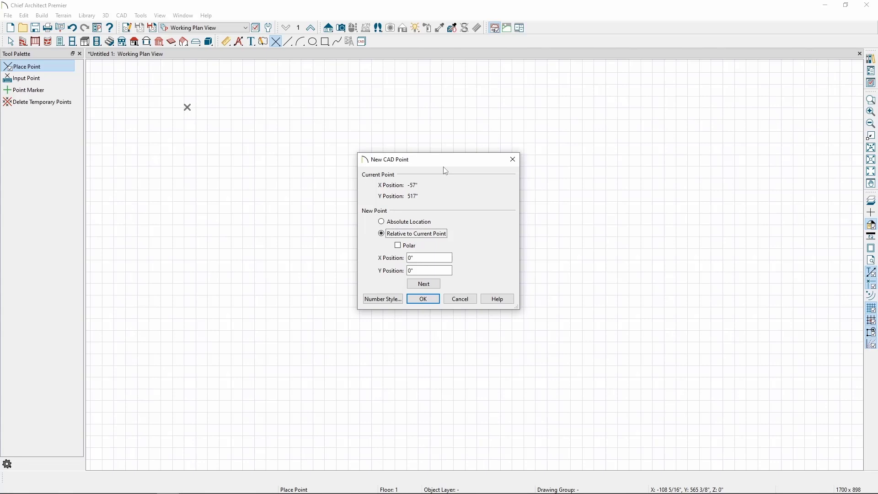
{"action": "mouse_move", "coordinate": [441, 183]}
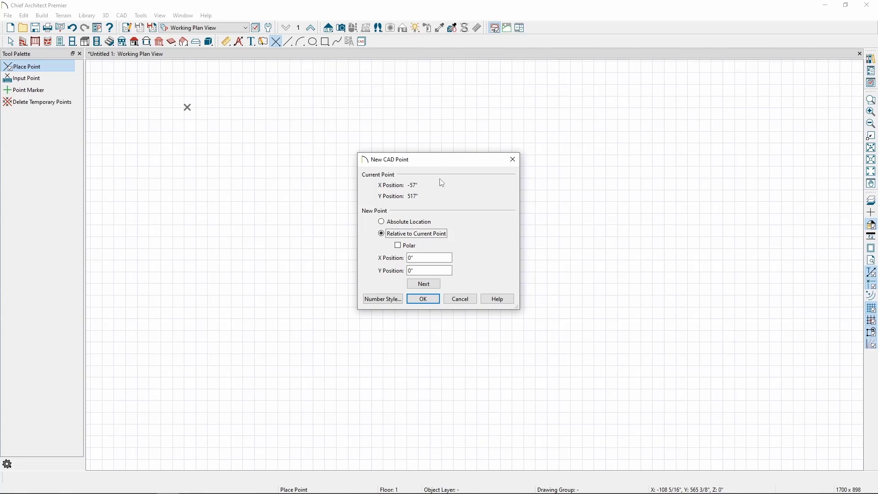
{"action": "mouse_move", "coordinate": [450, 237]}
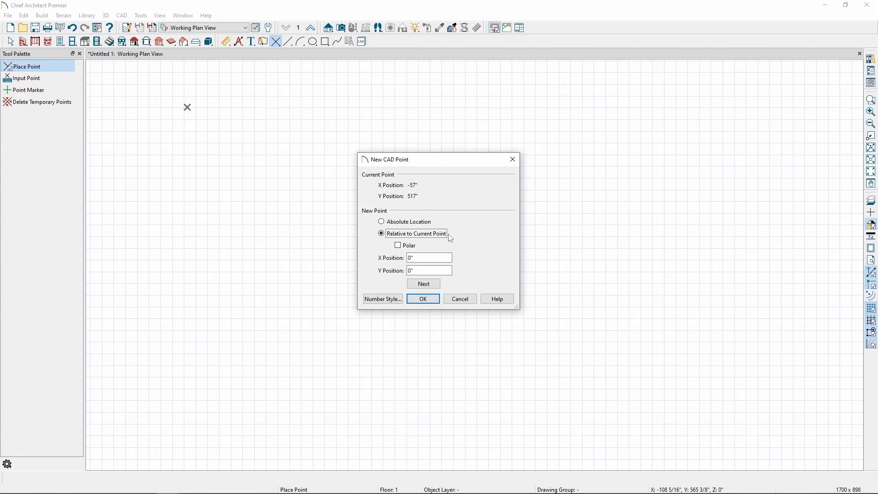
{"action": "mouse_move", "coordinate": [422, 228]}
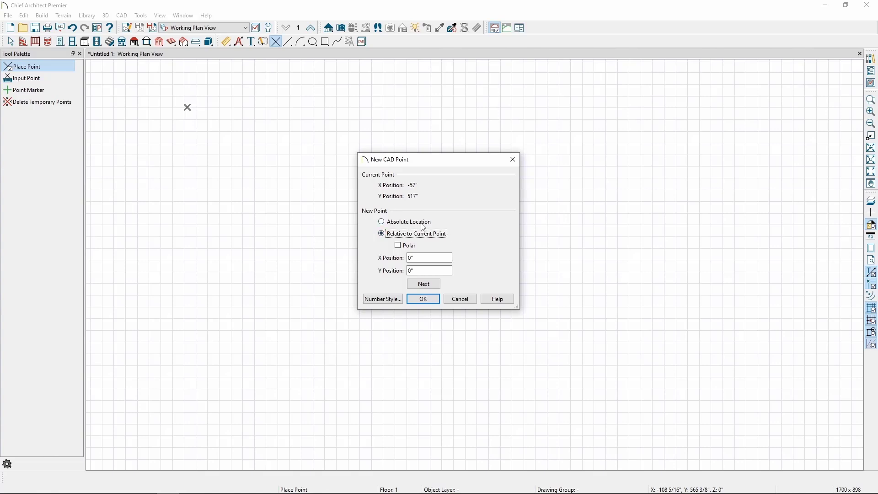
{"action": "left_click", "coordinate": [382, 221]}
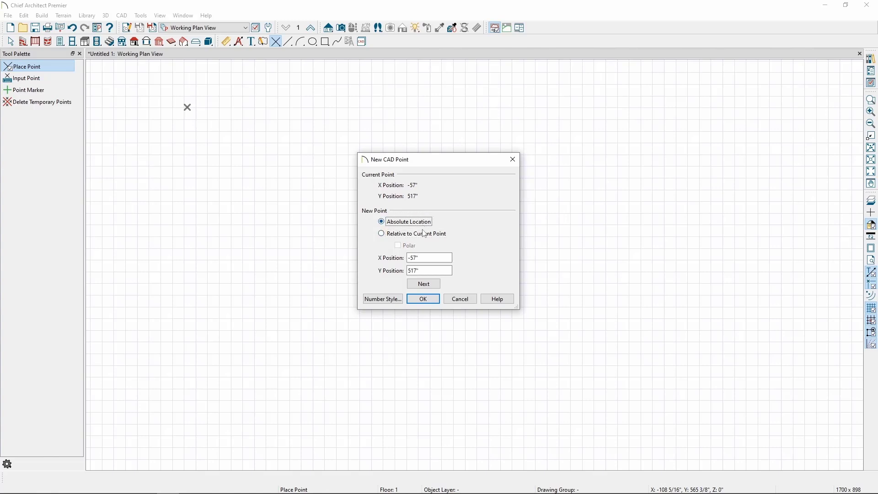
{"action": "left_click", "coordinate": [382, 234]}
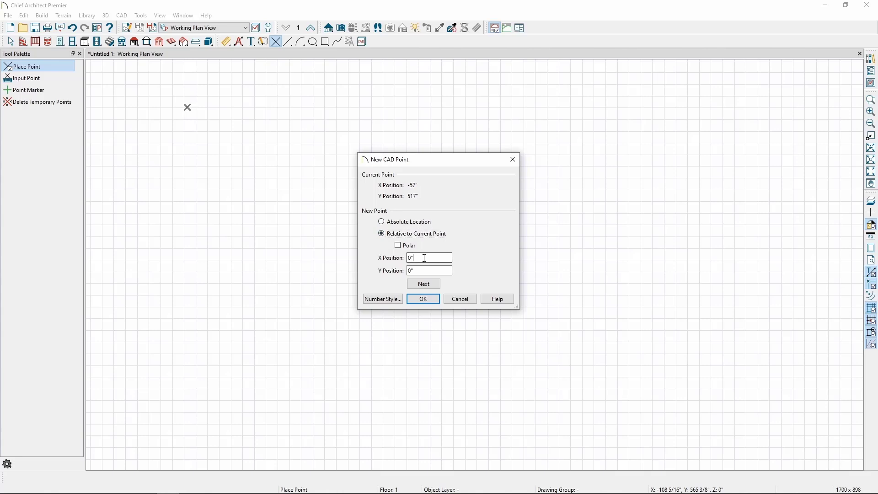
{"action": "type", "text": "25"}
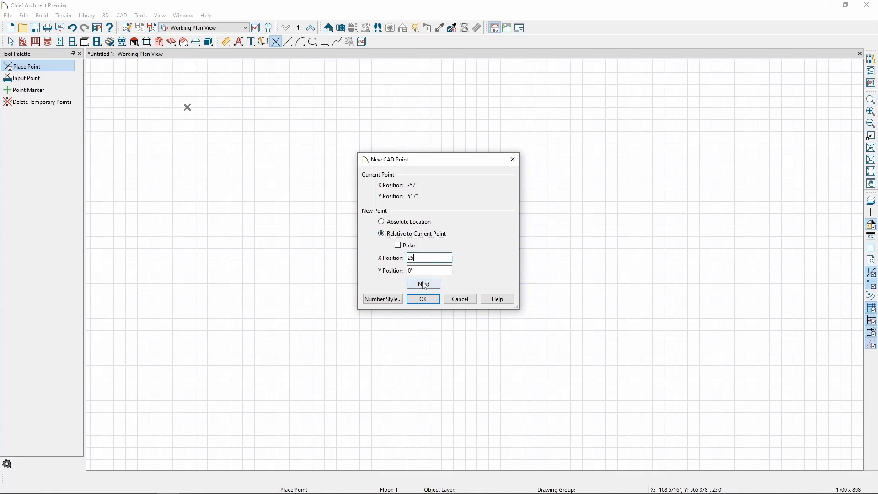
{"action": "left_click", "coordinate": [423, 284]}
{"action": "type", "text": "-"}
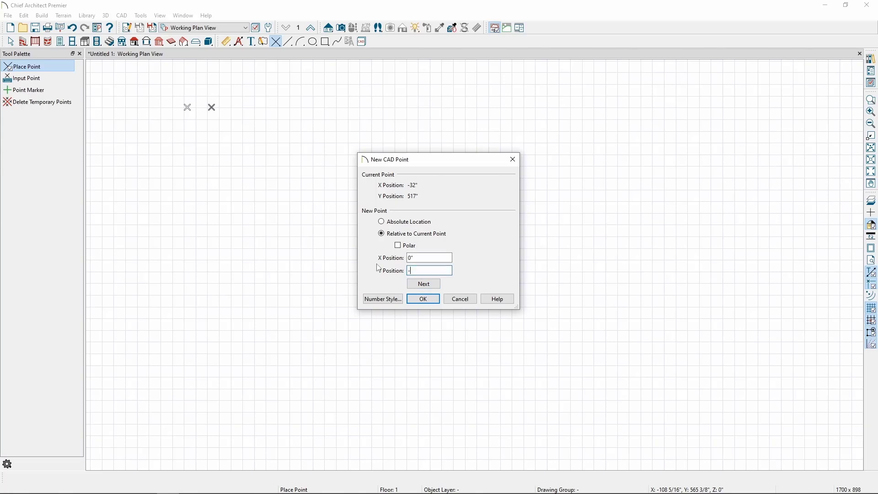
{"action": "left_click", "coordinate": [424, 284]}
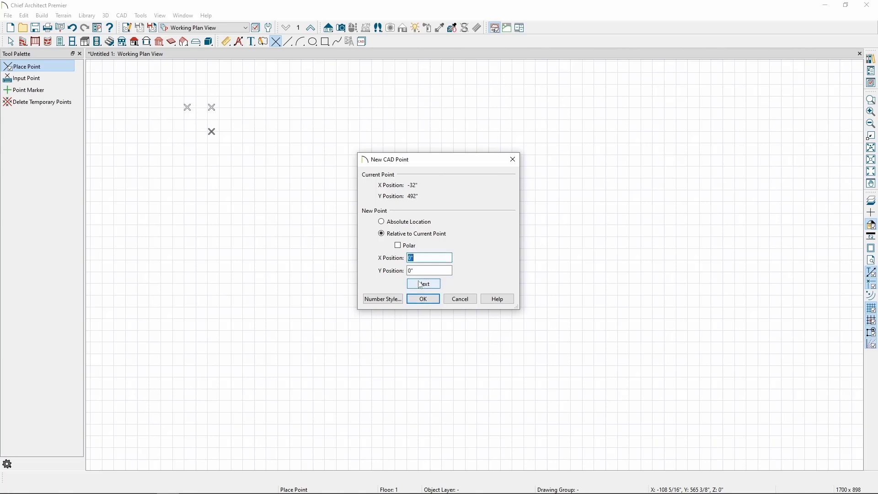
{"action": "type", "text": "-25"}
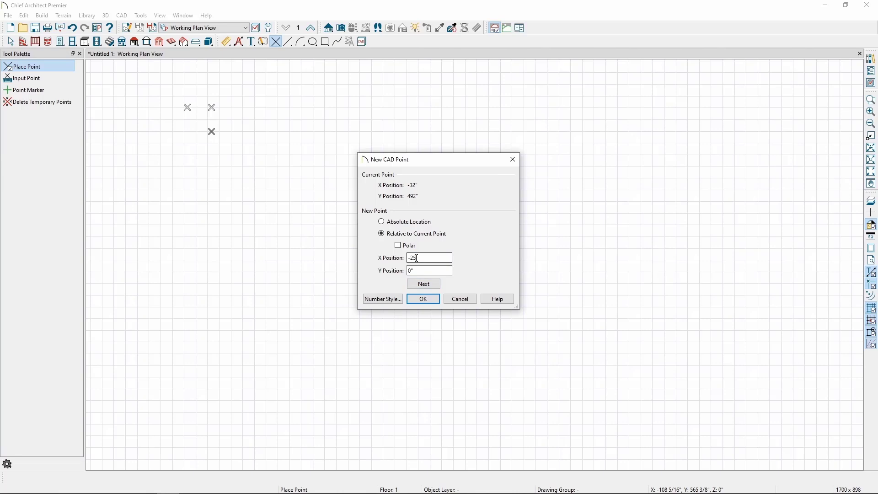
{"action": "left_click", "coordinate": [423, 283]}
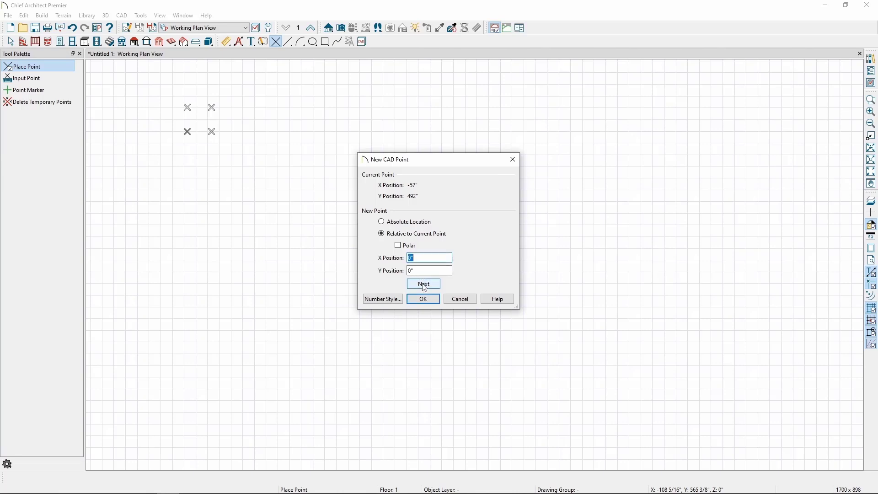
{"action": "mouse_move", "coordinate": [423, 298]}
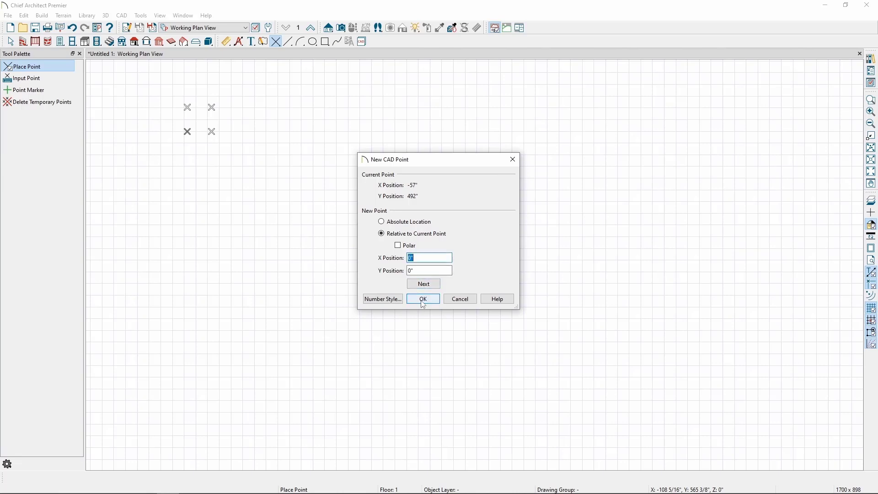
{"action": "left_click", "coordinate": [423, 299]}
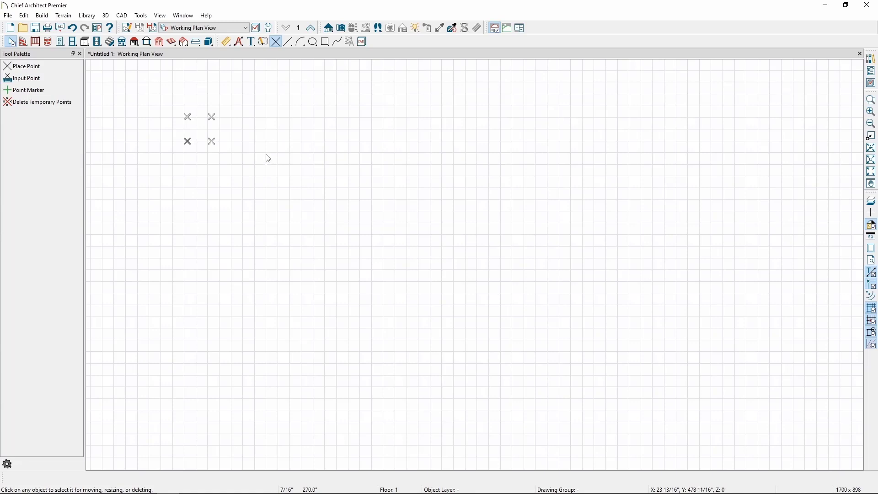
{"action": "mouse_move", "coordinate": [121, 15]}
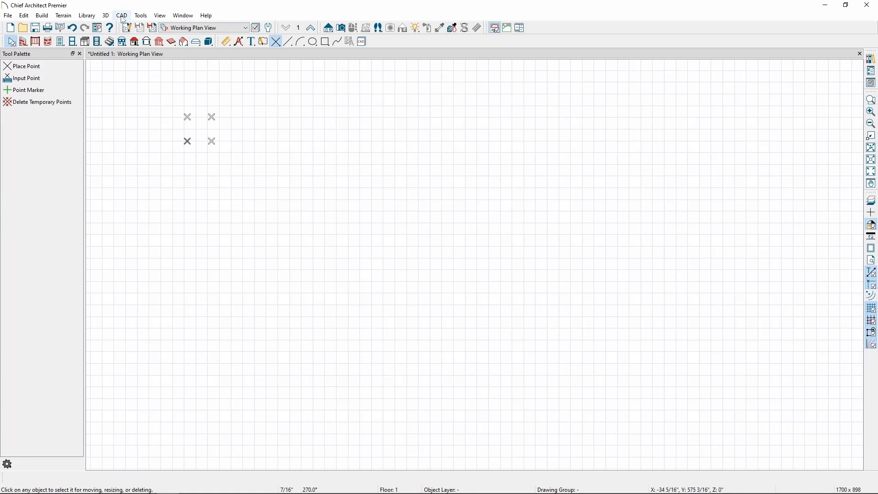
Place a point marker right of the temporary points and shift the view toward it
{"action": "left_click", "coordinate": [121, 15]}
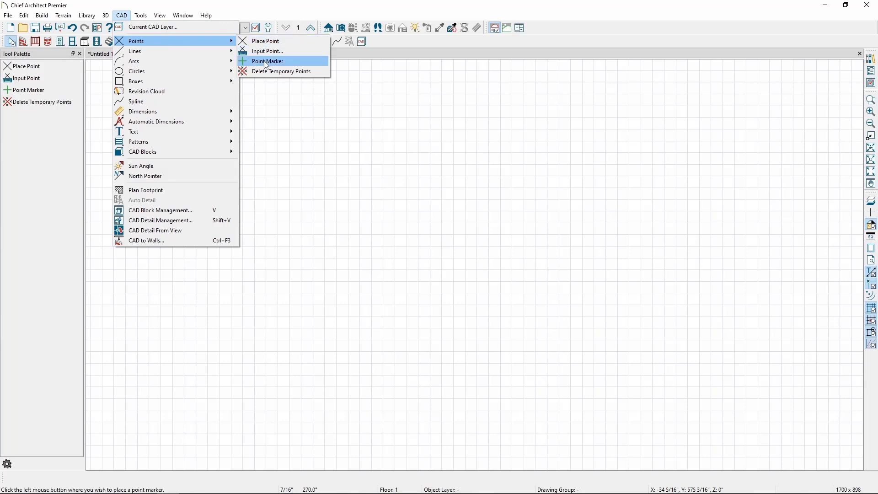
{"action": "left_click", "coordinate": [268, 61]}
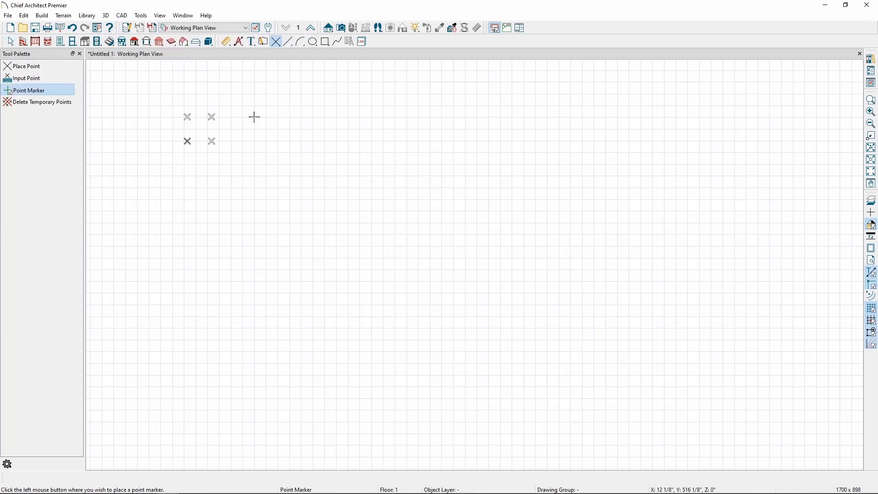
{"action": "left_click", "coordinate": [10, 41]}
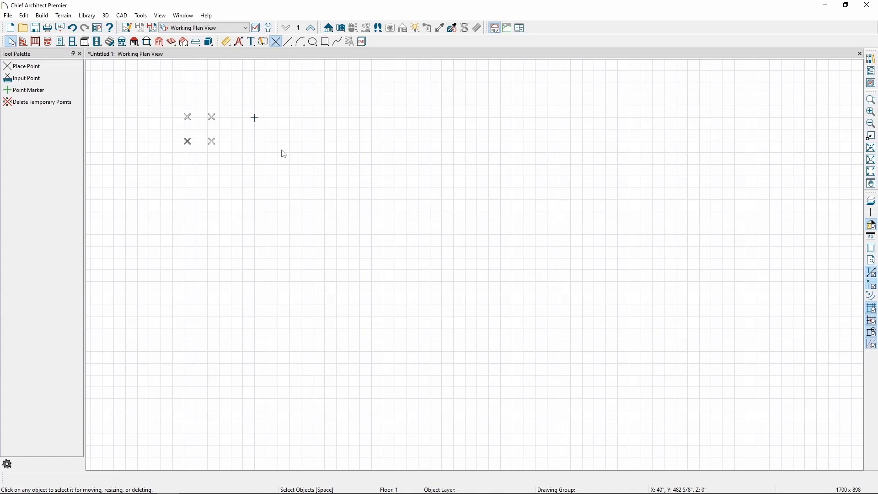
{"action": "mouse_move", "coordinate": [269, 143]}
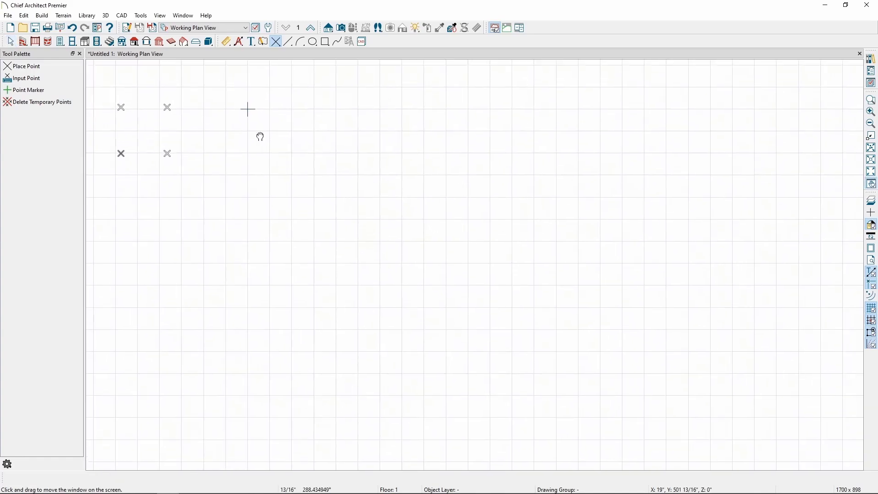
{"action": "left_click", "coordinate": [249, 117]}
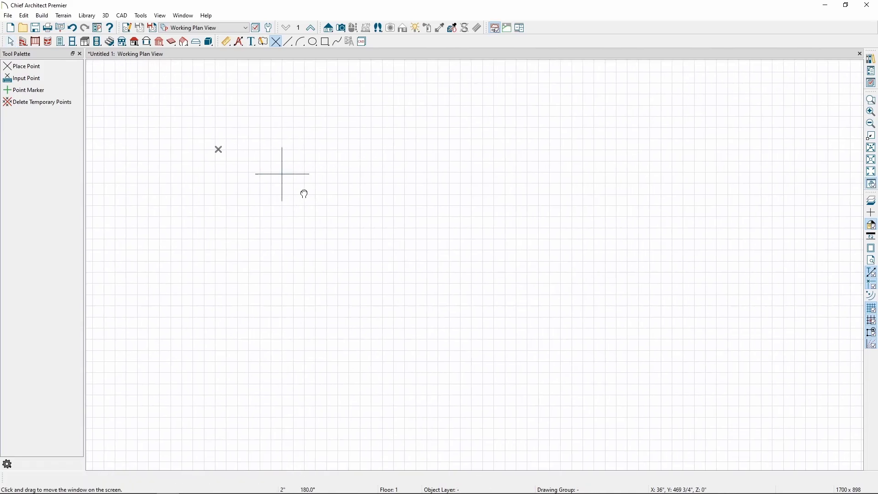
Draw a long horizontal CAD line above-right of the marker, then return to Select Objects
{"action": "left_click", "coordinate": [121, 15]}
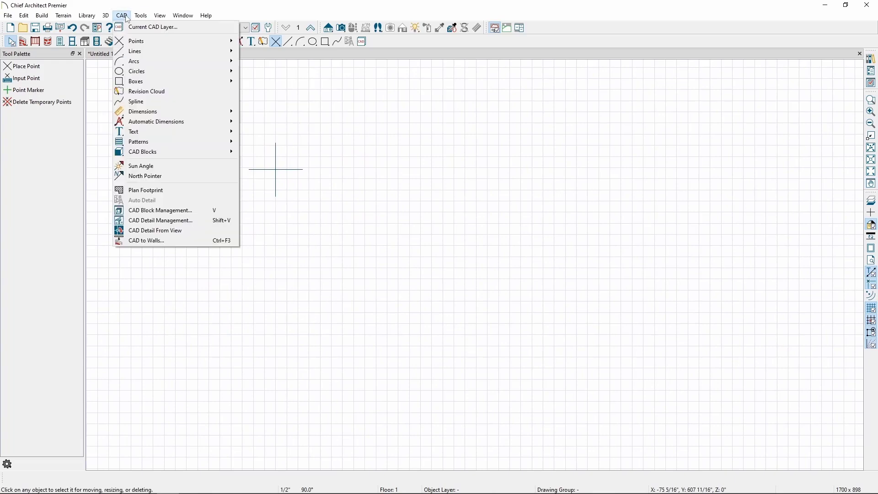
{"action": "mouse_move", "coordinate": [134, 50]}
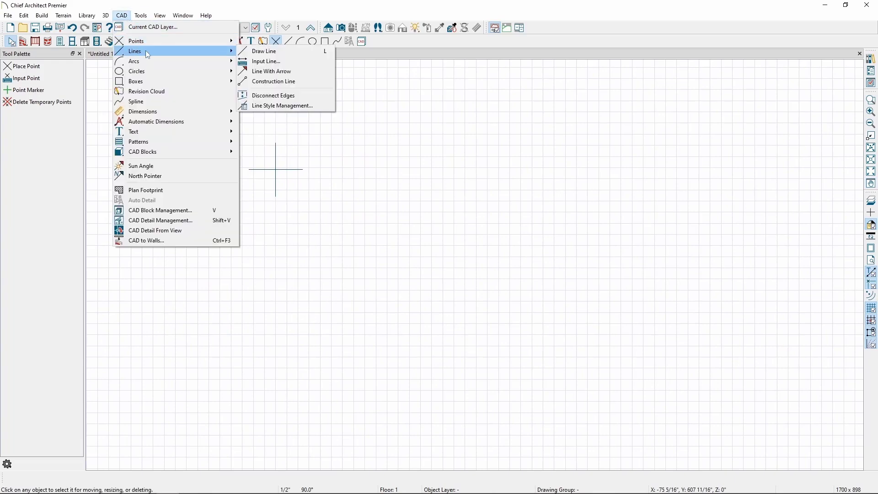
{"action": "left_click", "coordinate": [263, 51]}
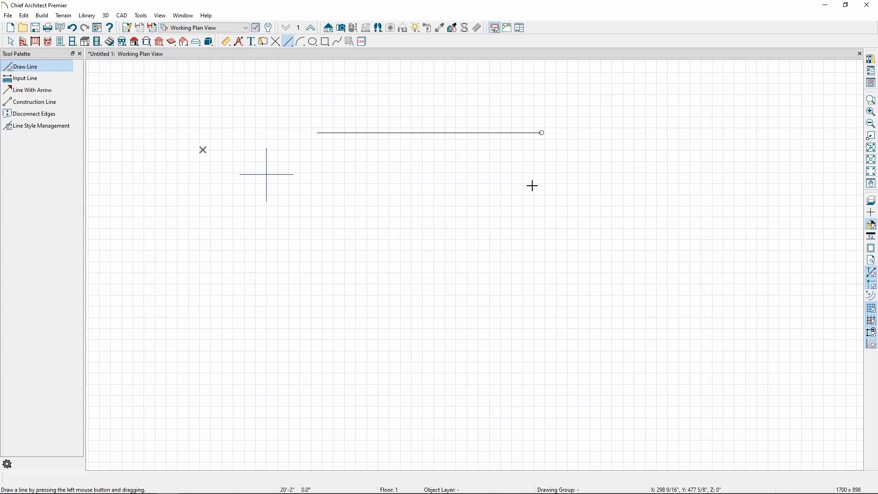
{"action": "left_click", "coordinate": [11, 40]}
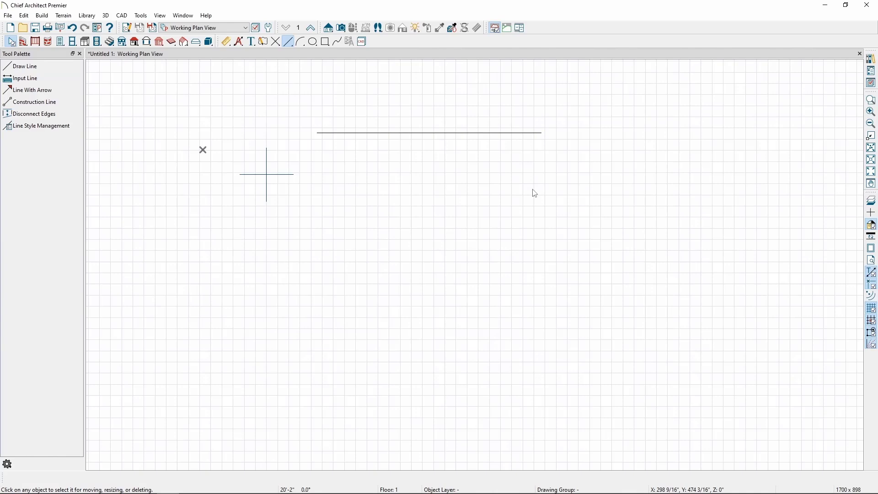
{"action": "mouse_move", "coordinate": [532, 192]}
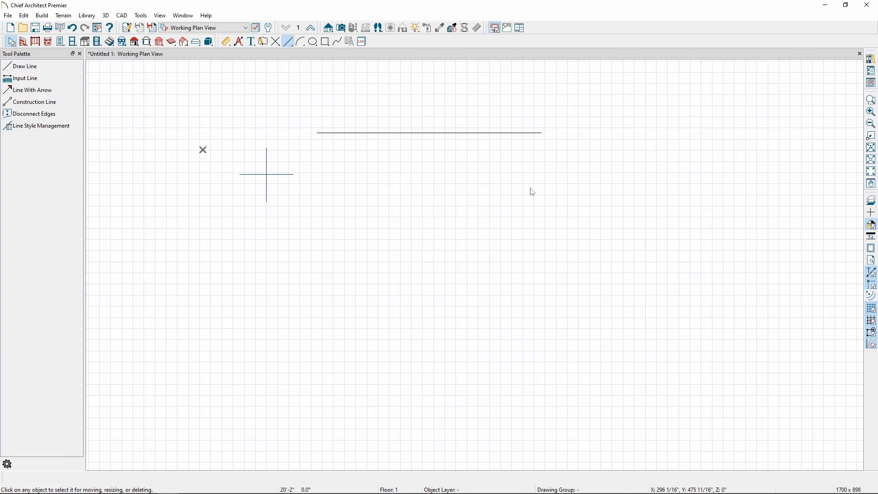
{"action": "mouse_move", "coordinate": [520, 186]}
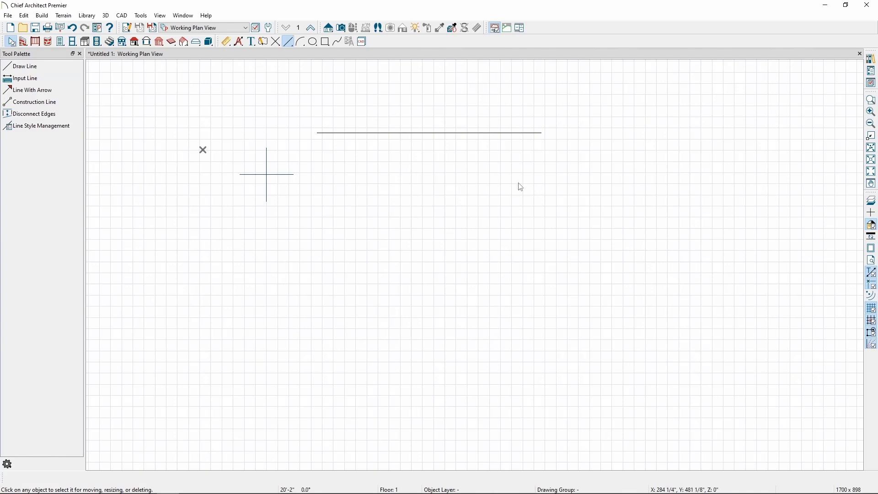
Drag a perpendicular line from the horizontal line's end handle to form an L-corner
{"action": "left_click", "coordinate": [428, 133]}
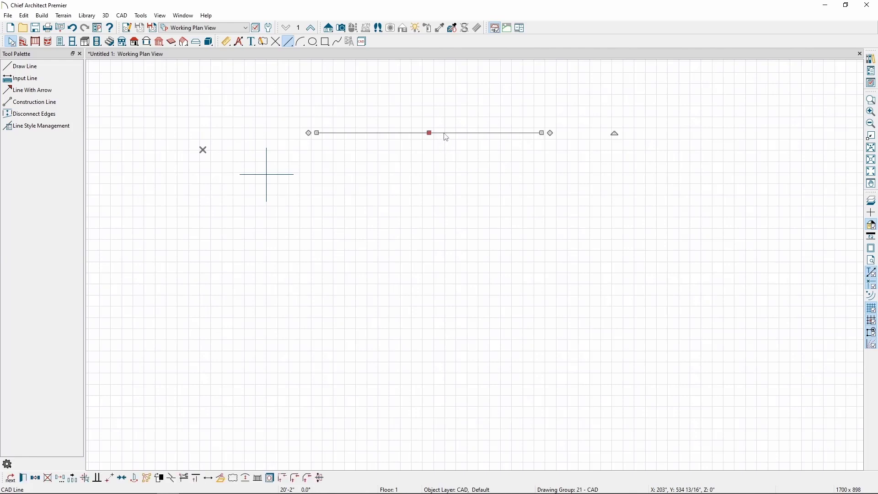
{"action": "mouse_move", "coordinate": [456, 162]}
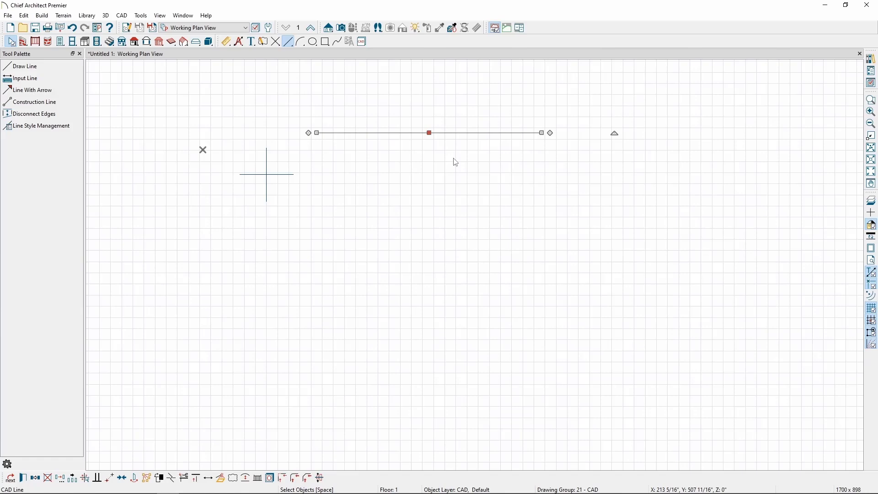
{"action": "mouse_move", "coordinate": [442, 152]}
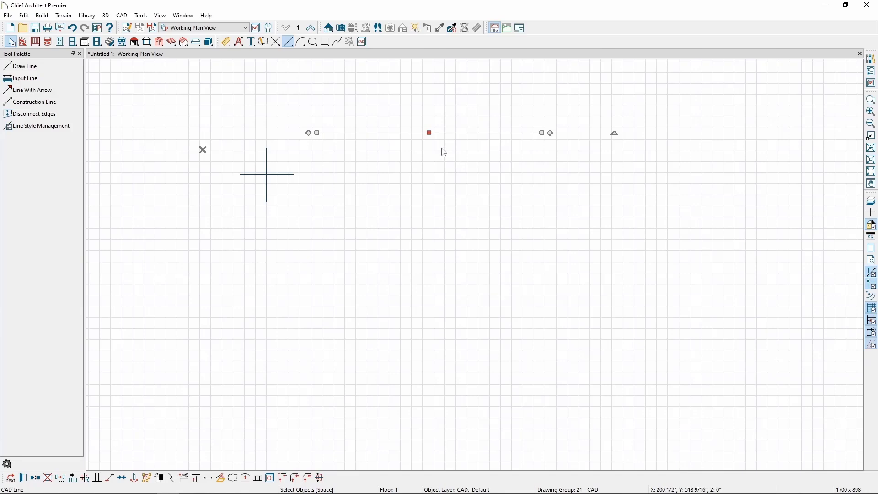
{"action": "mouse_move", "coordinate": [428, 133]}
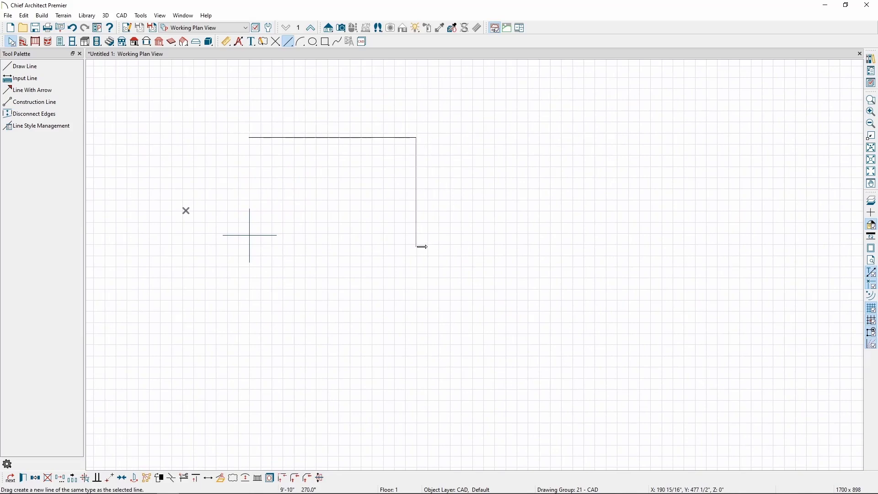
{"action": "left_click", "coordinate": [416, 247]}
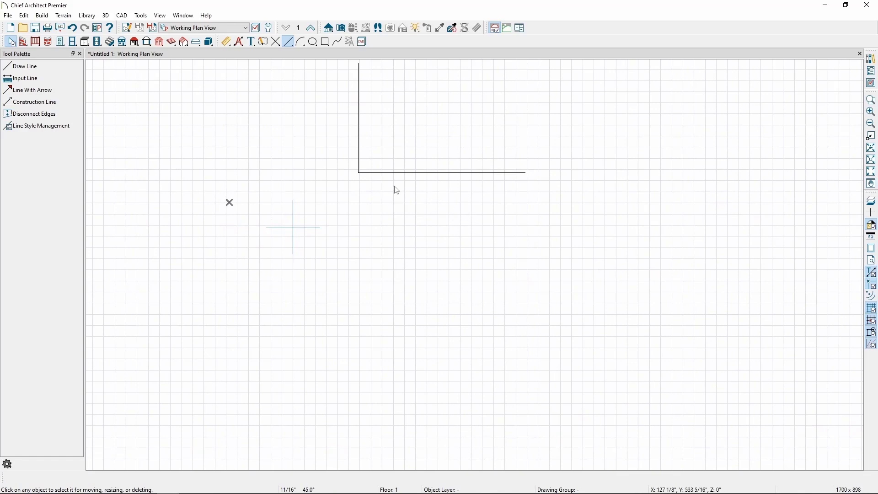
Enter two connected lines by coordinates: 70 inches down, then 50 inches right
{"action": "left_click", "coordinate": [121, 15]}
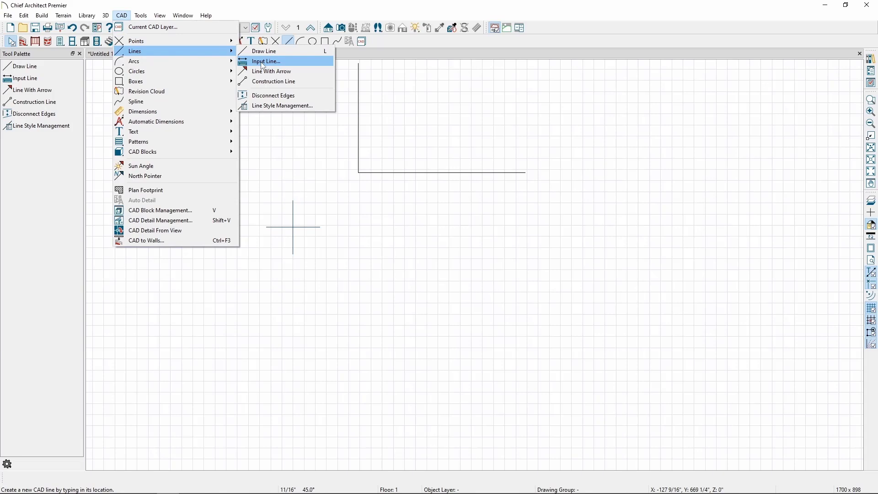
{"action": "left_click", "coordinate": [265, 61]}
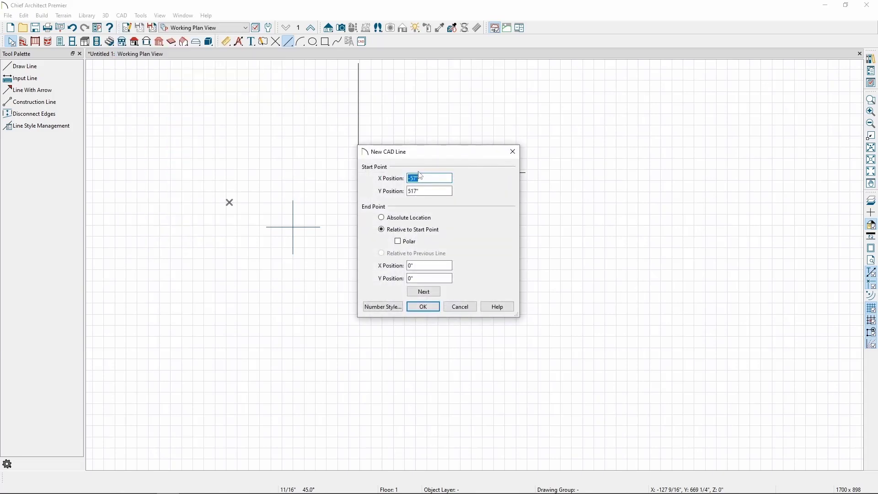
{"action": "mouse_move", "coordinate": [429, 179]}
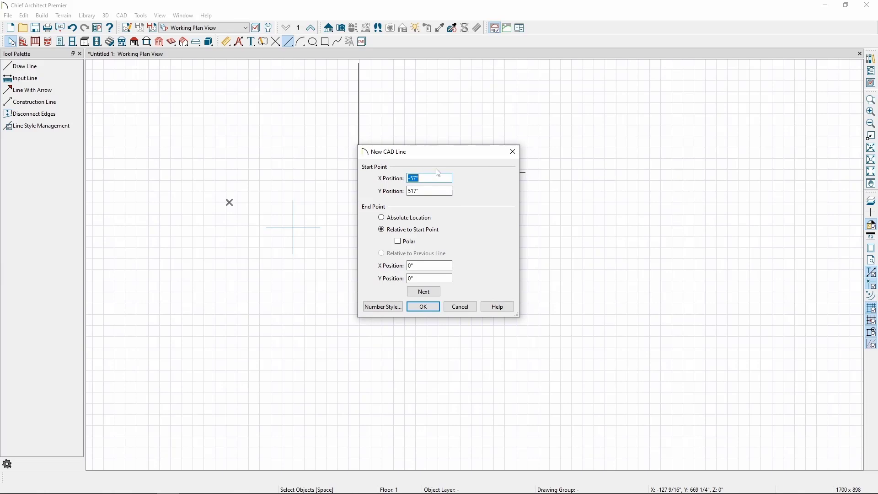
{"action": "mouse_move", "coordinate": [429, 187]}
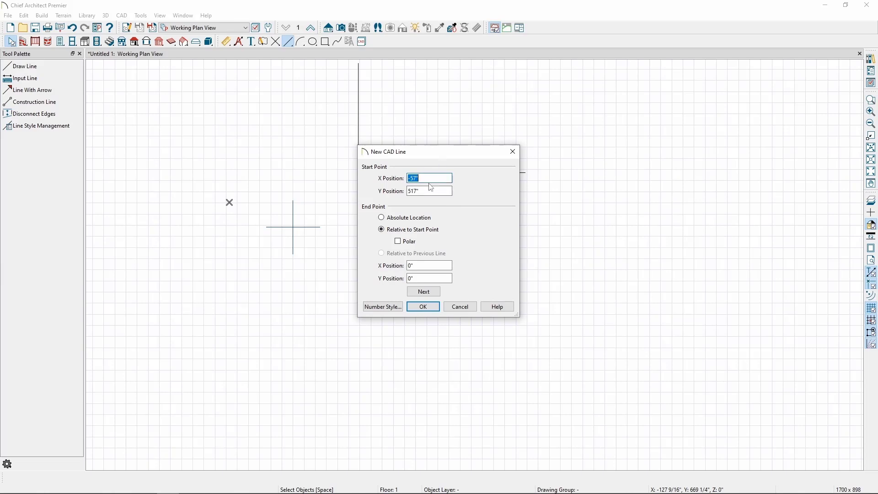
{"action": "mouse_move", "coordinate": [428, 191]}
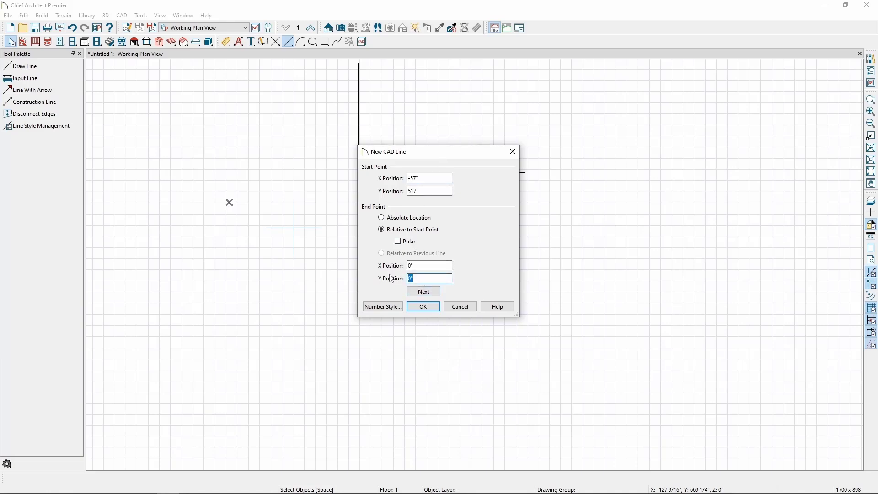
{"action": "type", "text": "-70"}
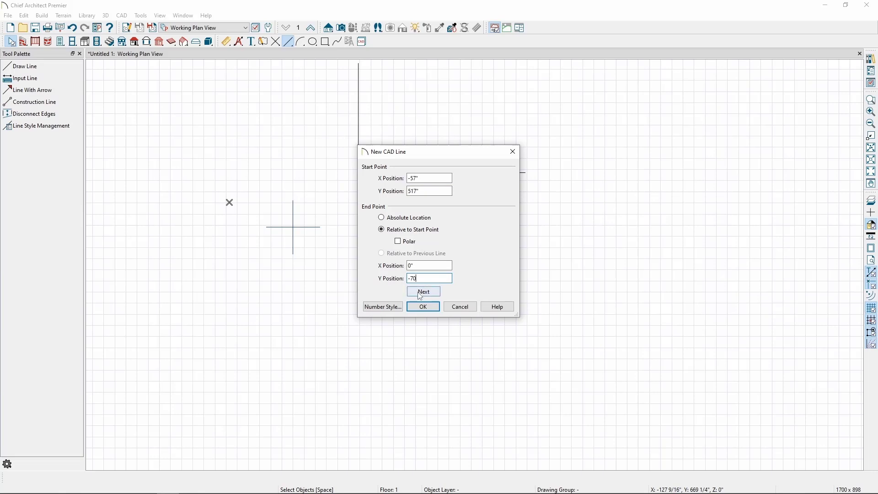
{"action": "left_click", "coordinate": [422, 291]}
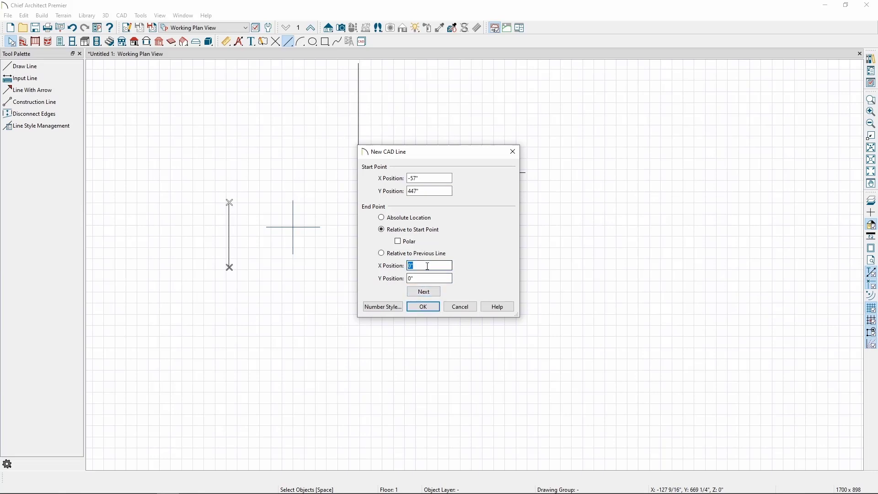
{"action": "type", "text": "50"}
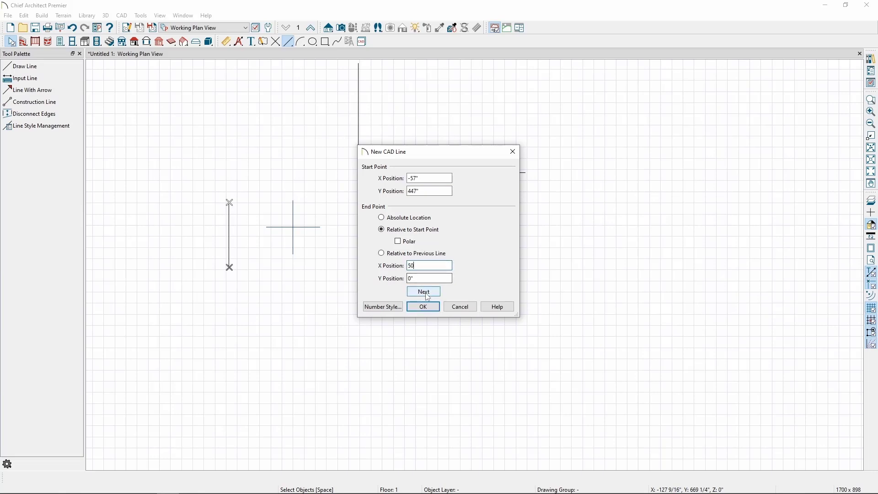
{"action": "left_click", "coordinate": [423, 292]}
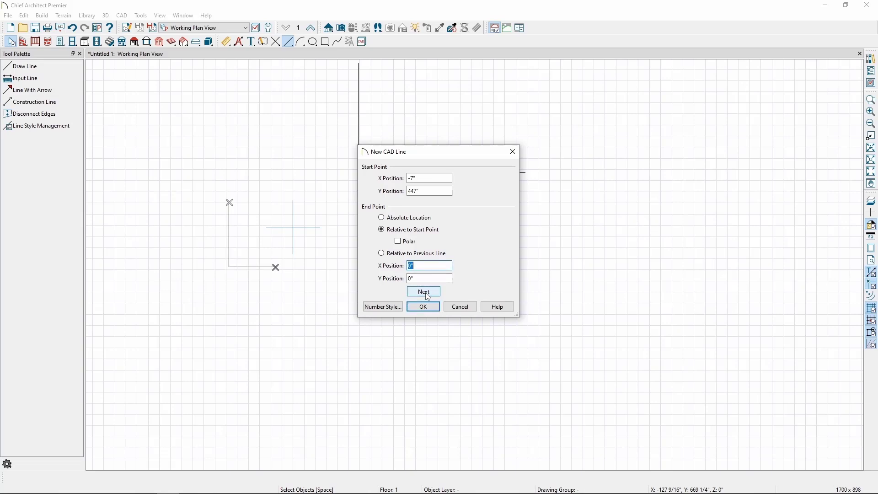
{"action": "mouse_move", "coordinate": [423, 309]}
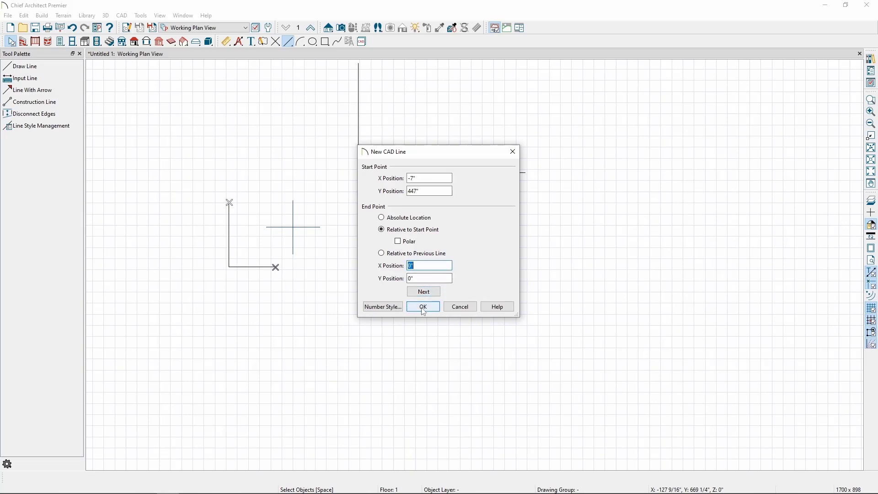
{"action": "left_click", "coordinate": [422, 307]}
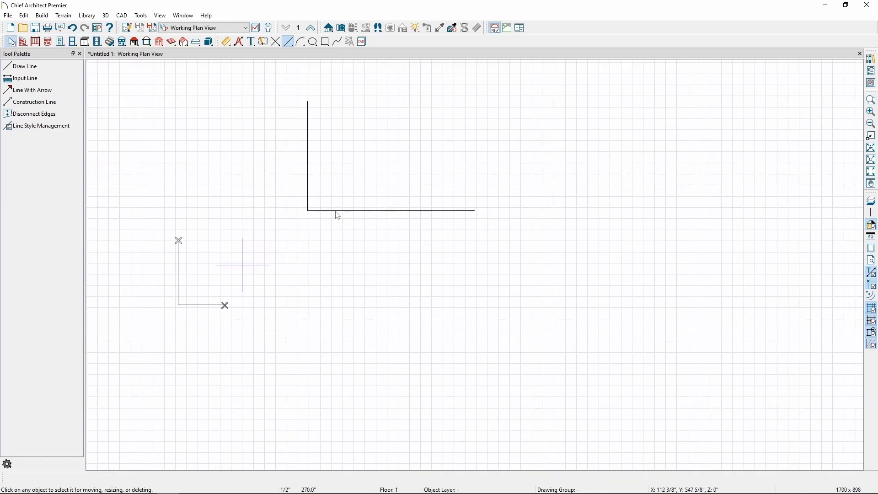
Click the larger L-shaped polyline to select it
{"action": "left_click", "coordinate": [339, 209]}
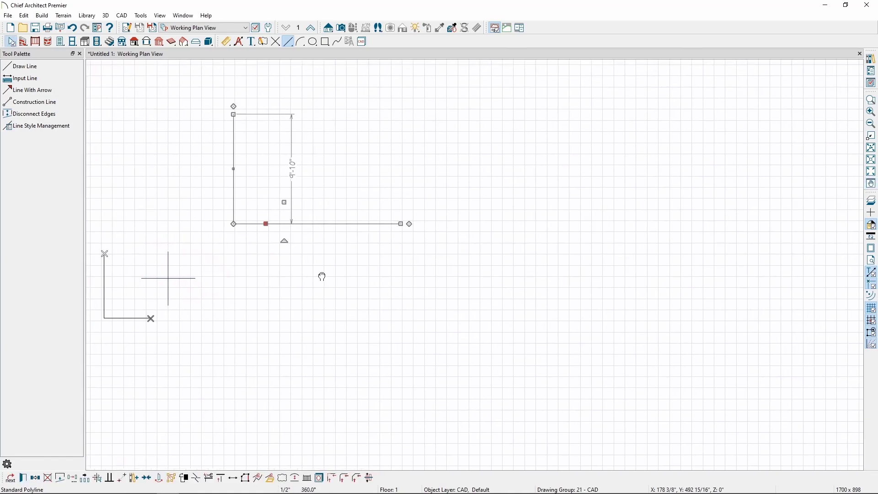
{"action": "mouse_move", "coordinate": [230, 232]}
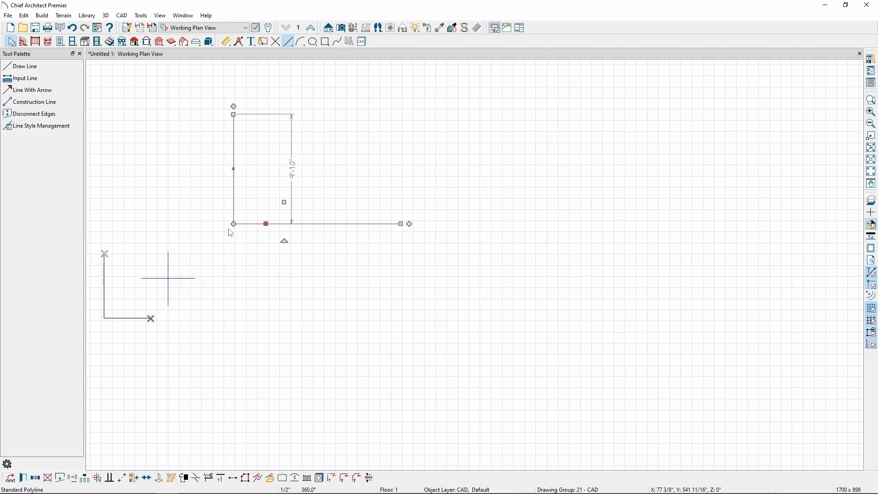
{"action": "mouse_move", "coordinate": [247, 183]}
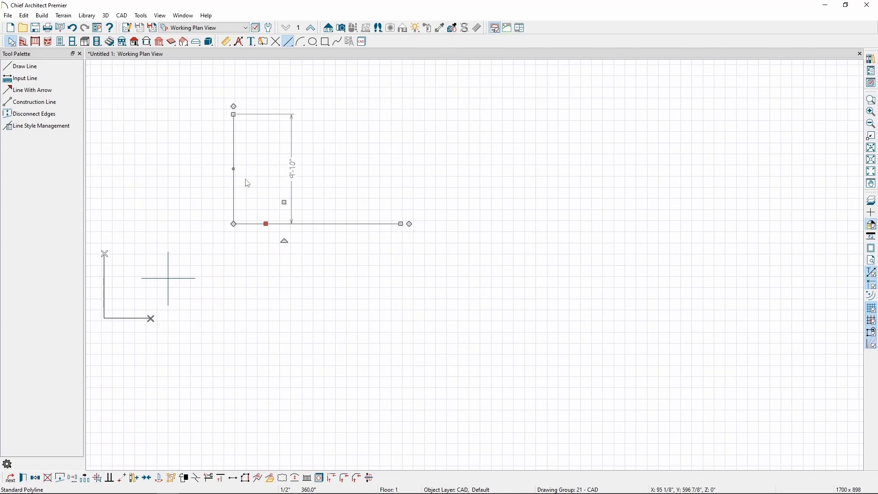
{"action": "mouse_move", "coordinate": [241, 232]}
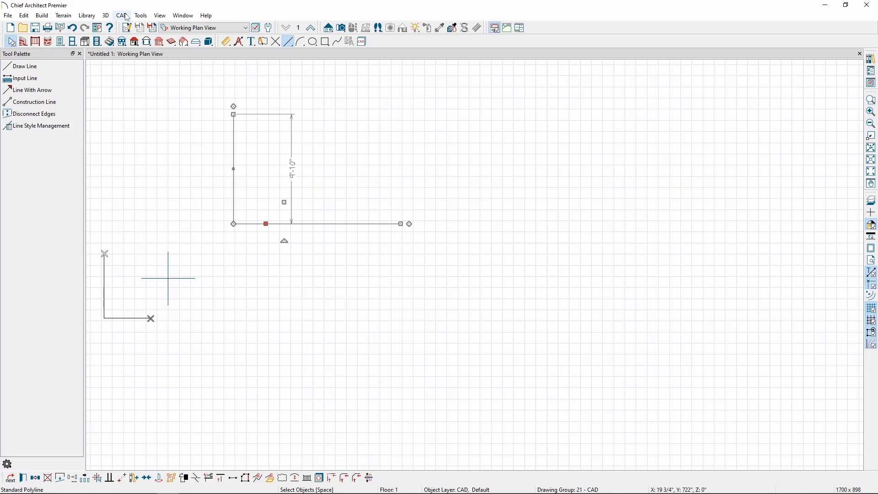
Activate the Draw Line tool from CAD > Lines
{"action": "left_click", "coordinate": [121, 15]}
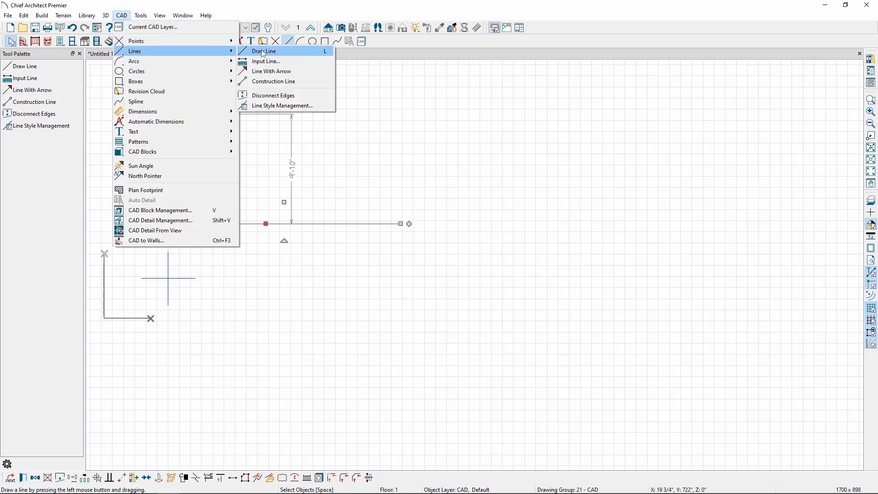
{"action": "left_click", "coordinate": [263, 50]}
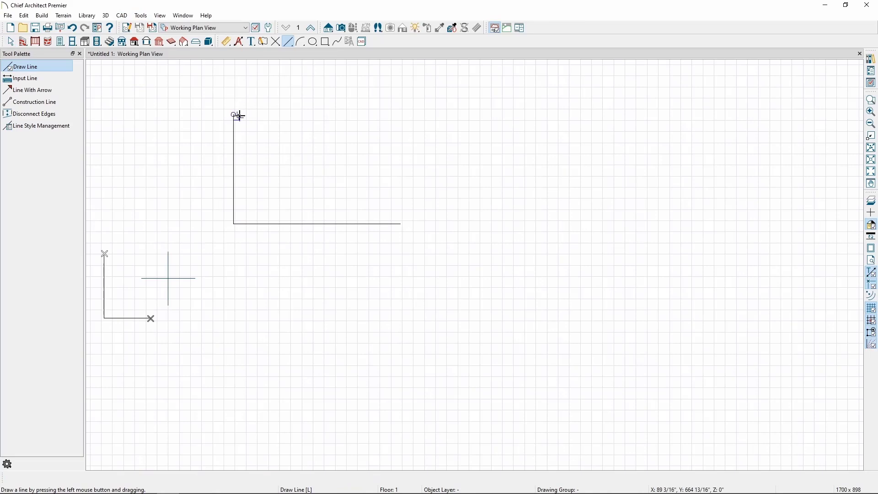
{"action": "mouse_move", "coordinate": [236, 117]}
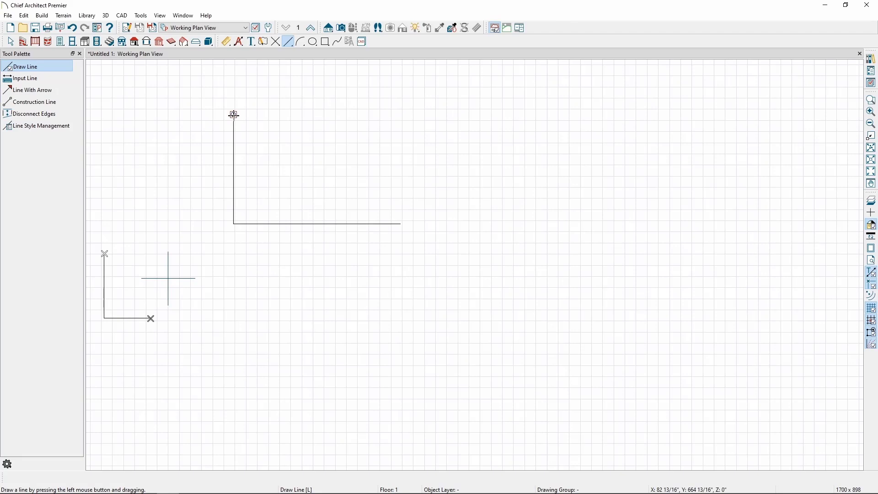
{"action": "mouse_move", "coordinate": [279, 116]}
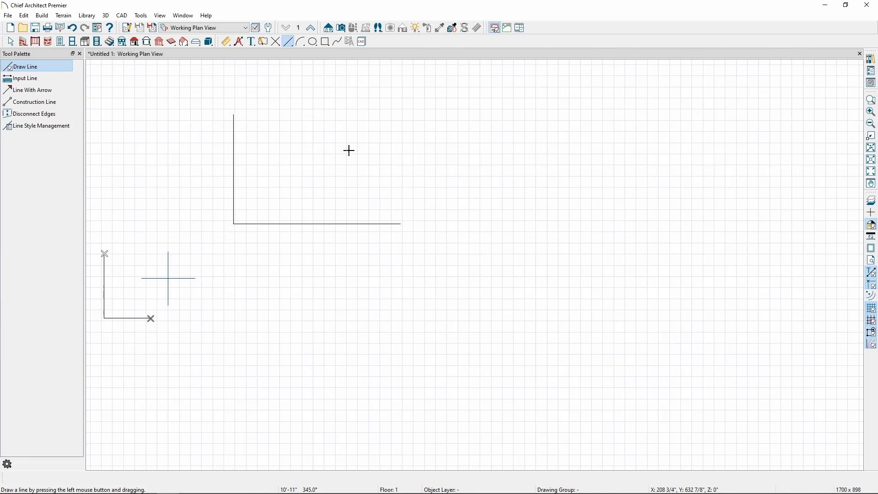
{"action": "mouse_move", "coordinate": [349, 160]}
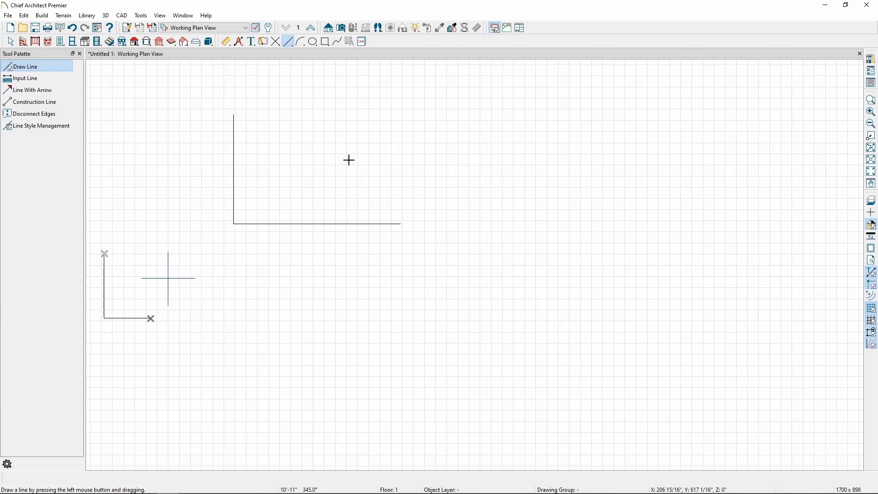
{"action": "mouse_move", "coordinate": [243, 118]}
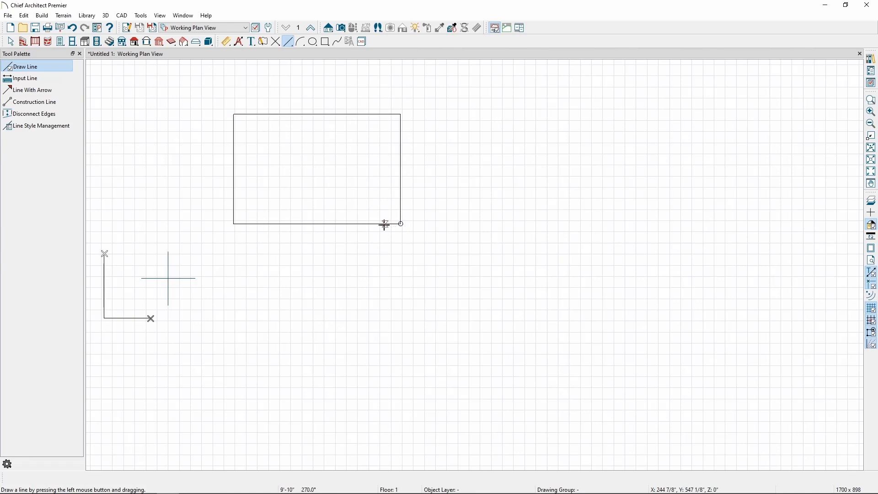
{"action": "mouse_move", "coordinate": [367, 224]}
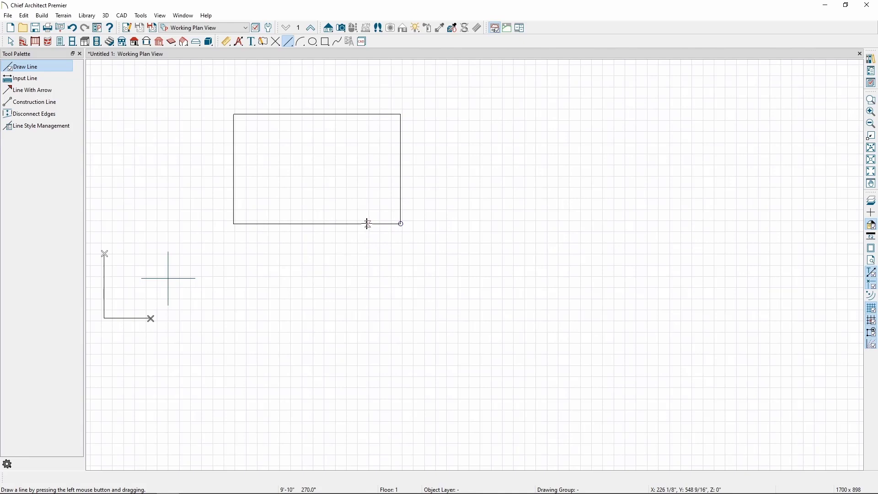
Resize the rectangle into a 10-foot square by entering 10 for its height and width
{"action": "left_click", "coordinate": [317, 168]}
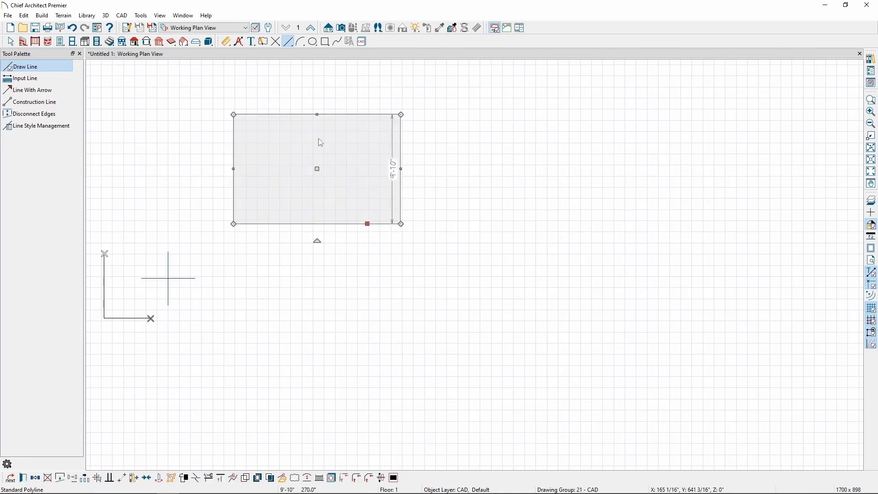
{"action": "mouse_move", "coordinate": [429, 153]}
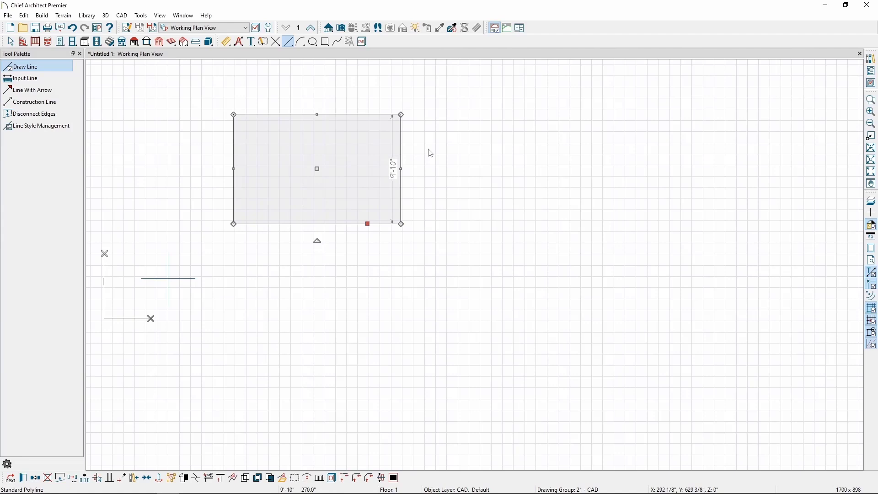
{"action": "mouse_move", "coordinate": [401, 171]}
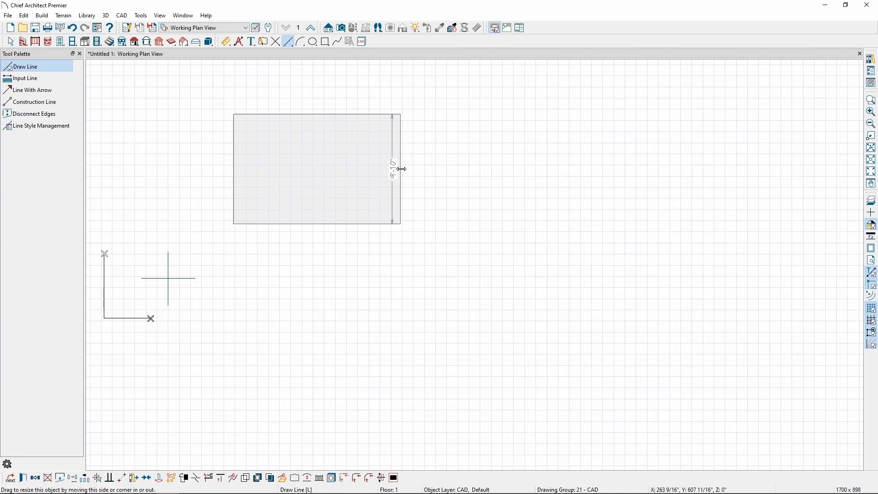
{"action": "left_click", "coordinate": [317, 168]}
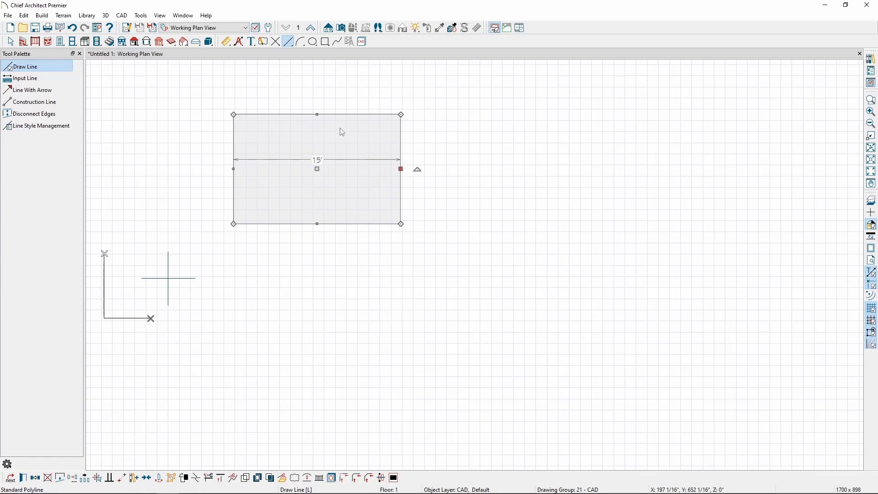
{"action": "mouse_move", "coordinate": [373, 118]}
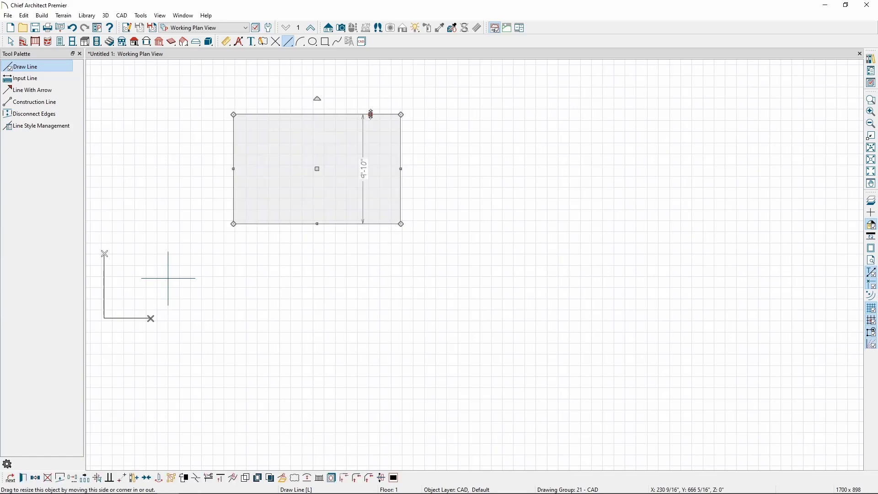
{"action": "mouse_move", "coordinate": [347, 118]}
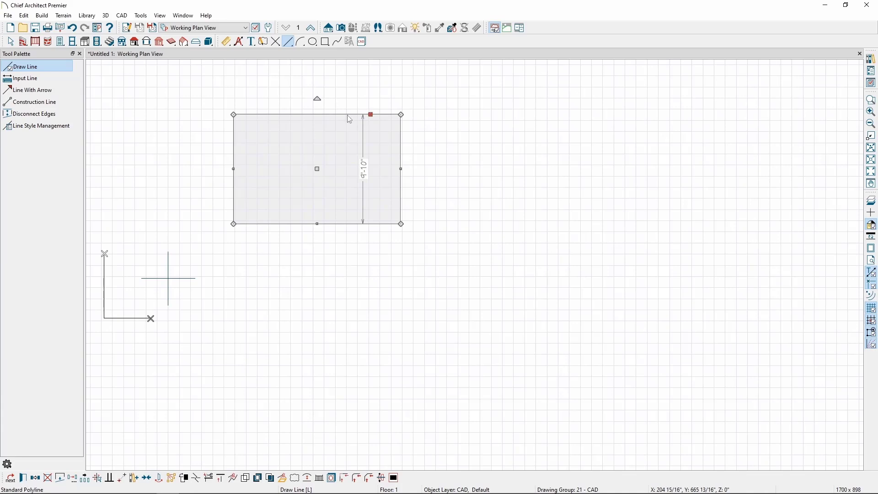
{"action": "mouse_move", "coordinate": [327, 143]}
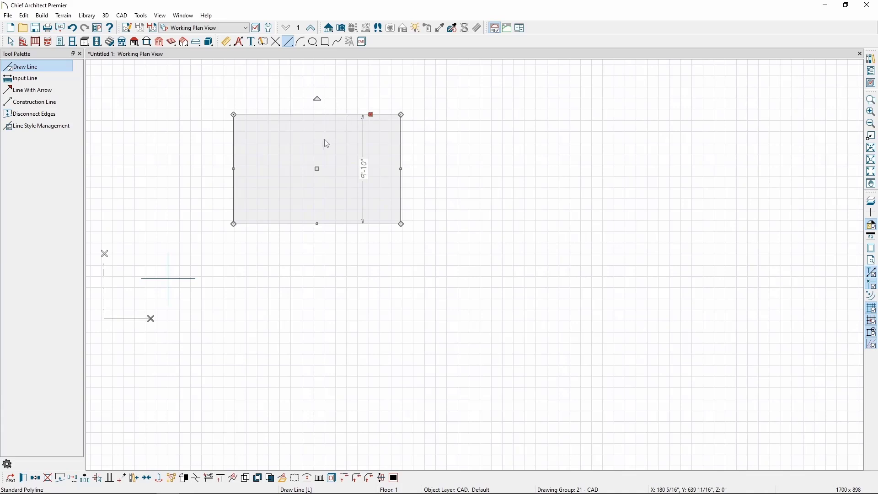
{"action": "mouse_move", "coordinate": [327, 142]}
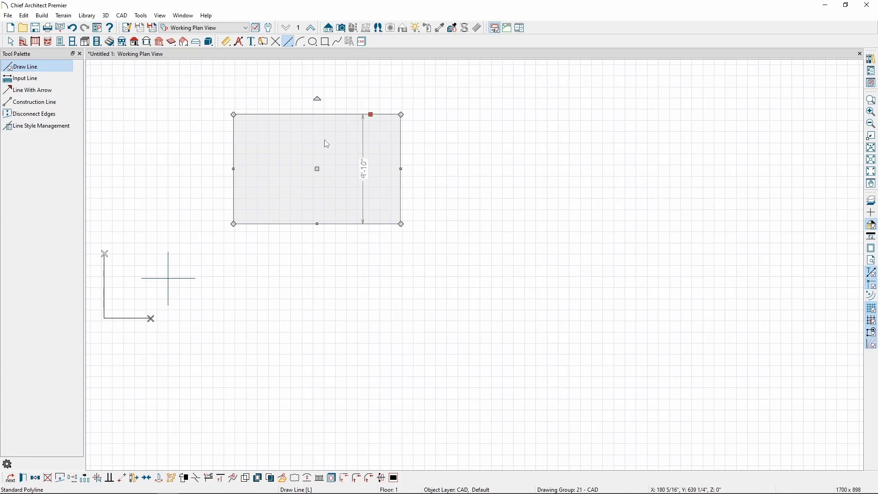
{"action": "mouse_move", "coordinate": [363, 178]}
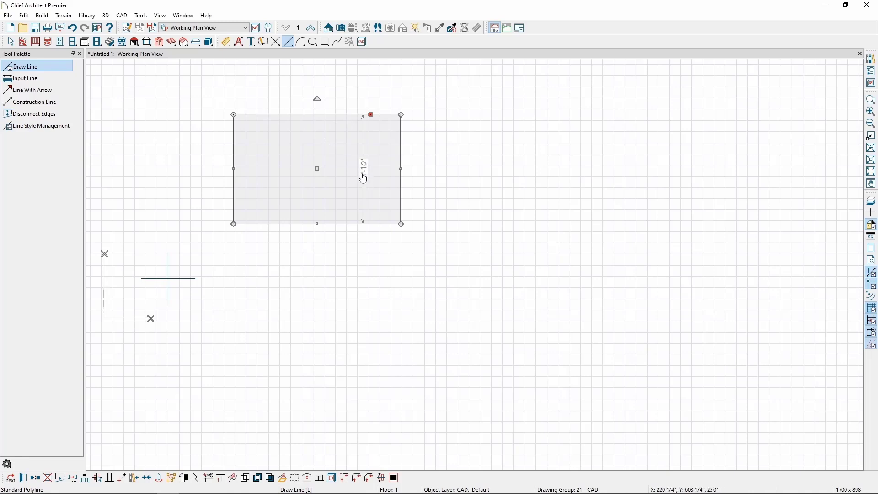
{"action": "mouse_move", "coordinate": [357, 203]}
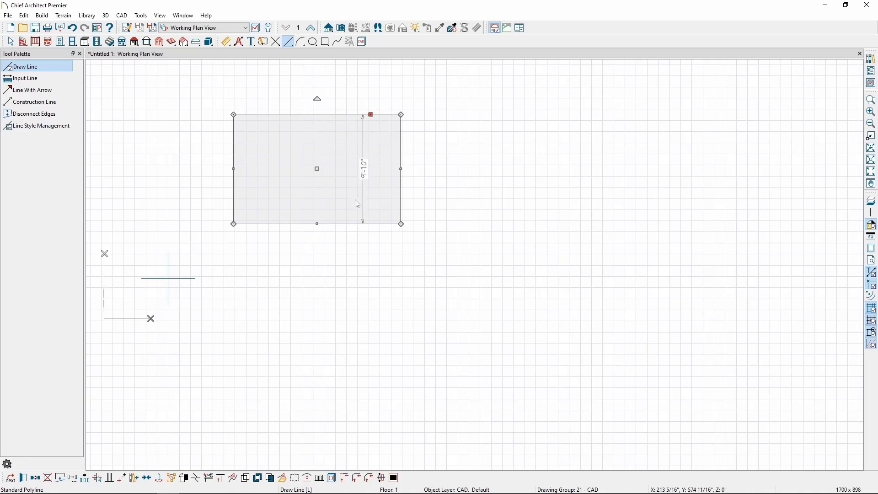
{"action": "mouse_move", "coordinate": [352, 200]}
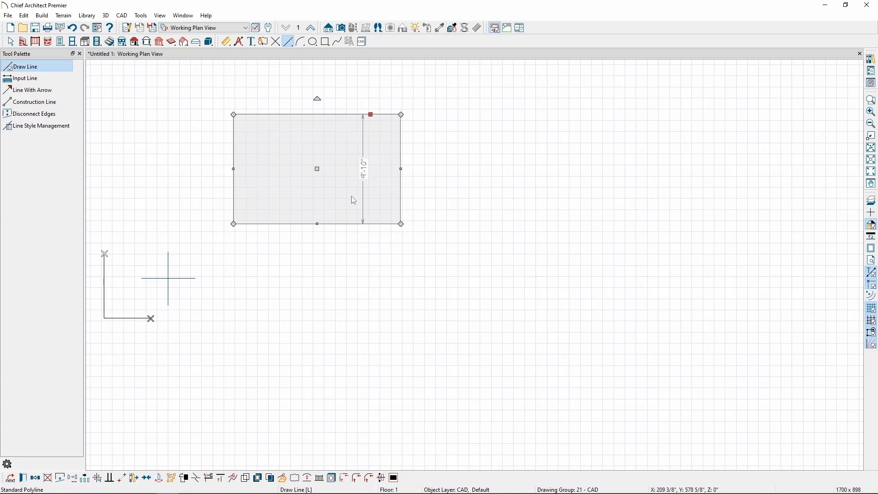
{"action": "mouse_move", "coordinate": [362, 175]}
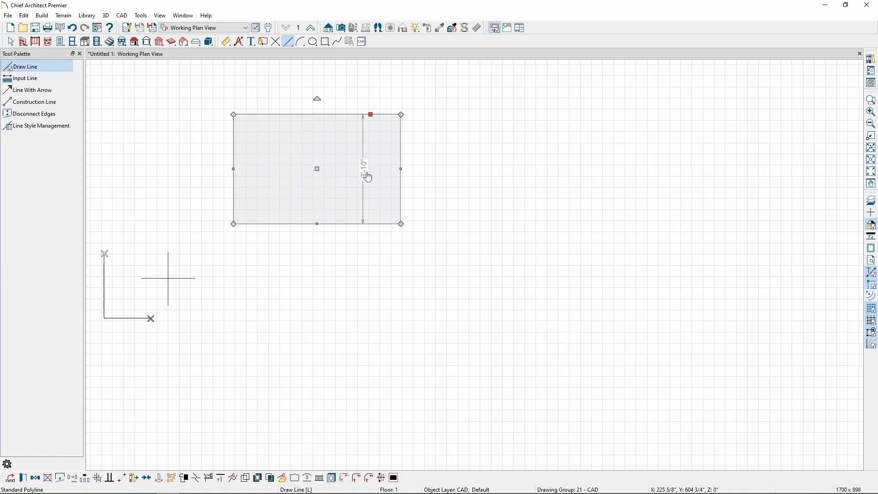
{"action": "left_click", "coordinate": [365, 169]}
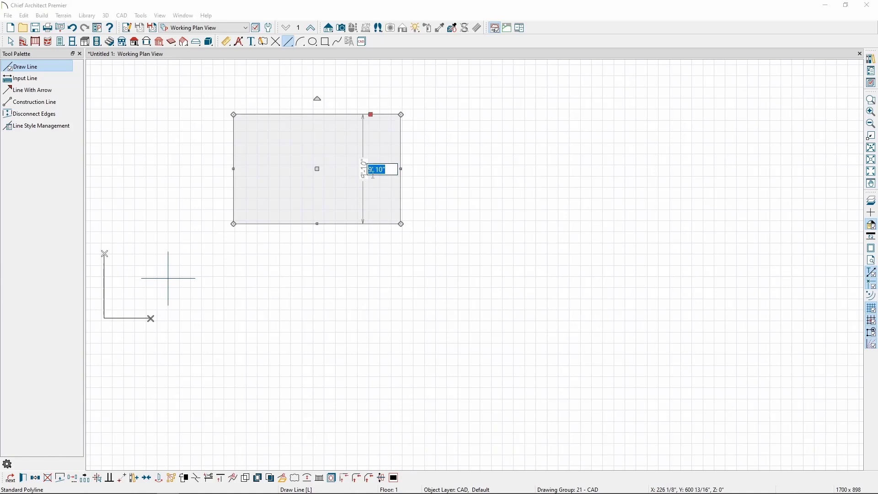
{"action": "type", "text": "10'"}
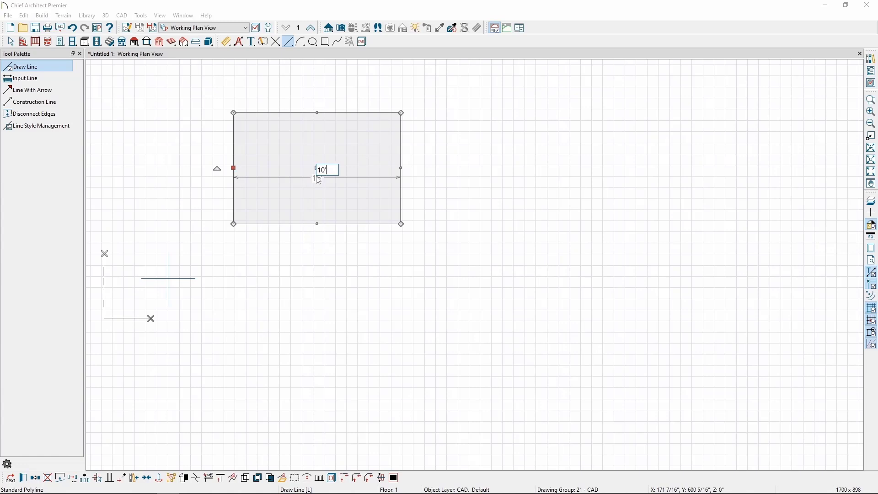
{"action": "key", "text": "Return"}
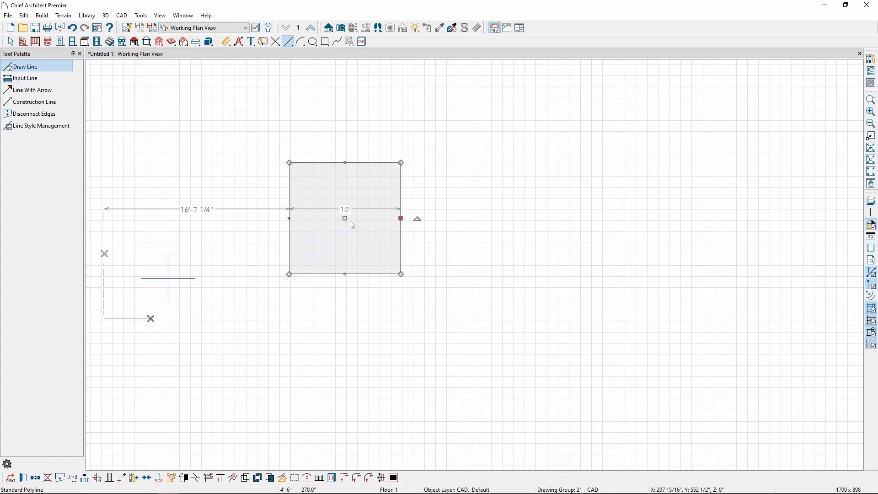
{"action": "mouse_move", "coordinate": [352, 227]}
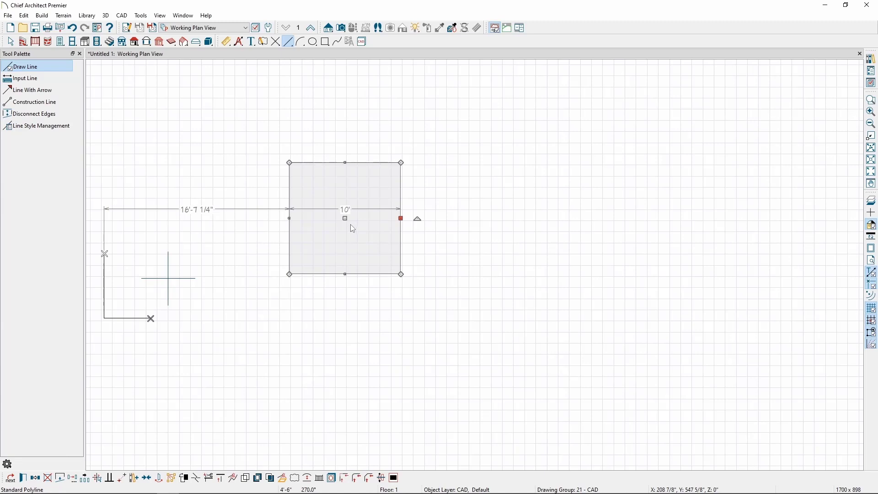
{"action": "mouse_move", "coordinate": [346, 219]}
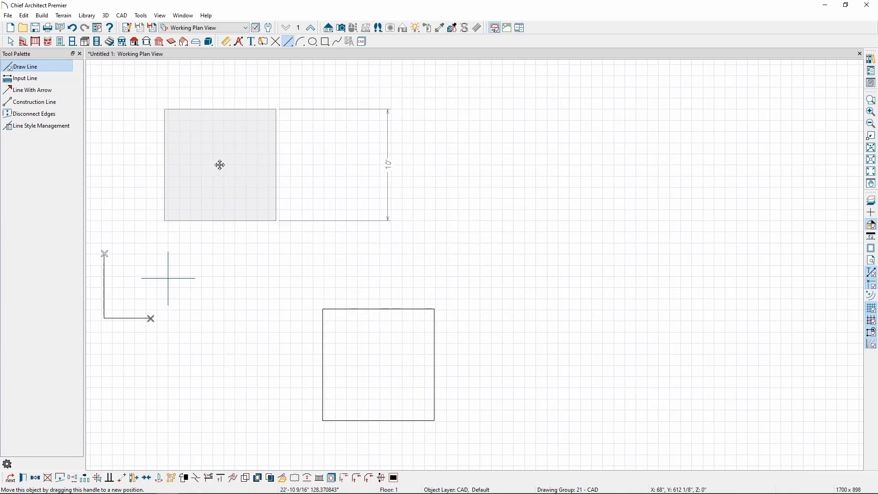
Drop the 10-foot square above the origin marker and deselect it
{"action": "left_click", "coordinate": [219, 164]}
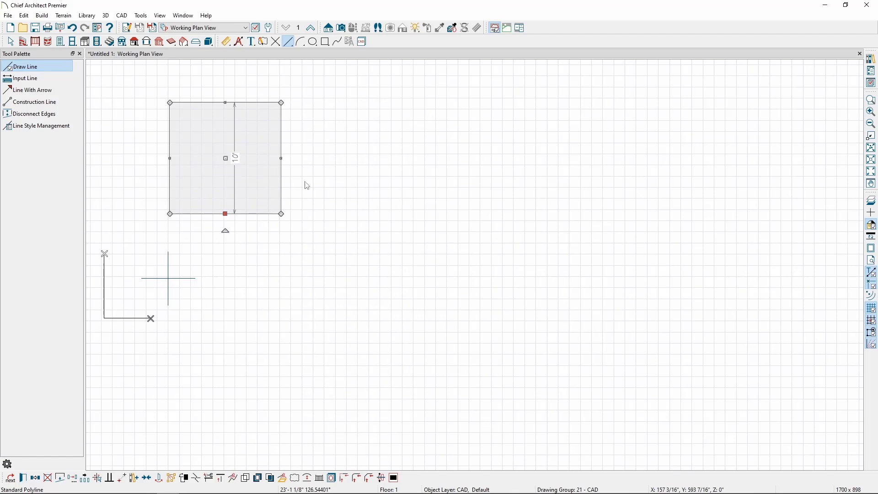
{"action": "left_click", "coordinate": [329, 180]}
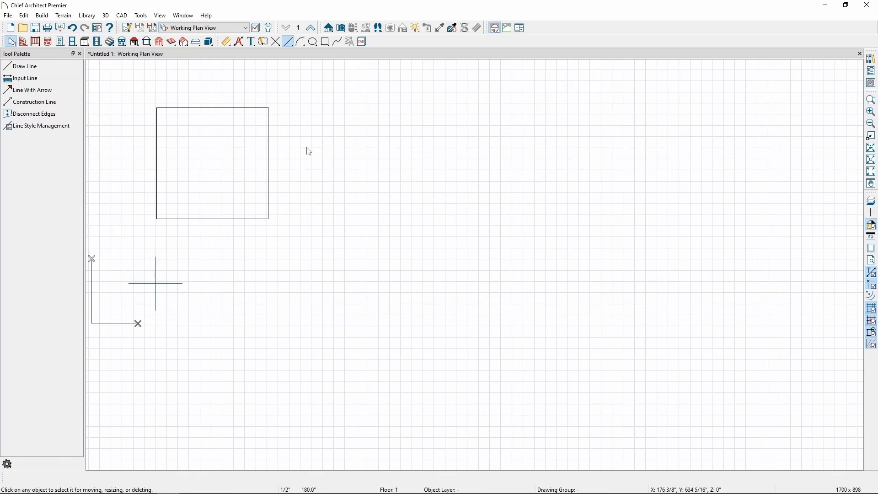
Draw a large CAD arc to the right of the 10-foot square
{"action": "left_click", "coordinate": [121, 15]}
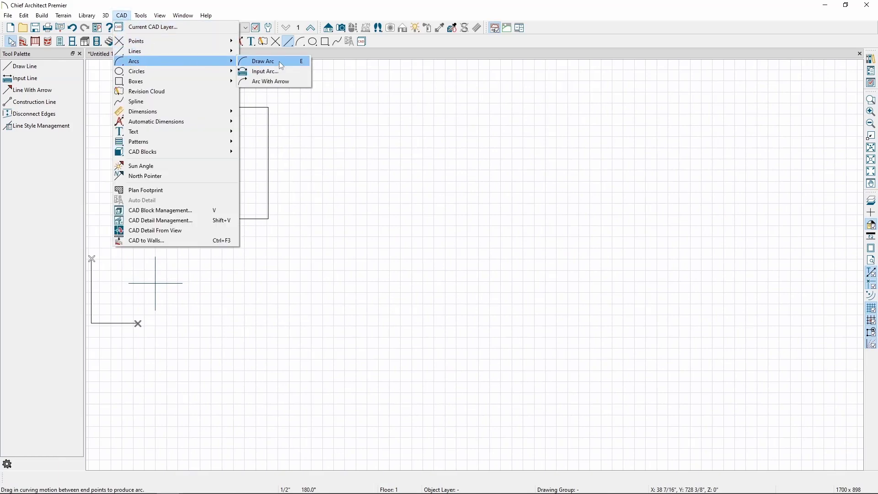
{"action": "left_click", "coordinate": [262, 60]}
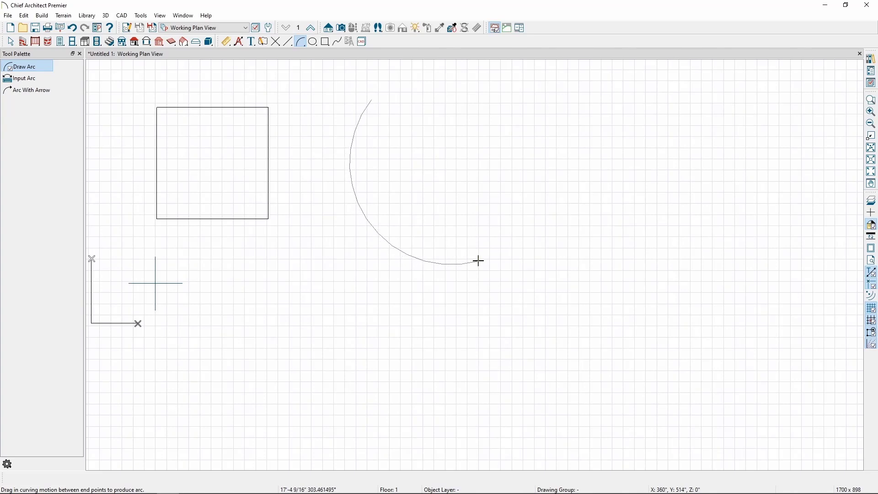
{"action": "mouse_move", "coordinate": [422, 166]}
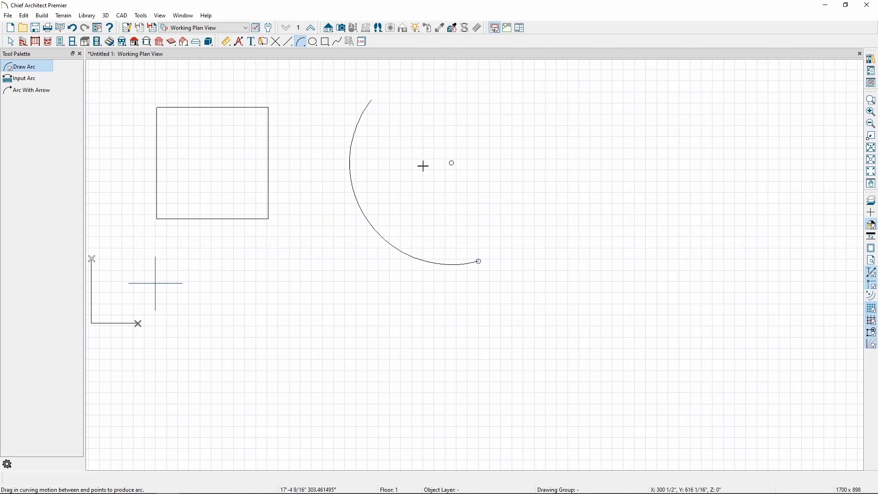
{"action": "left_click", "coordinate": [11, 40]}
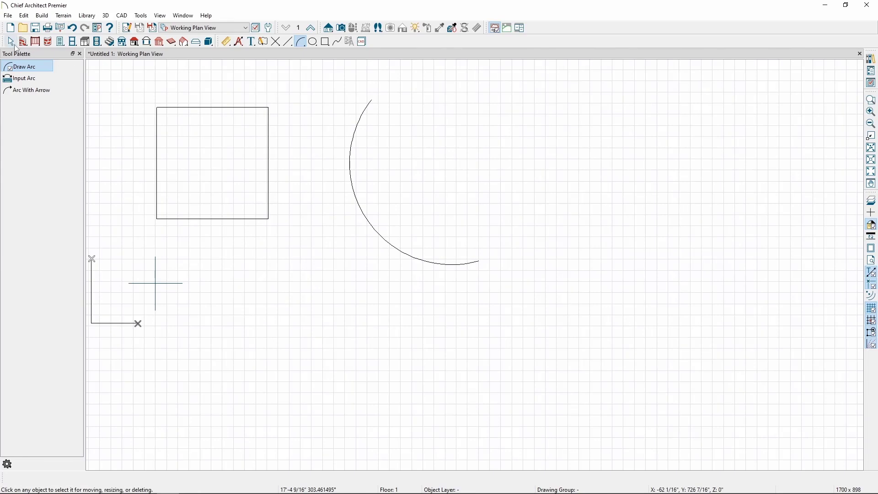
{"action": "mouse_move", "coordinate": [128, 125]}
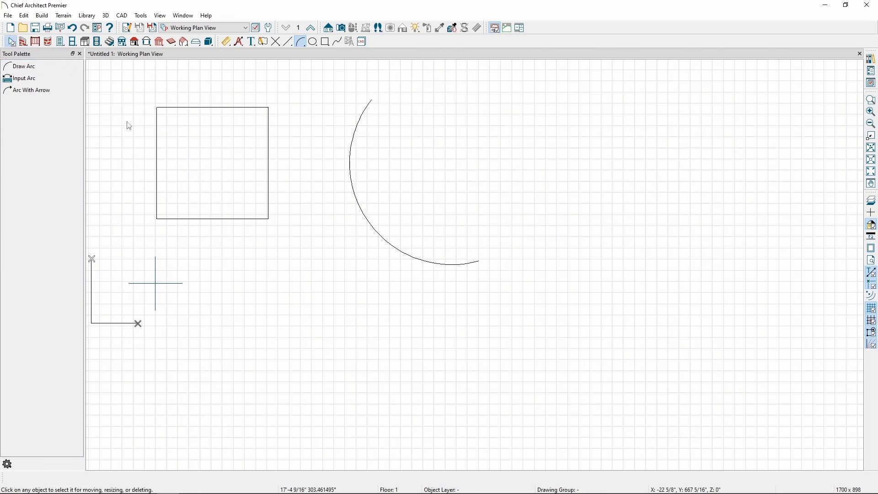
{"action": "mouse_move", "coordinate": [179, 153]}
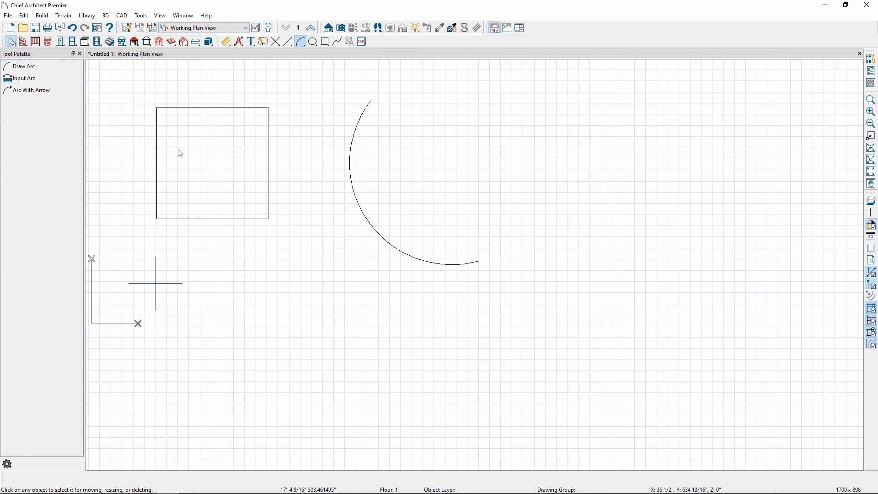
{"action": "mouse_move", "coordinate": [269, 183]}
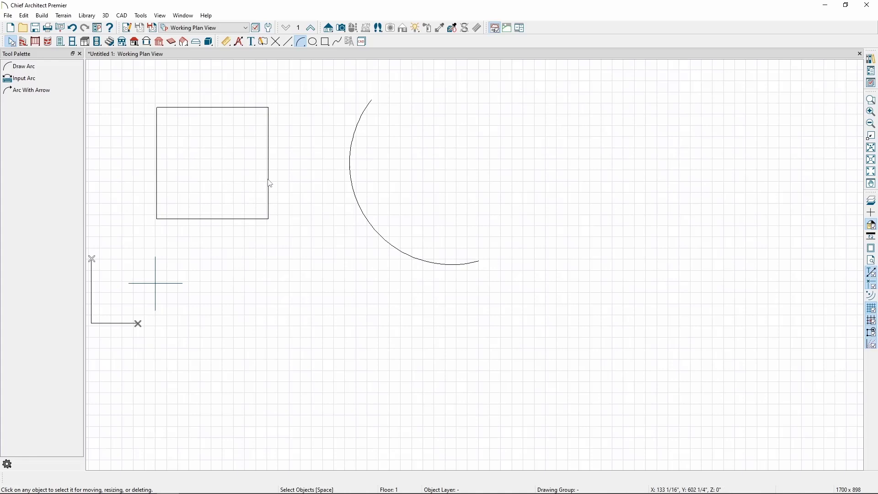
Bow the square's right edge outward into a curve, widening it to 11'-2 1/8"
{"action": "left_click", "coordinate": [212, 162]}
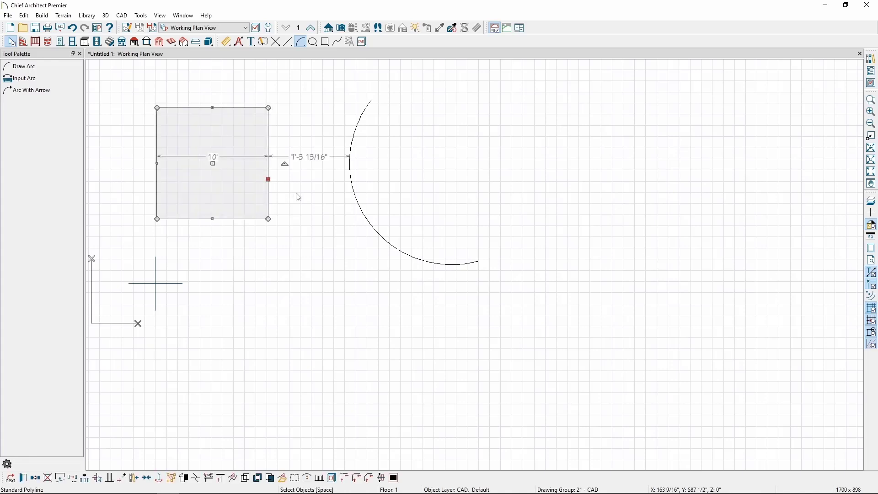
{"action": "mouse_move", "coordinate": [314, 441]}
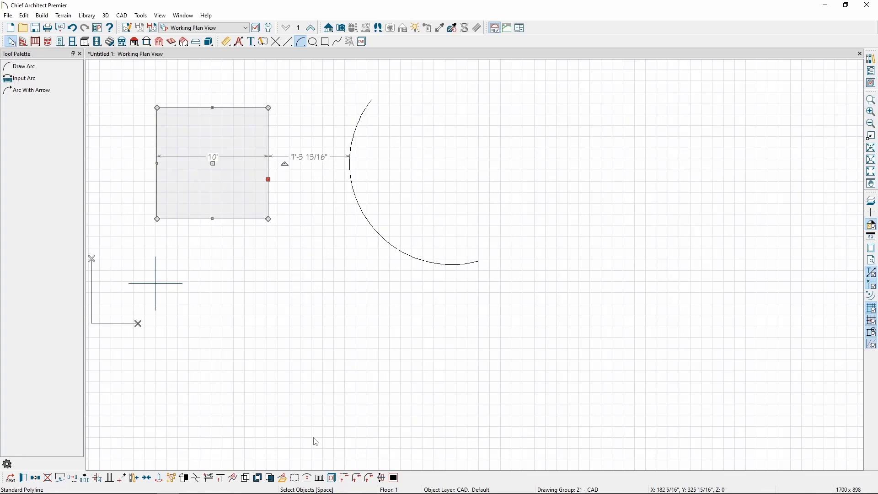
{"action": "mouse_move", "coordinate": [309, 478]}
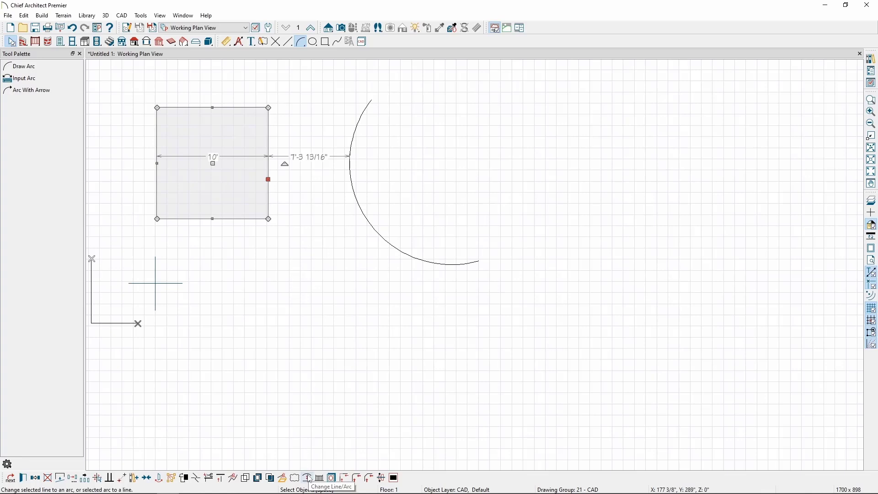
{"action": "left_click", "coordinate": [306, 477]}
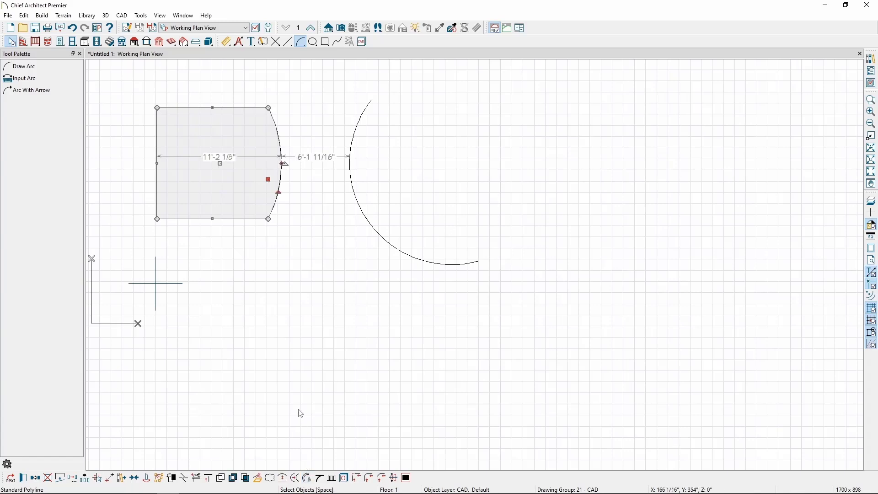
{"action": "mouse_move", "coordinate": [299, 405]}
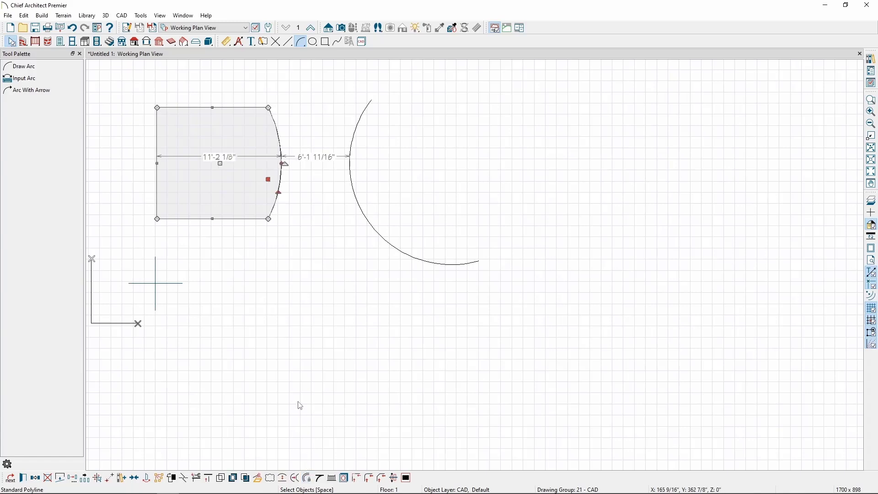
{"action": "mouse_move", "coordinate": [285, 203]}
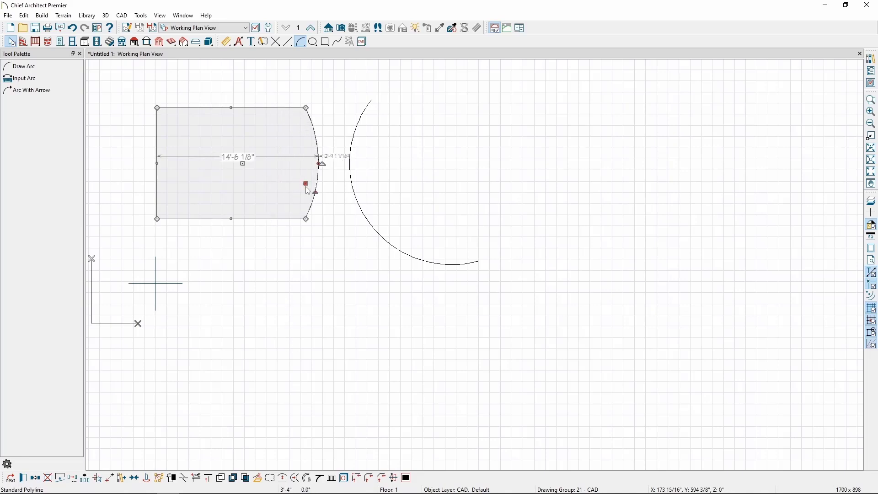
{"action": "mouse_move", "coordinate": [315, 195]}
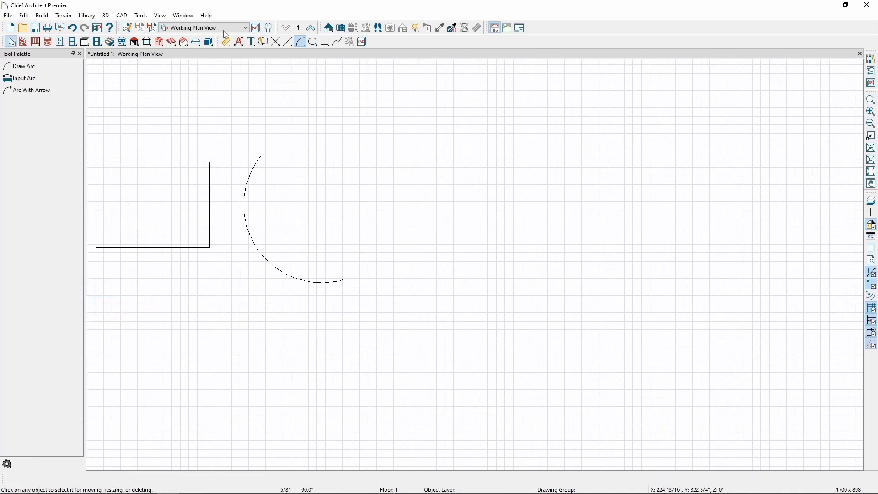
Draw two circles right of the arc, one with Circle and one with Circle About Center
{"action": "left_click", "coordinate": [121, 15]}
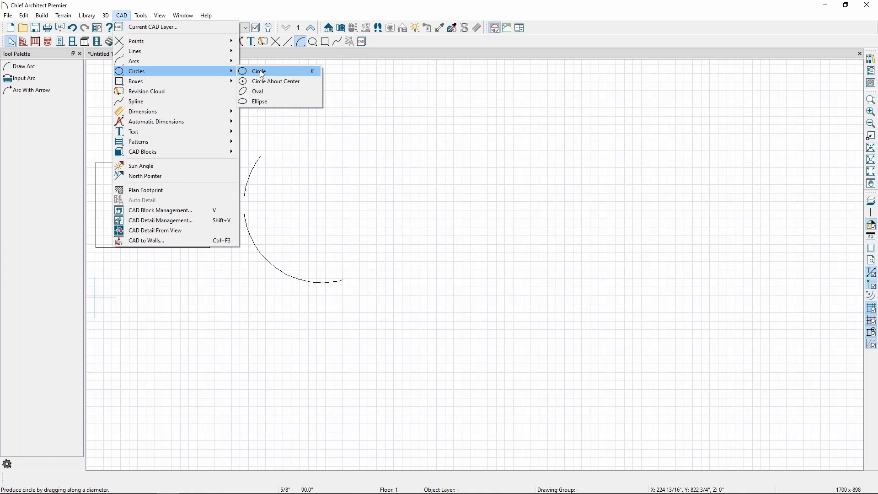
{"action": "left_click", "coordinate": [259, 71]}
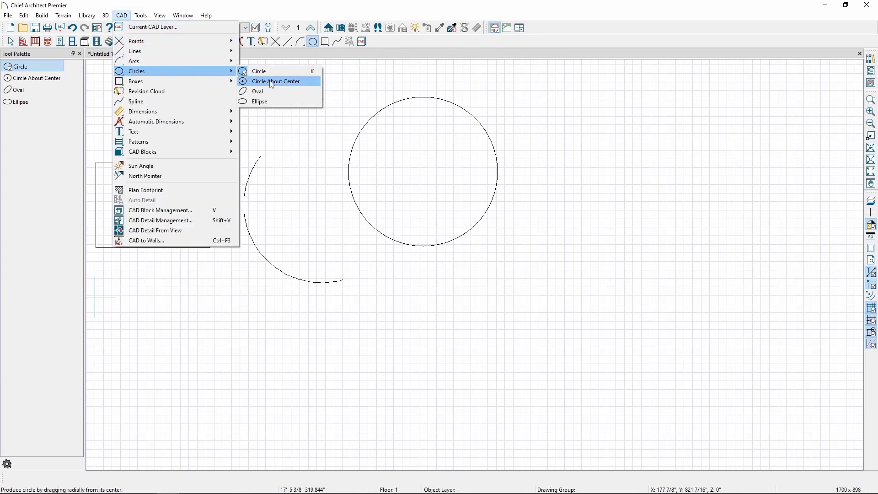
{"action": "left_click", "coordinate": [277, 81]}
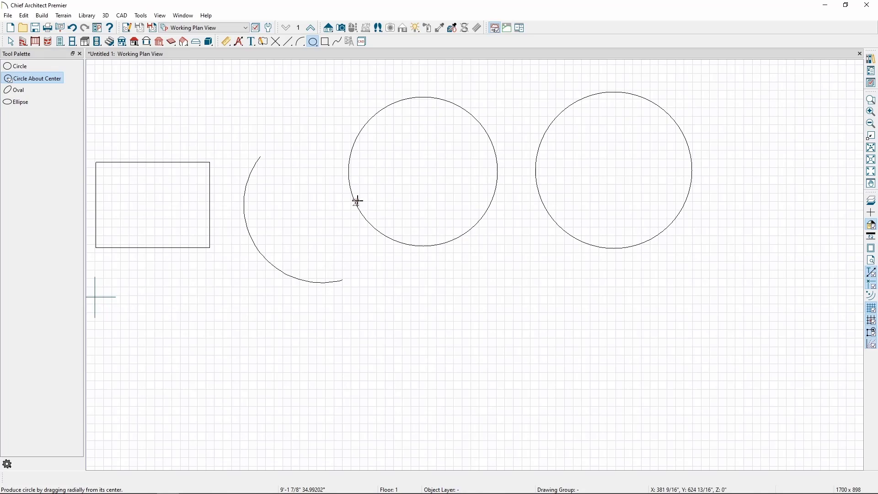
{"action": "mouse_move", "coordinate": [119, 22]}
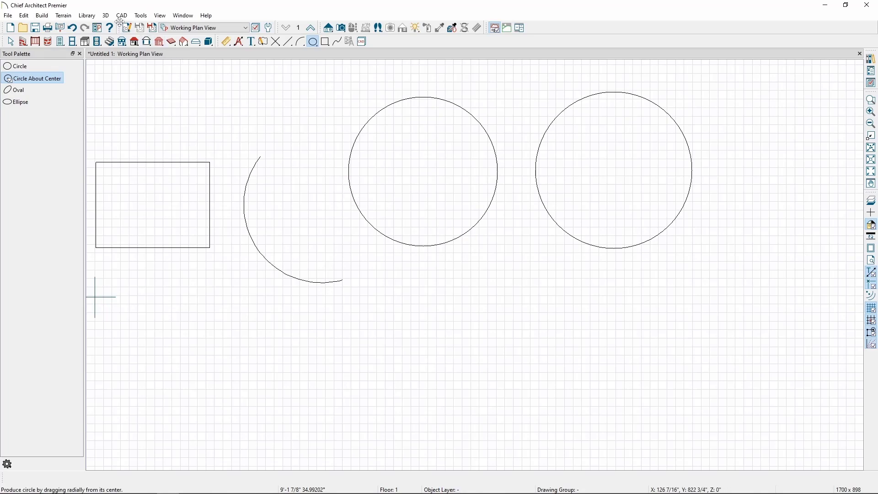
Draw an elongated oval below the rectangle
{"action": "left_click", "coordinate": [121, 15]}
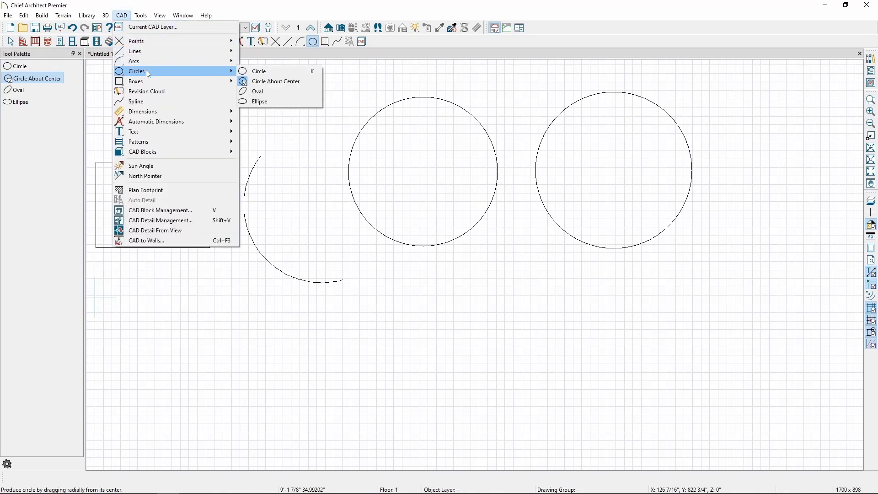
{"action": "mouse_move", "coordinate": [226, 74]}
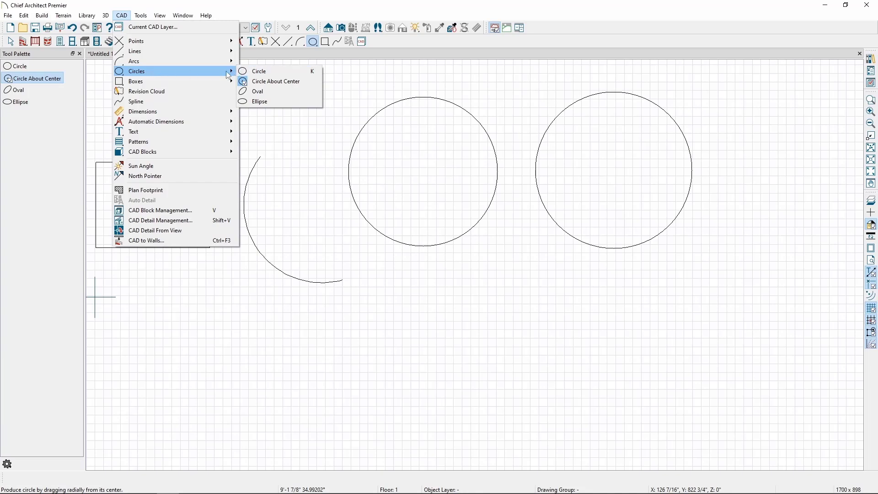
{"action": "mouse_move", "coordinate": [258, 92]}
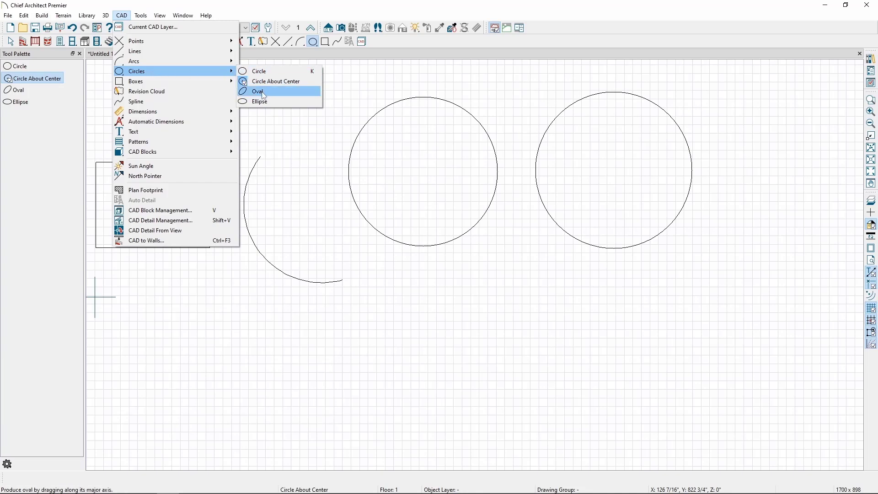
{"action": "left_click", "coordinate": [258, 91]}
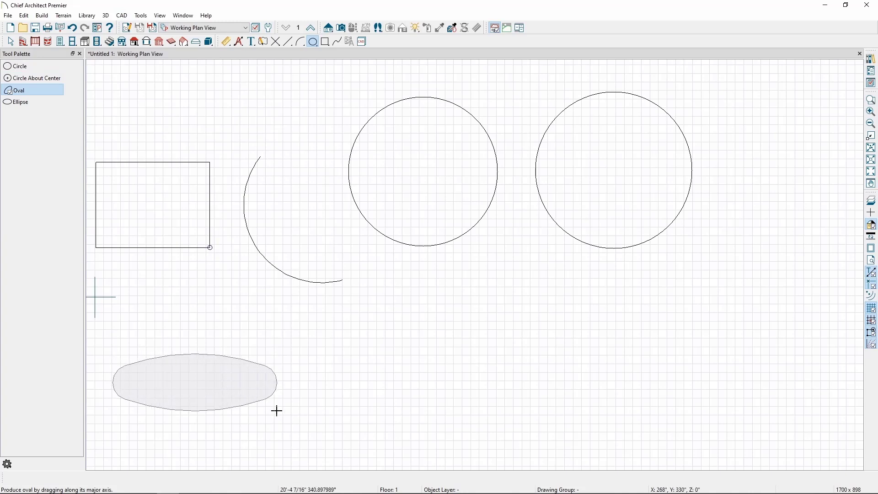
{"action": "left_click", "coordinate": [195, 383]}
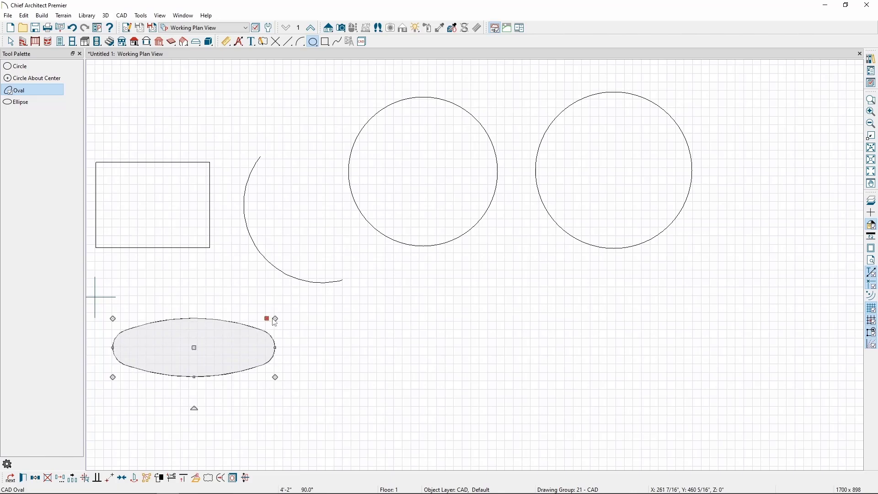
Draw a small ellipse beside the oval
{"action": "left_click", "coordinate": [120, 15]}
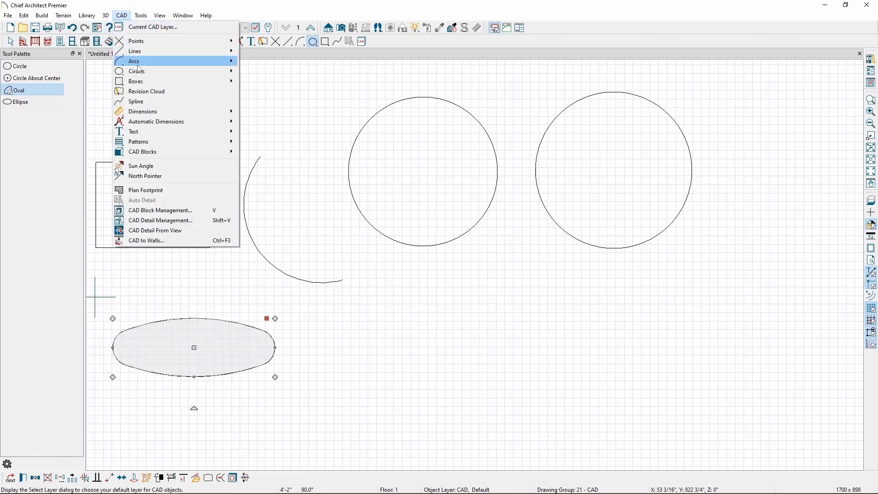
{"action": "left_click", "coordinate": [20, 102]}
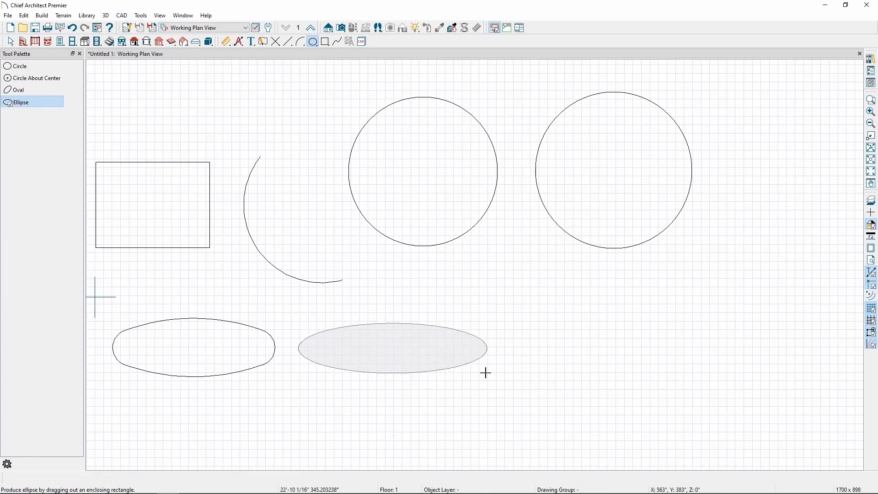
{"action": "left_click", "coordinate": [391, 347]}
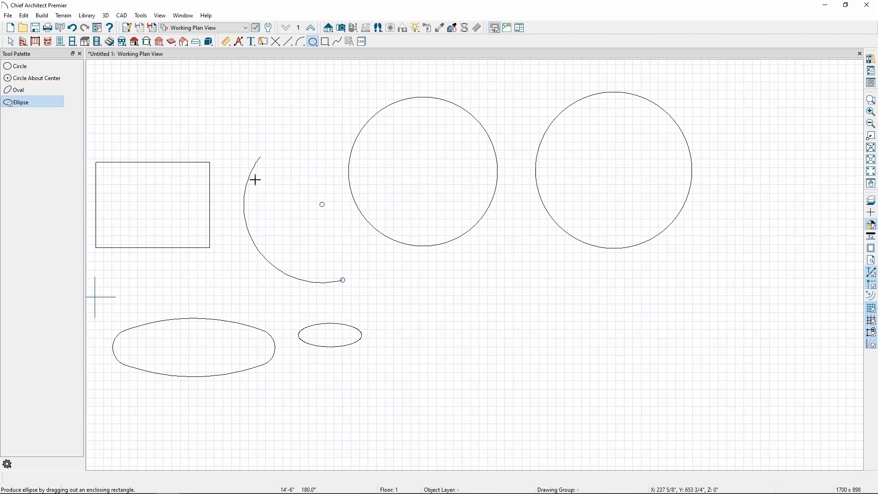
Draw a rounded spline right of the small ellipse, closing it at its starting point
{"action": "left_click", "coordinate": [121, 15]}
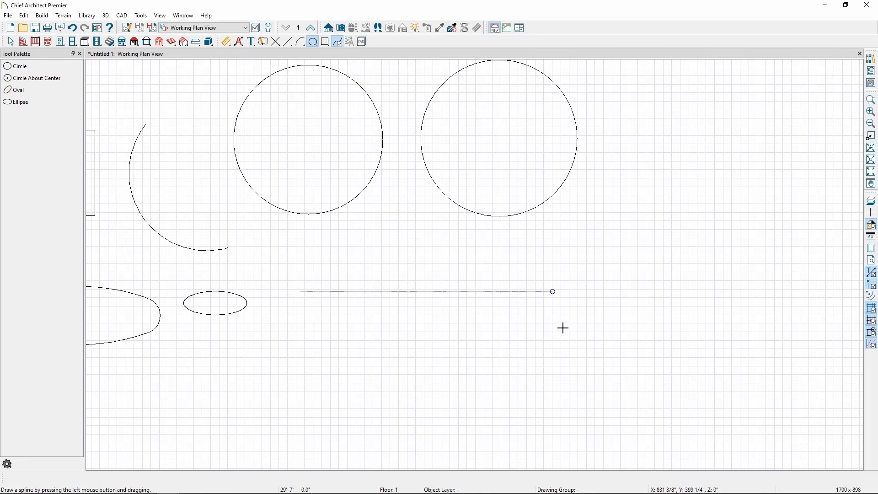
{"action": "mouse_move", "coordinate": [553, 291]}
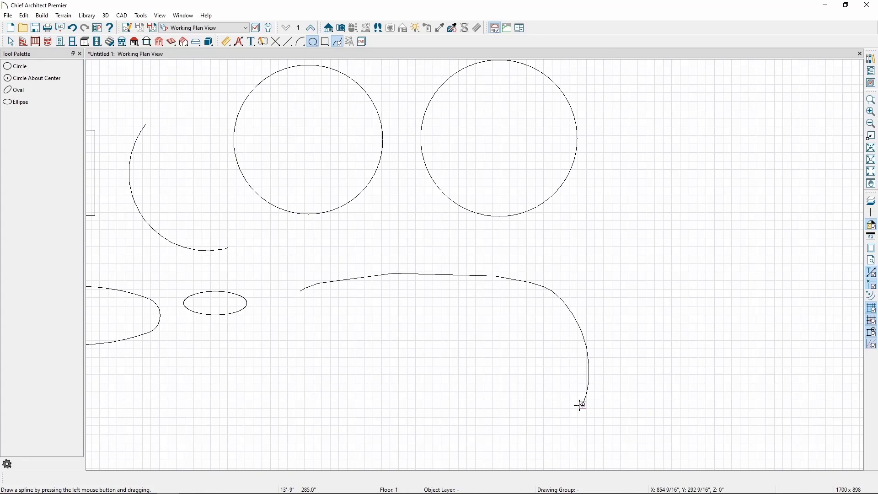
{"action": "mouse_move", "coordinate": [564, 404]}
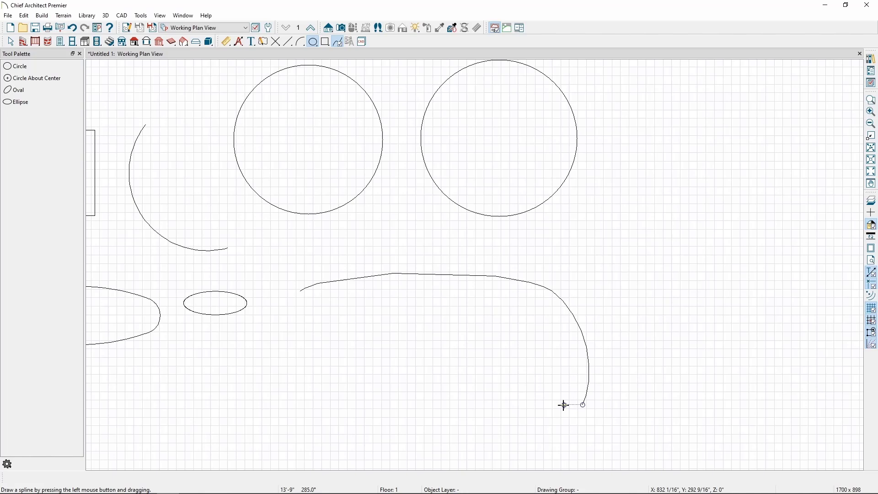
{"action": "mouse_move", "coordinate": [598, 416]}
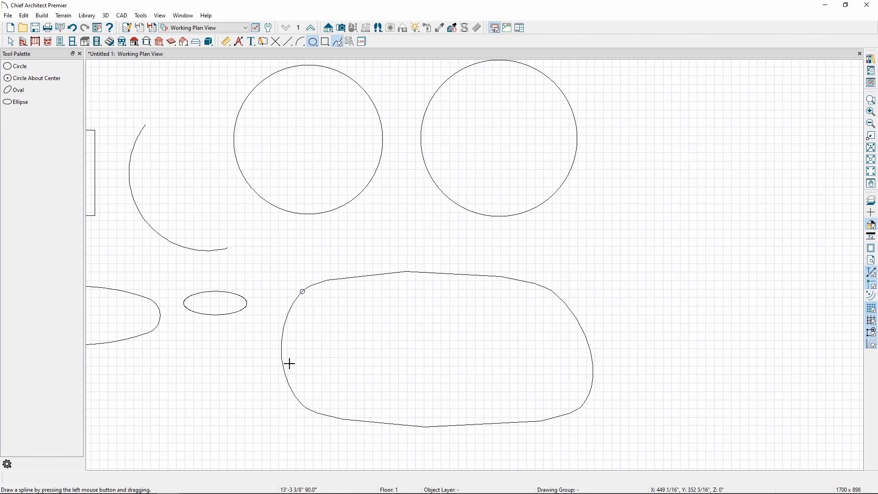
{"action": "mouse_move", "coordinate": [284, 369]}
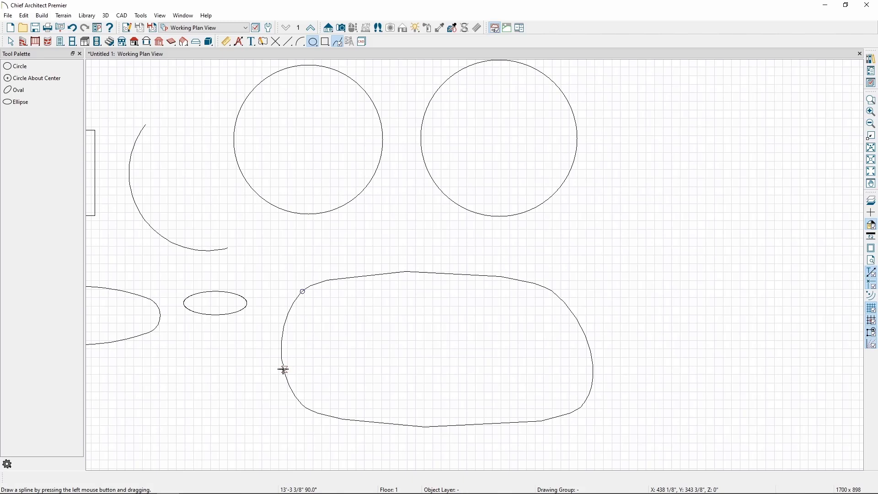
{"action": "left_click", "coordinate": [436, 350]}
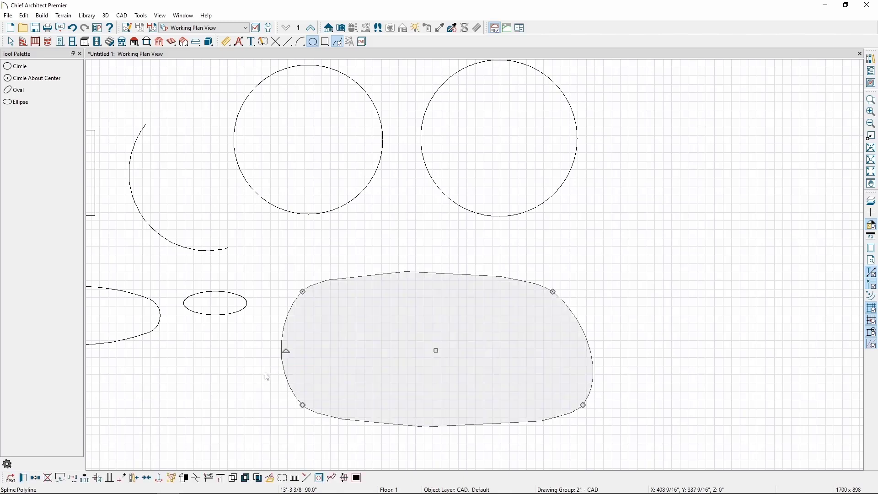
{"action": "mouse_move", "coordinate": [288, 301]}
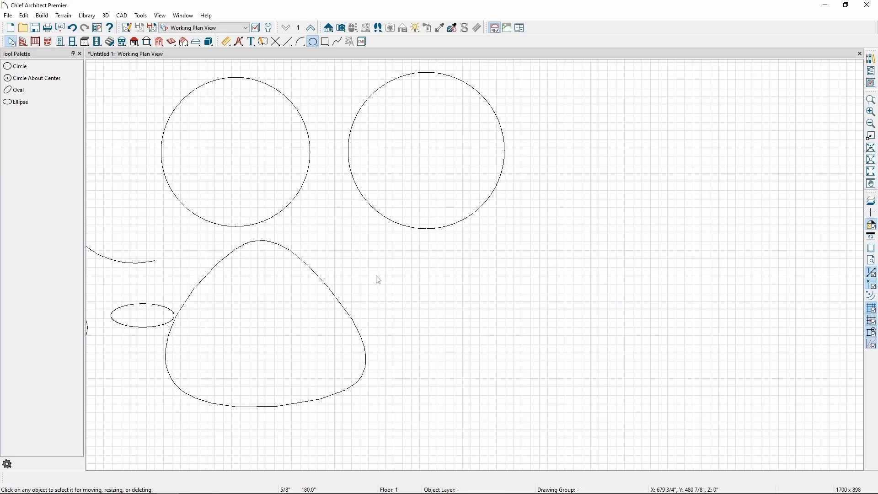
Reshape the spline into a rounded triangle and draw a rectangular polyline box to its right
{"action": "left_click", "coordinate": [121, 15]}
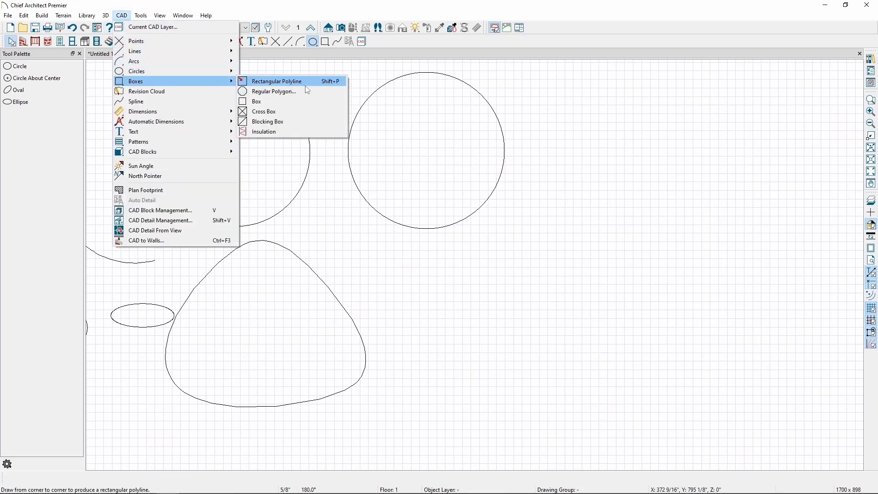
{"action": "left_click", "coordinate": [277, 81]}
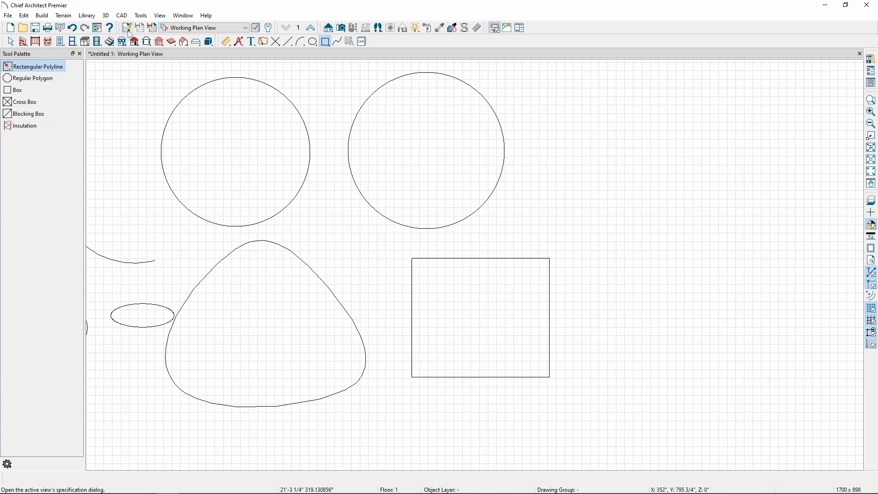
{"action": "left_click", "coordinate": [121, 15]}
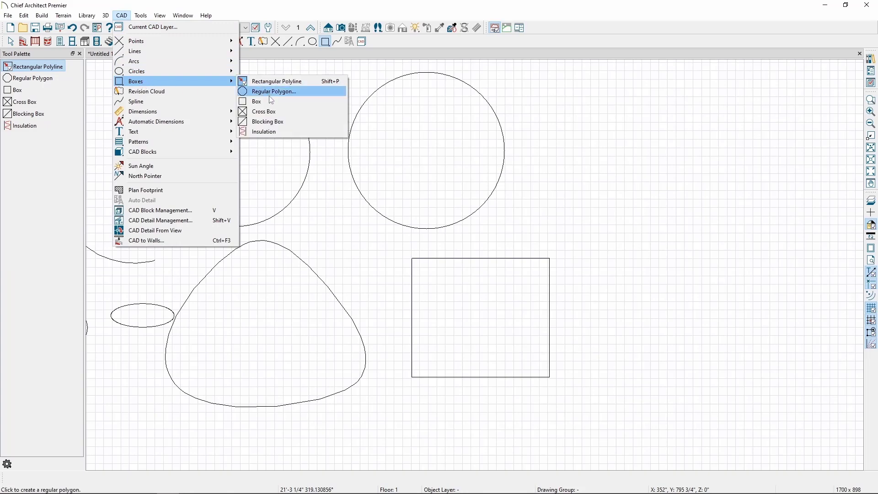
Draw a plain box beside the rectangle and set its style to Cross
{"action": "left_click", "coordinate": [256, 102]}
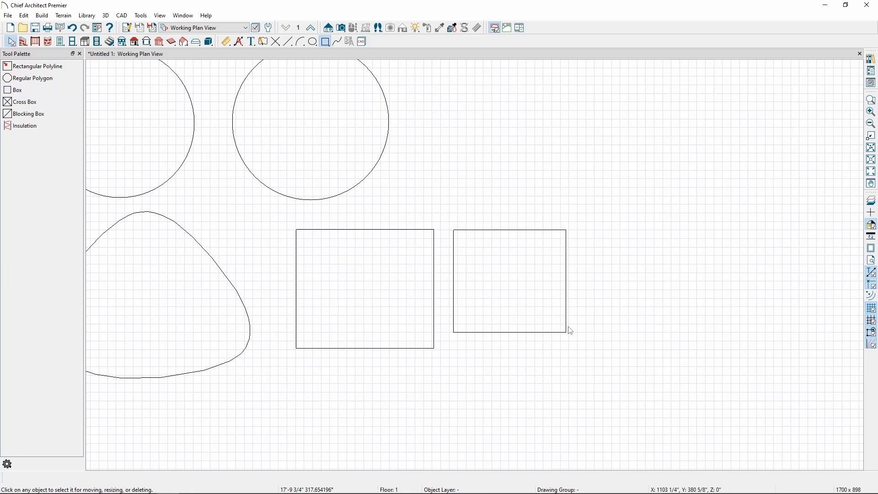
{"action": "left_click", "coordinate": [509, 280]}
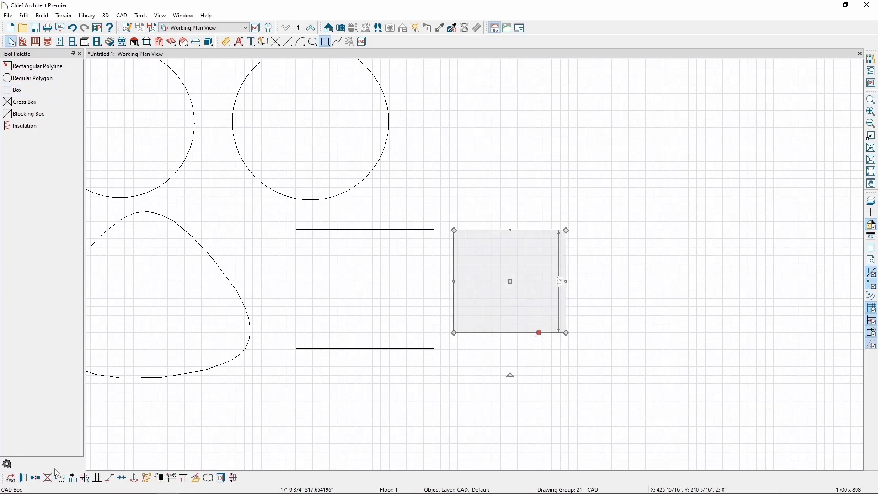
{"action": "mouse_move", "coordinate": [336, 433]}
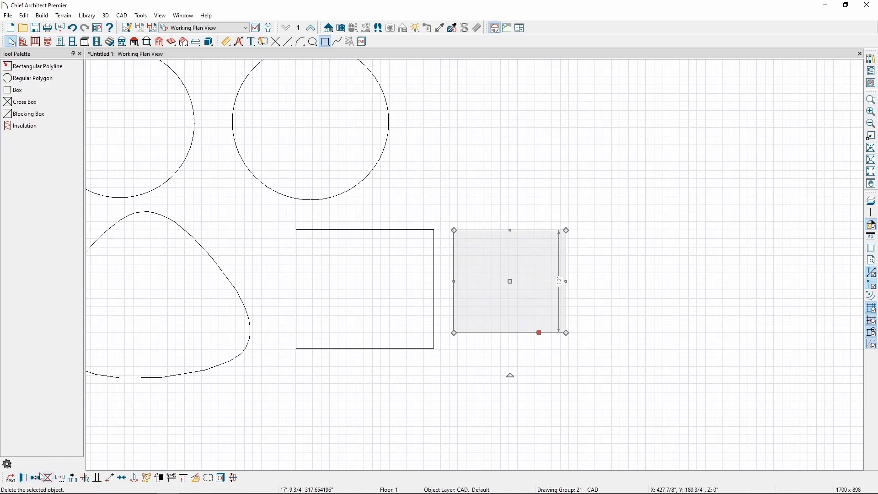
{"action": "double_click", "coordinate": [509, 281]}
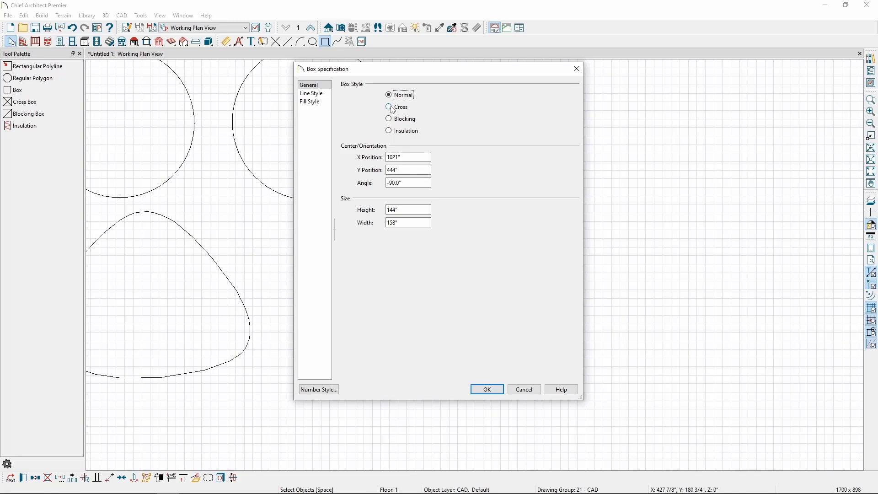
{"action": "left_click", "coordinate": [485, 389]}
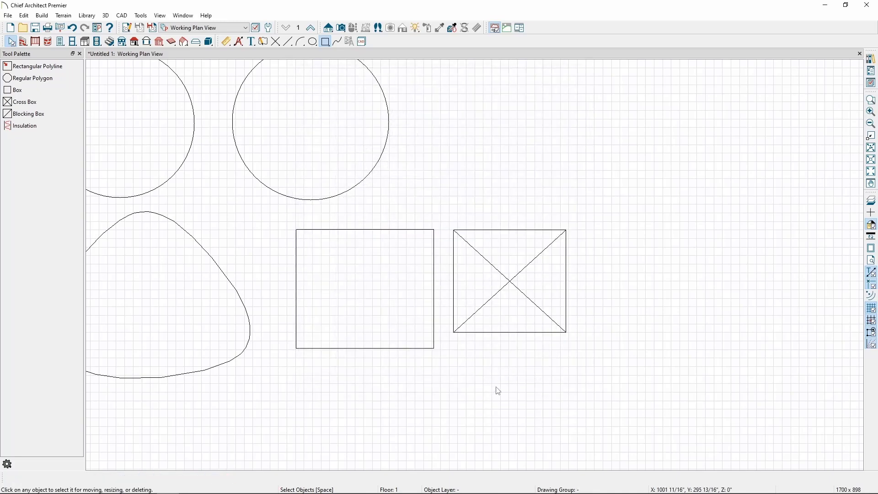
Change the box style to Blocking, then to Insulation
{"action": "double_click", "coordinate": [509, 280]}
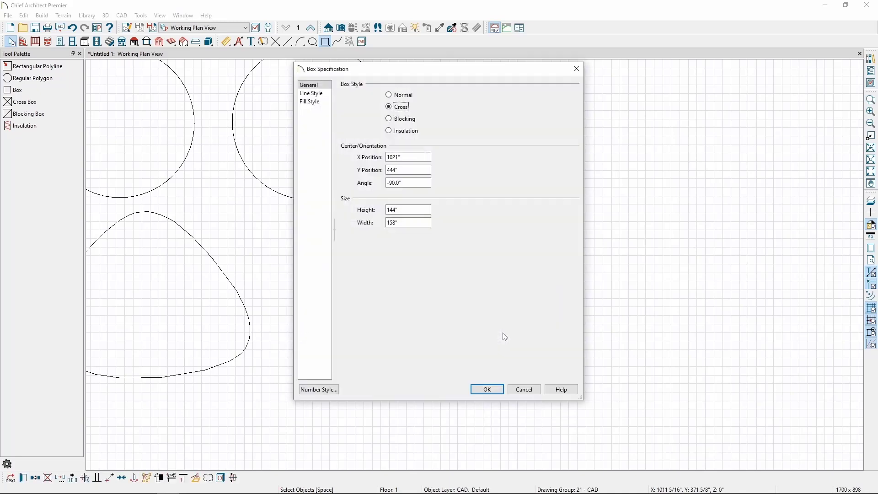
{"action": "left_click", "coordinate": [389, 119]}
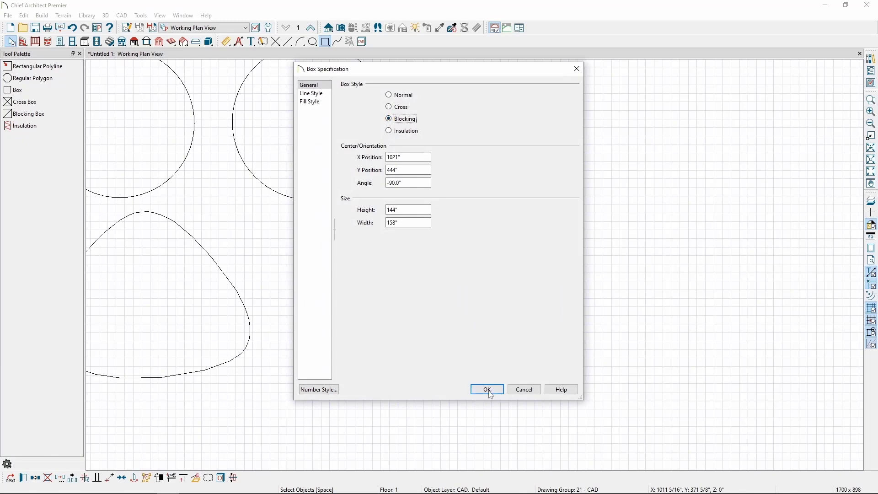
{"action": "left_click", "coordinate": [485, 389]}
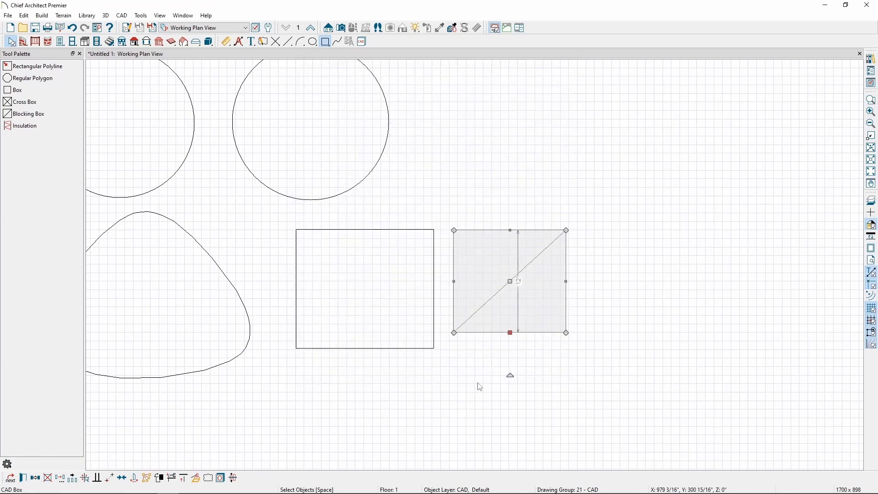
{"action": "double_click", "coordinate": [509, 280]}
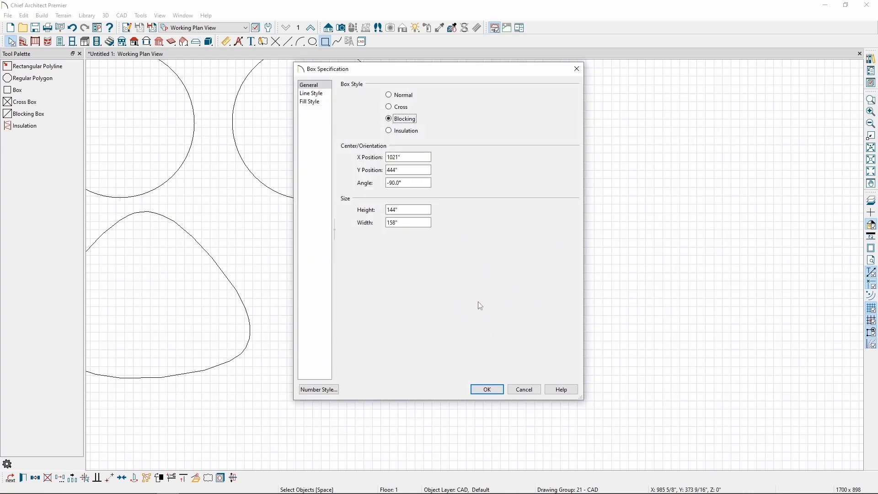
{"action": "left_click", "coordinate": [486, 389]}
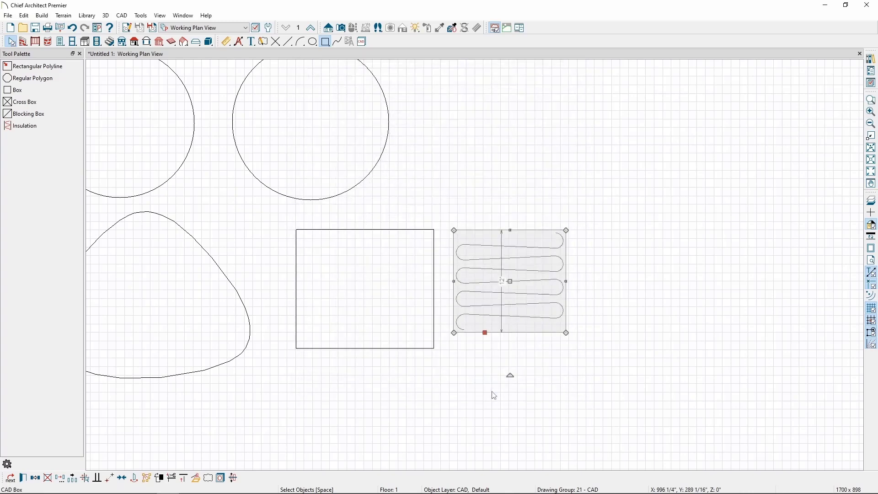
{"action": "left_click", "coordinate": [494, 393]}
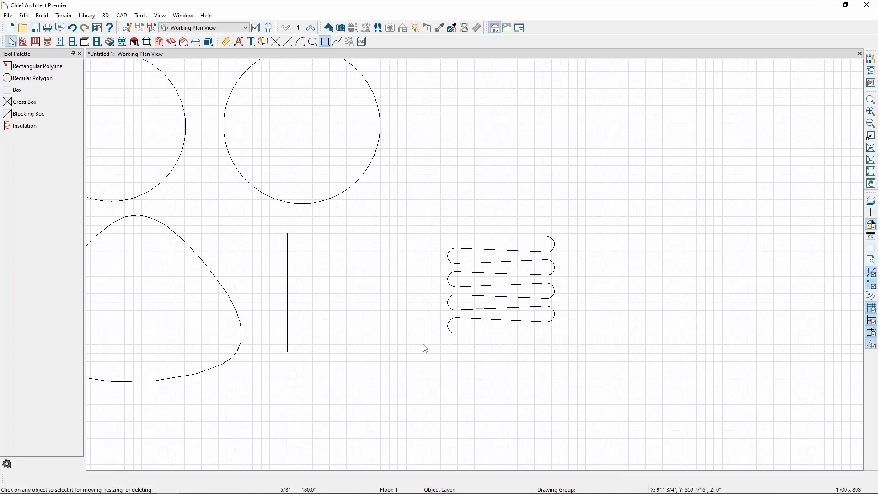
{"action": "left_click", "coordinate": [357, 291]}
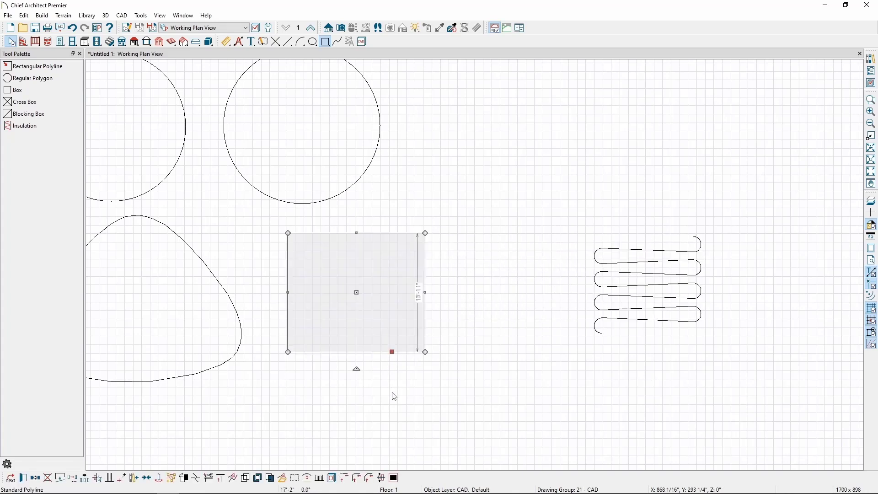
{"action": "mouse_move", "coordinate": [393, 392]}
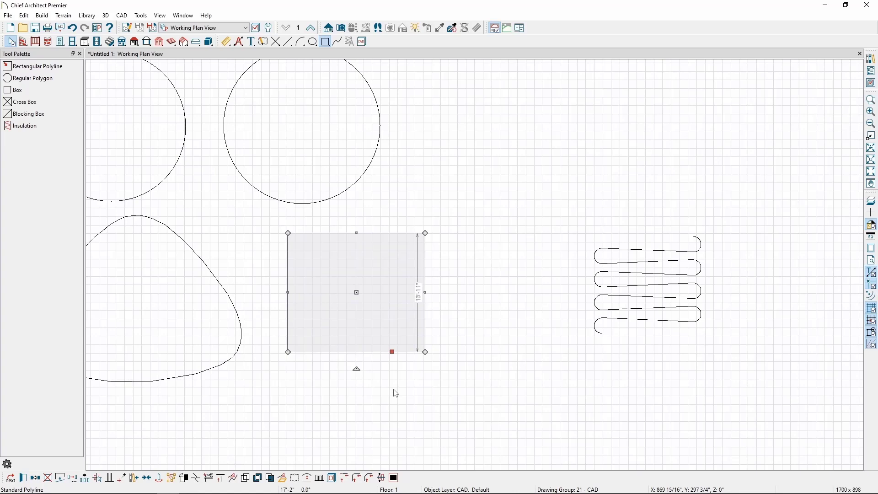
{"action": "mouse_move", "coordinate": [393, 408]}
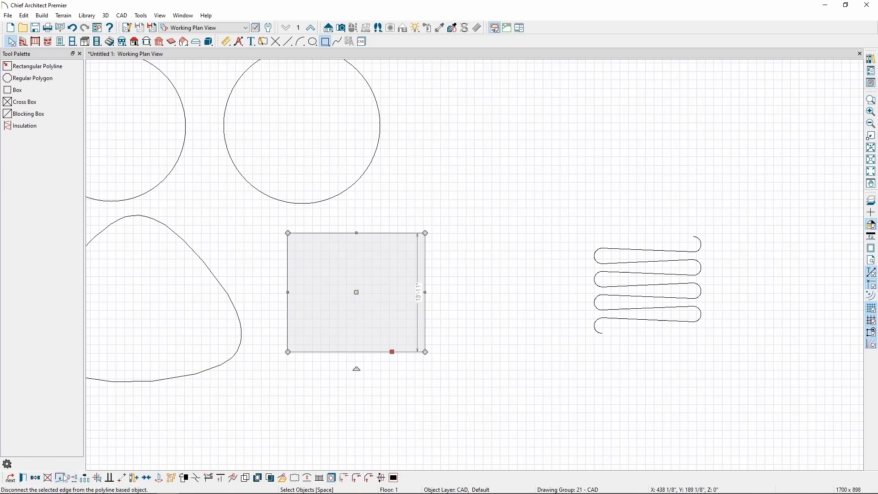
{"action": "mouse_move", "coordinate": [63, 477]}
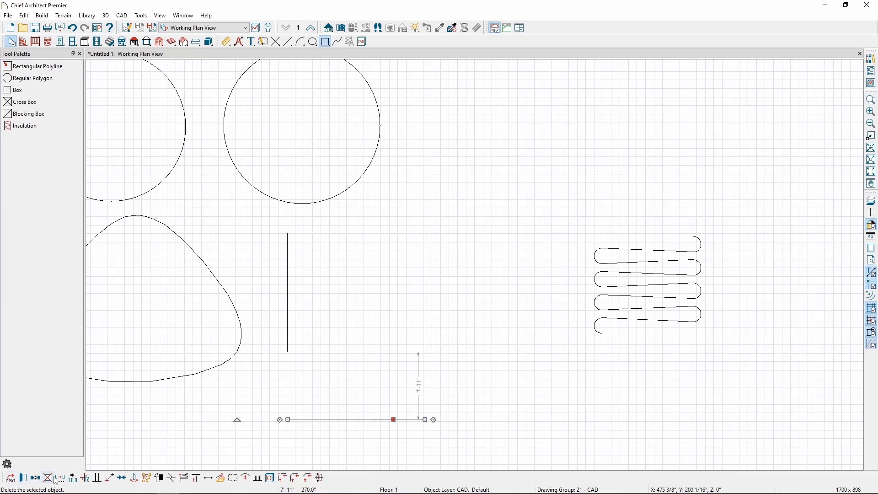
{"action": "key", "text": "Delete"}
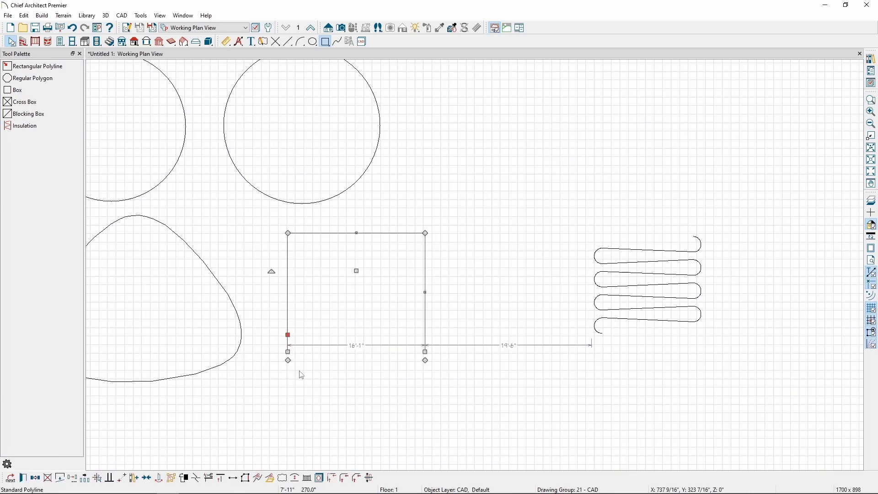
{"action": "mouse_move", "coordinate": [264, 450]}
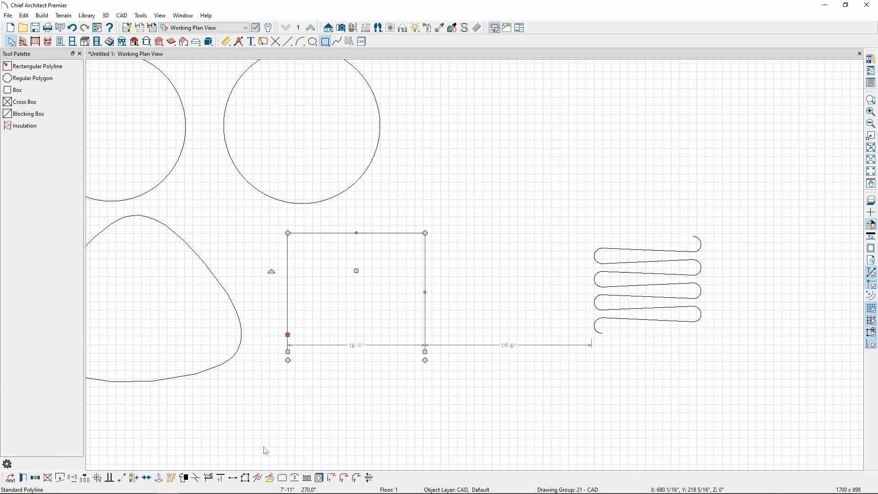
{"action": "mouse_move", "coordinate": [245, 479]}
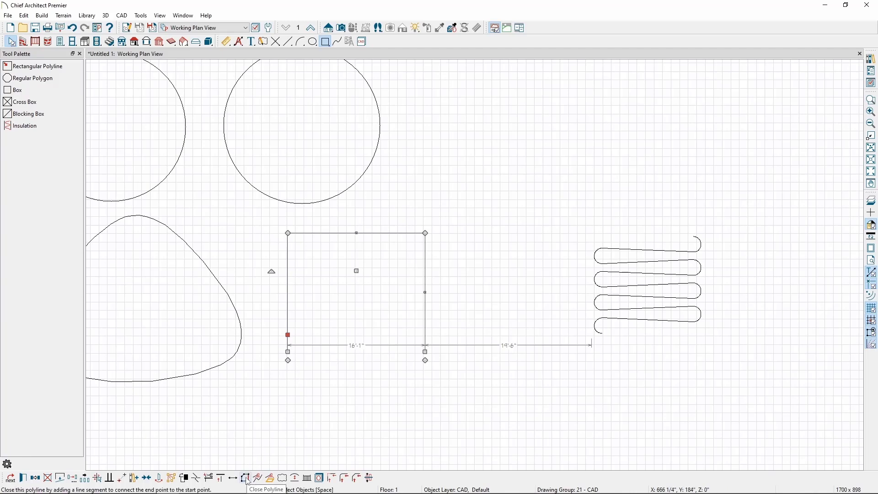
{"action": "left_click", "coordinate": [246, 477]}
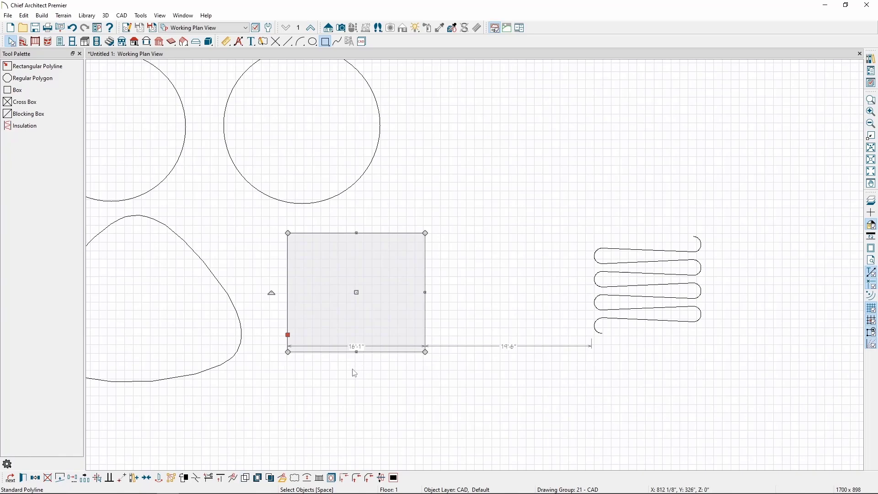
{"action": "mouse_move", "coordinate": [338, 408]}
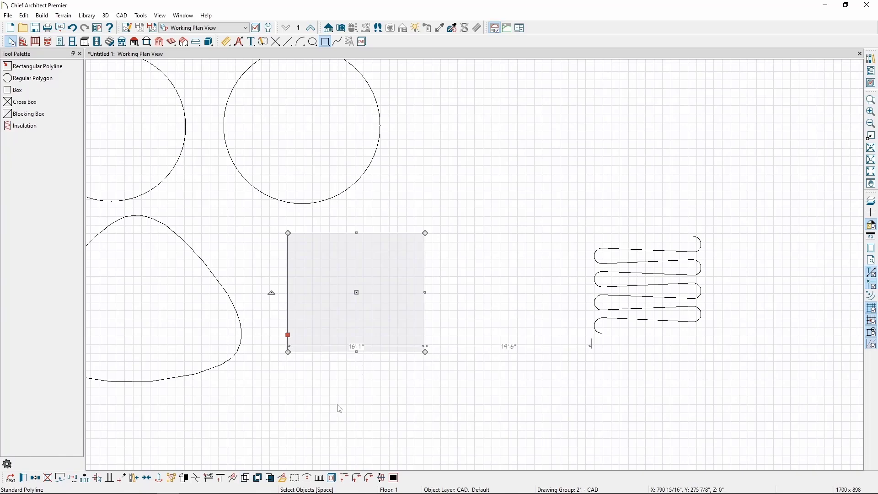
{"action": "mouse_move", "coordinate": [343, 409]}
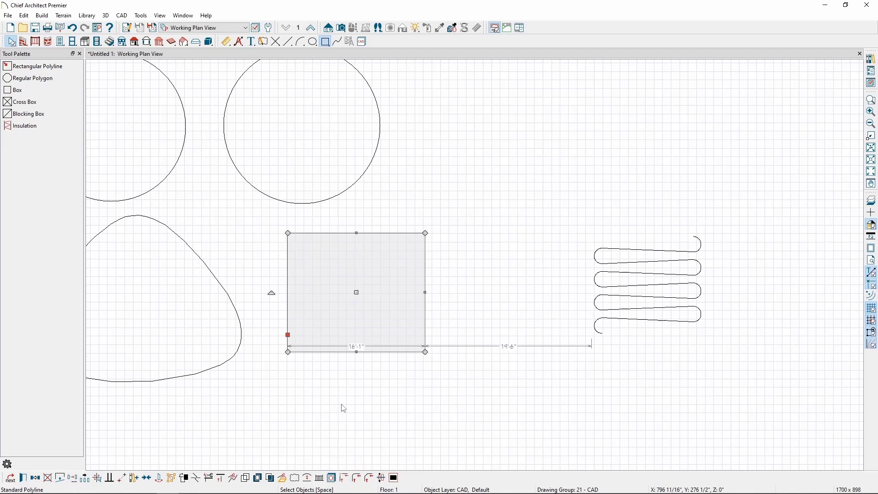
{"action": "mouse_move", "coordinate": [207, 454]}
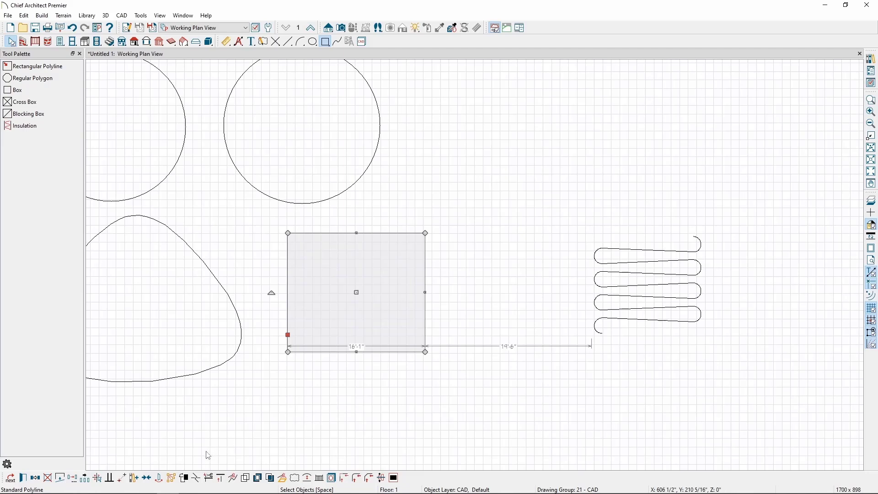
{"action": "mouse_move", "coordinate": [200, 470]}
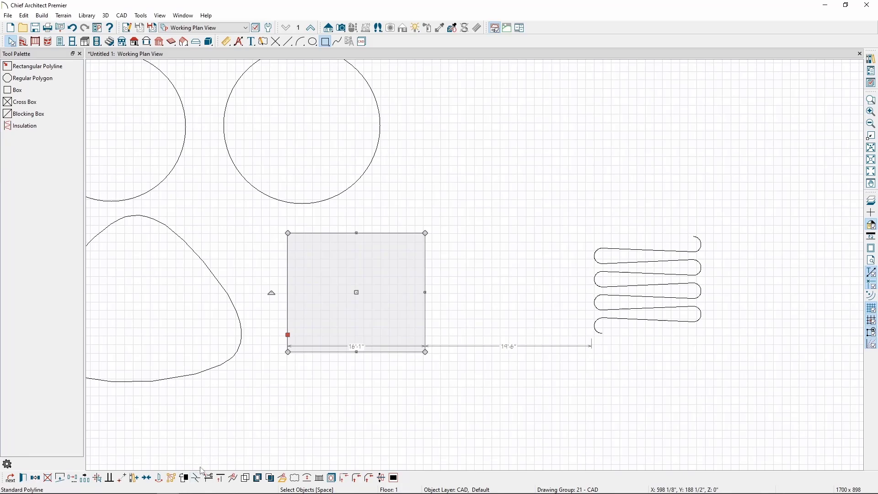
{"action": "mouse_move", "coordinate": [196, 477]}
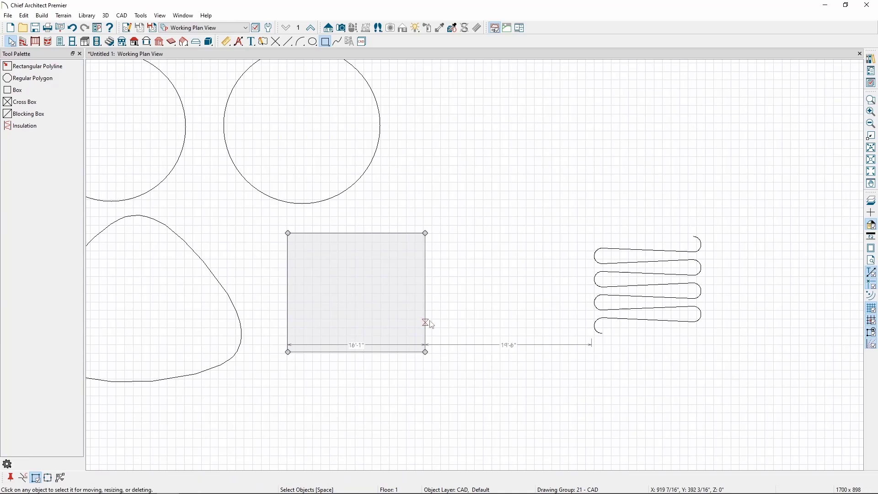
{"action": "mouse_move", "coordinate": [426, 295]}
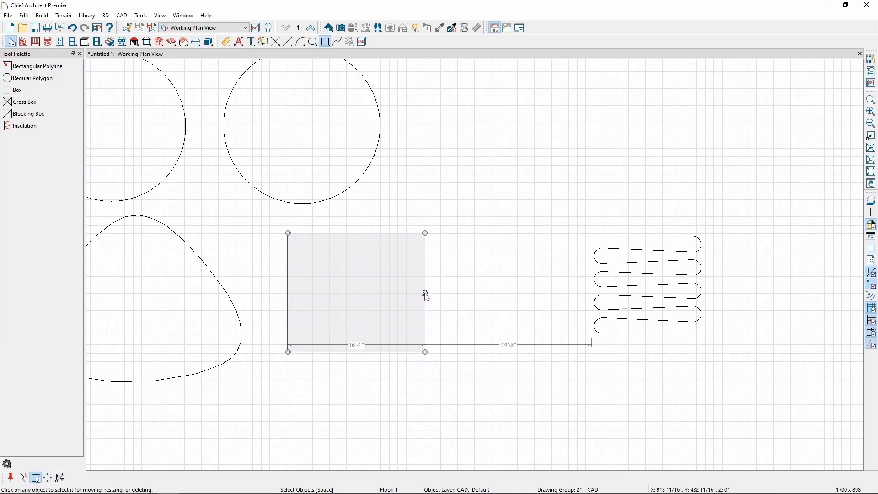
{"action": "left_click", "coordinate": [357, 292]}
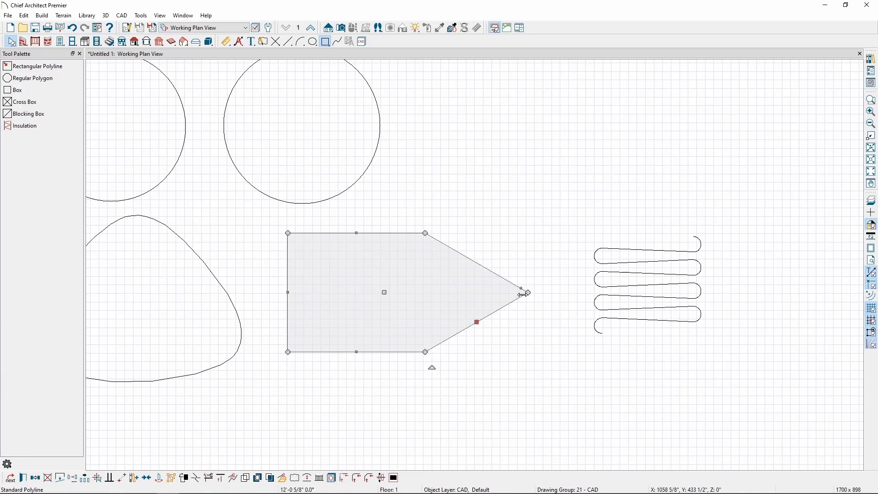
{"action": "mouse_move", "coordinate": [523, 302]}
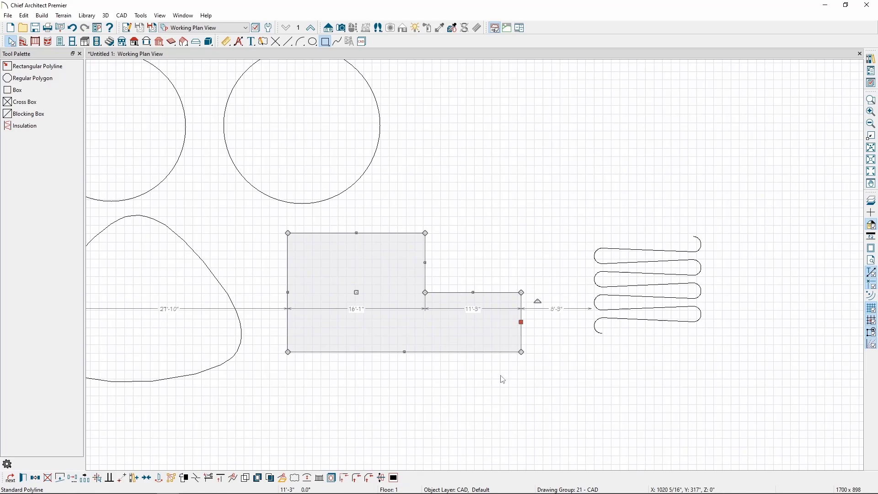
{"action": "mouse_move", "coordinate": [507, 370]}
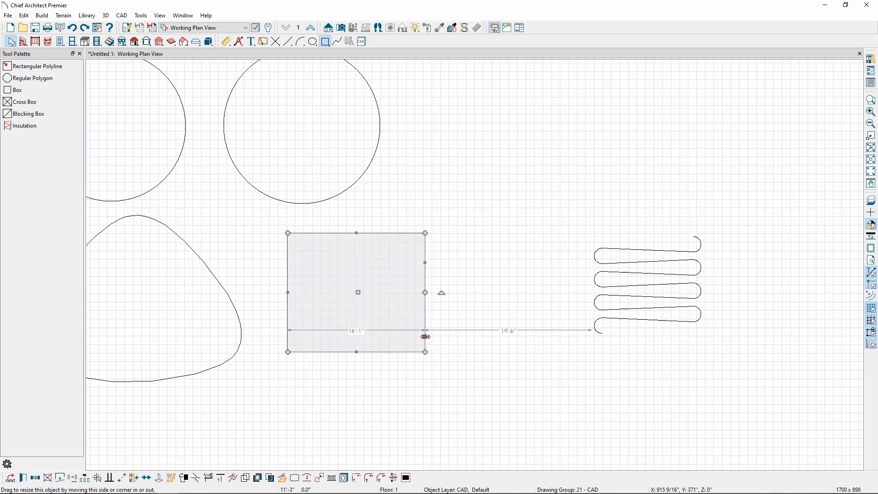
{"action": "mouse_move", "coordinate": [438, 321]}
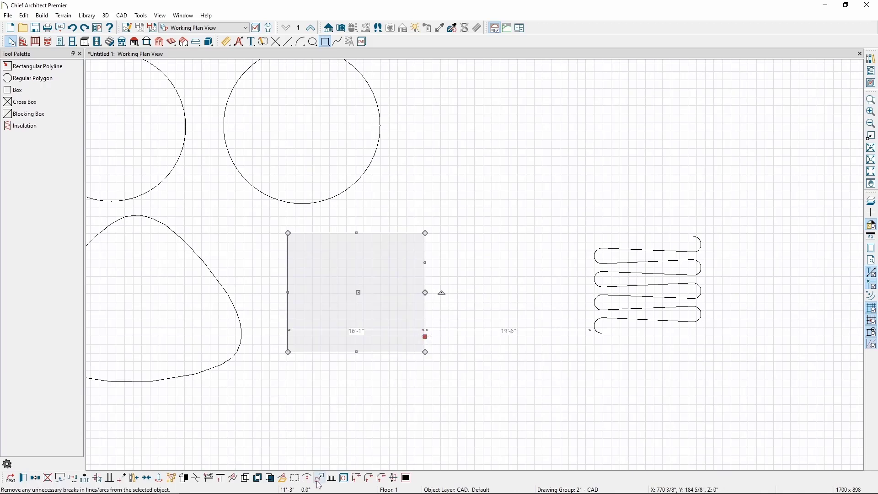
{"action": "mouse_move", "coordinate": [319, 478]}
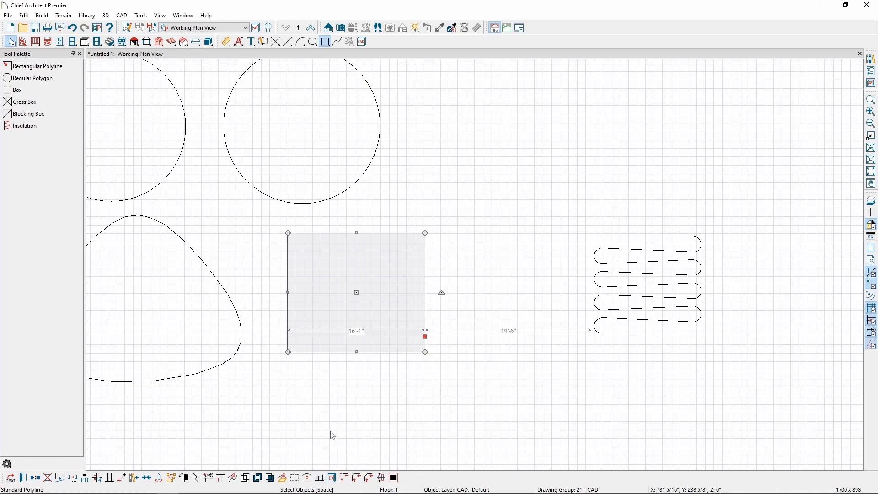
{"action": "mouse_move", "coordinate": [336, 424]}
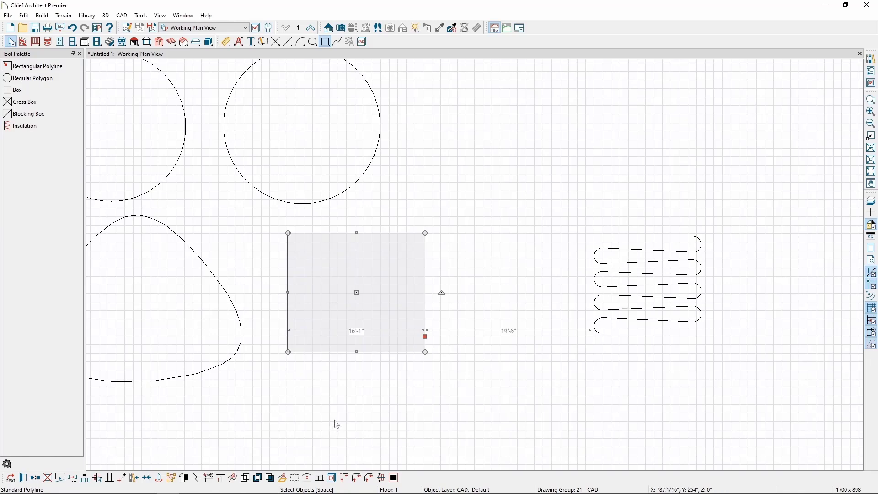
{"action": "mouse_move", "coordinate": [312, 438]}
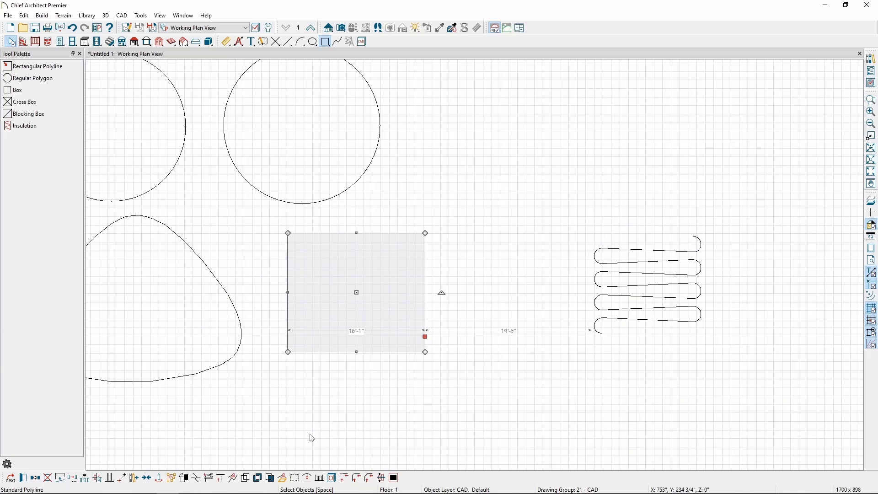
{"action": "mouse_move", "coordinate": [230, 444]}
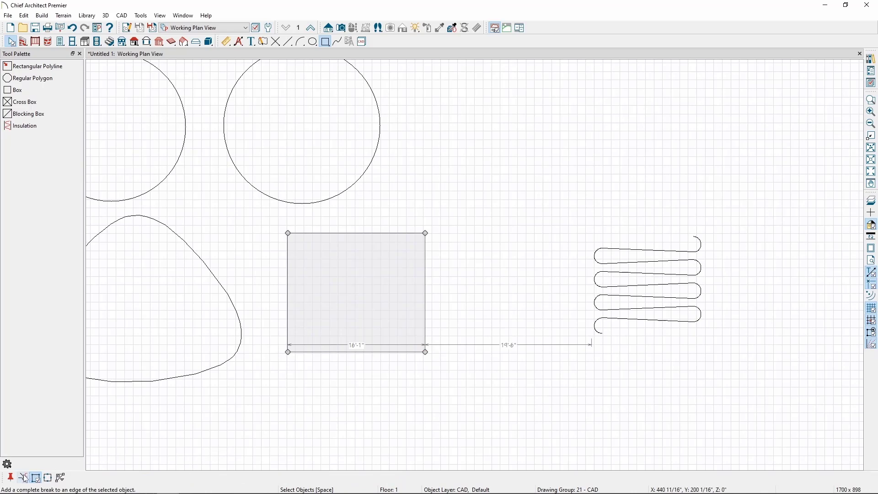
{"action": "mouse_move", "coordinate": [23, 477]}
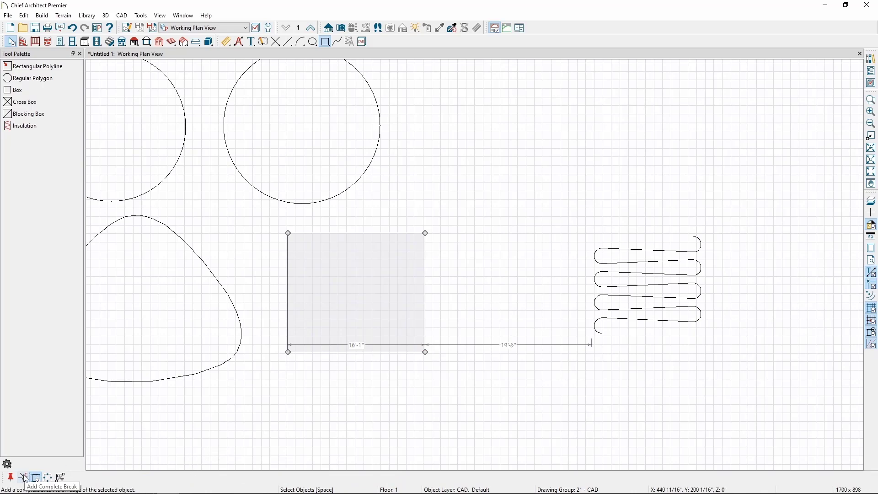
{"action": "mouse_move", "coordinate": [416, 321]}
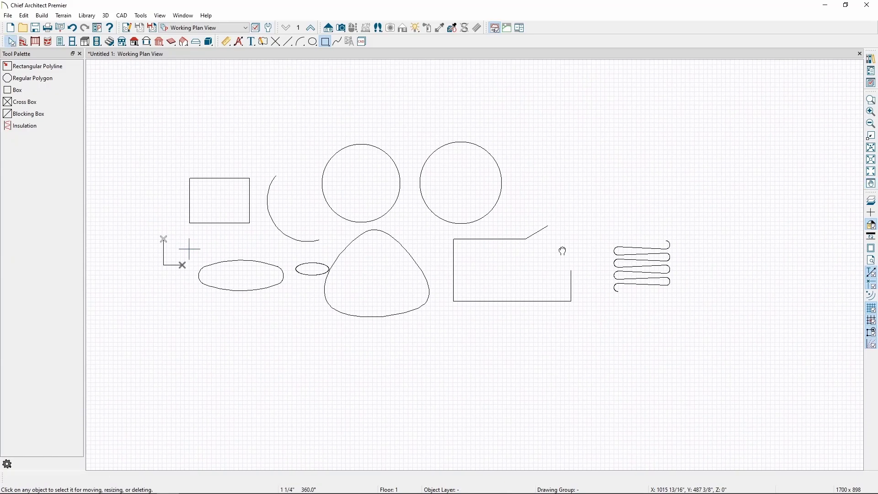
{"action": "mouse_move", "coordinate": [563, 254]}
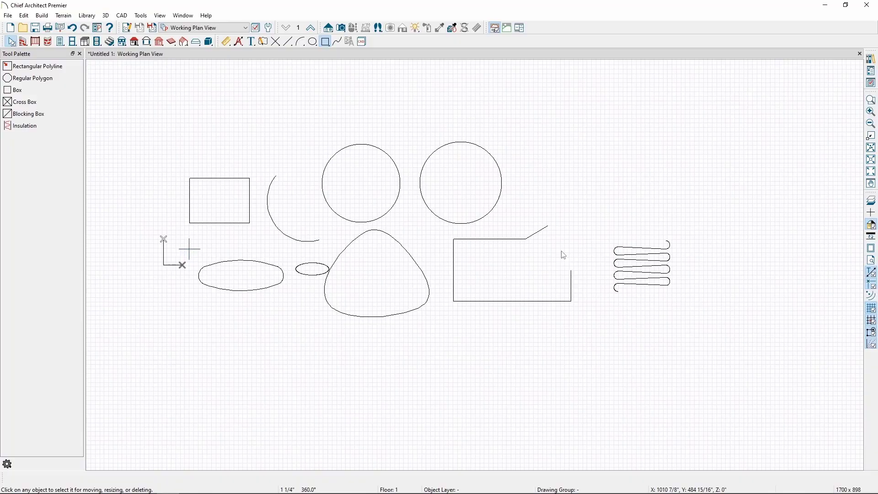